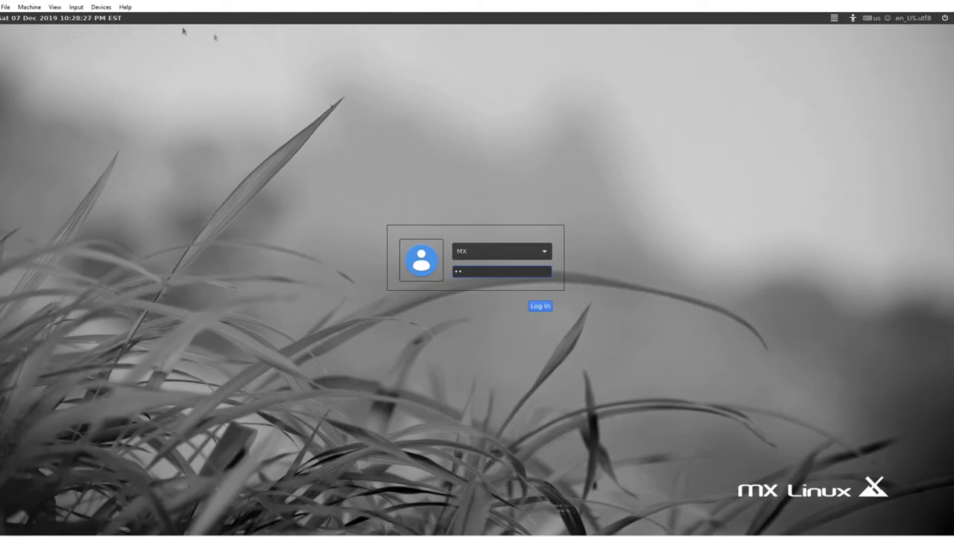
# - Log in to the freshly installed MX Linux desktop session
pyautogui.click(540, 306)
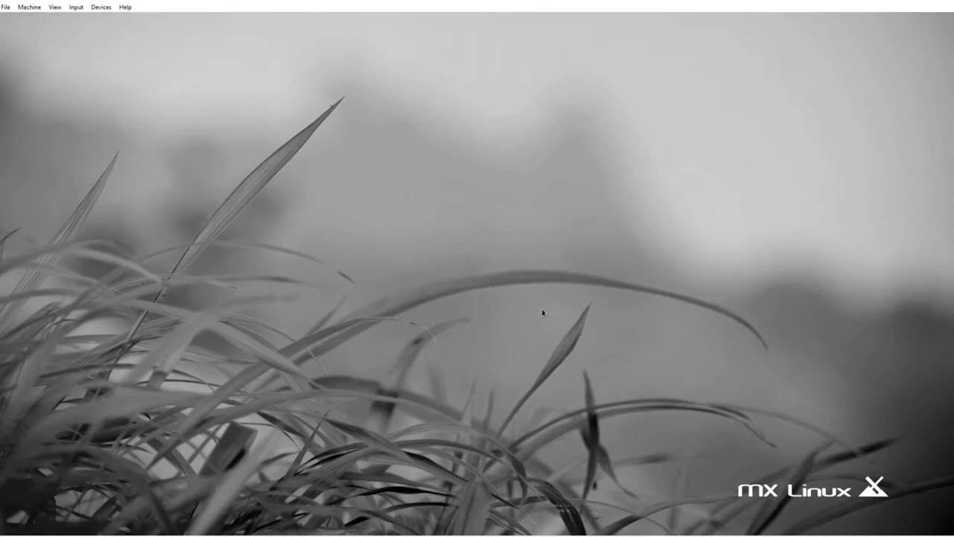
pyautogui.moveTo(465, 116)
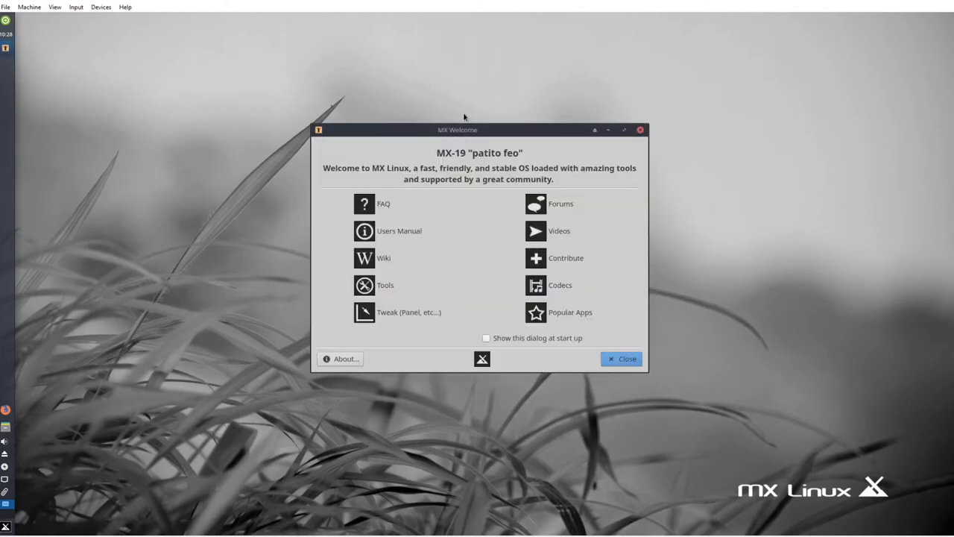
pyautogui.moveTo(400, 133)
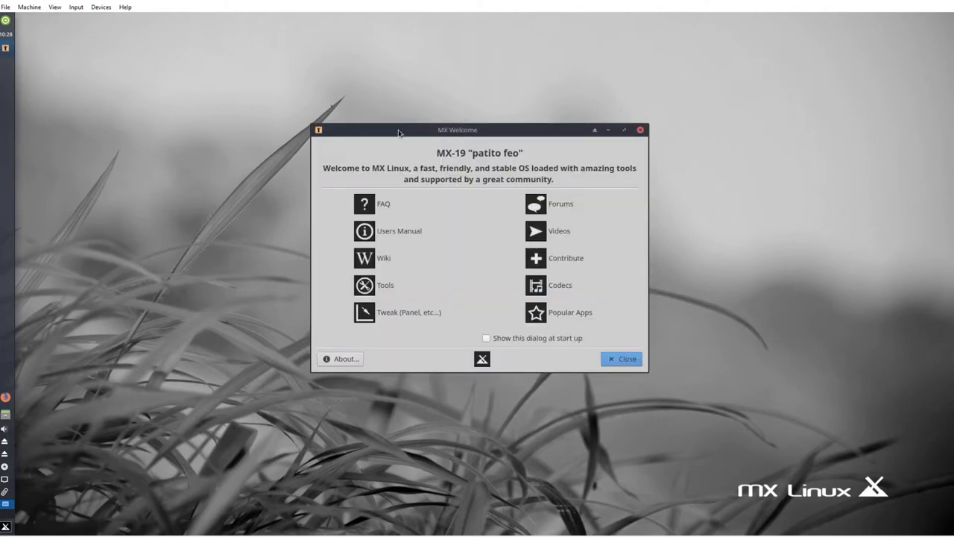
pyautogui.moveTo(431, 150)
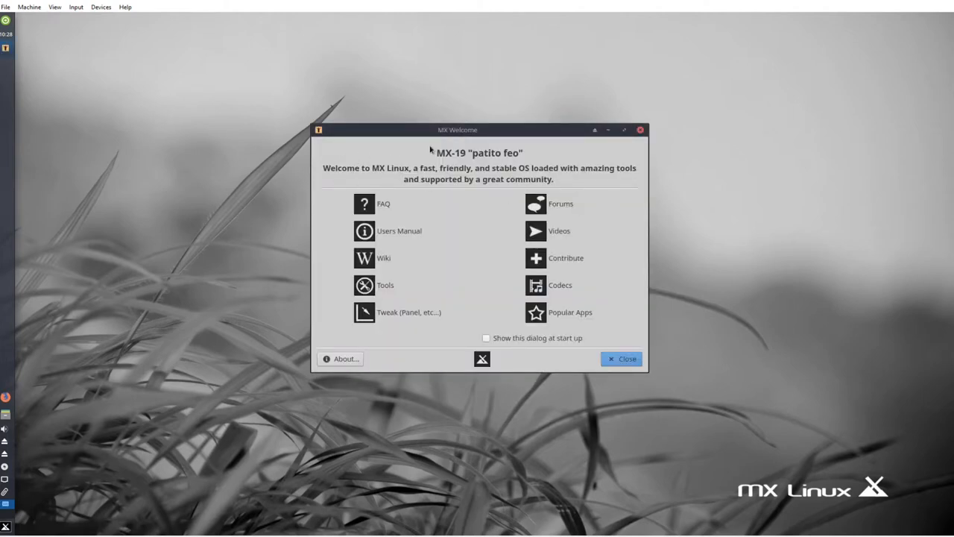
pyautogui.moveTo(680, 111)
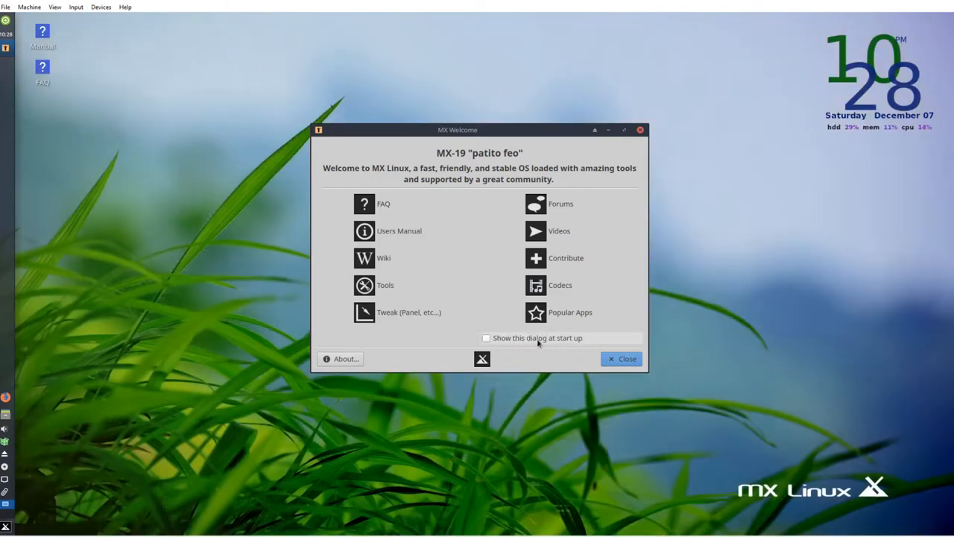
# - Dismiss MX Welcome and bring up a focused terminal window near the screen centre
pyautogui.click(622, 358)
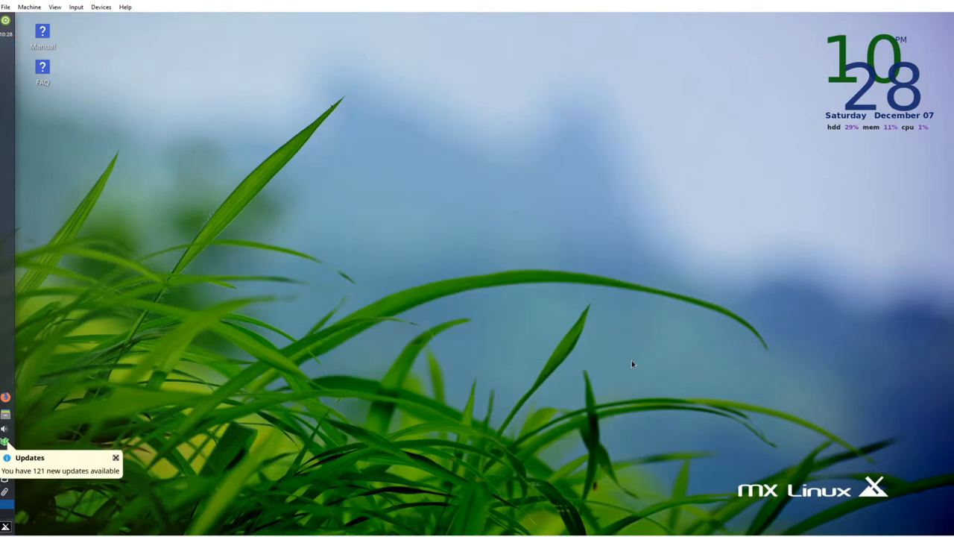
pyautogui.moveTo(8, 432)
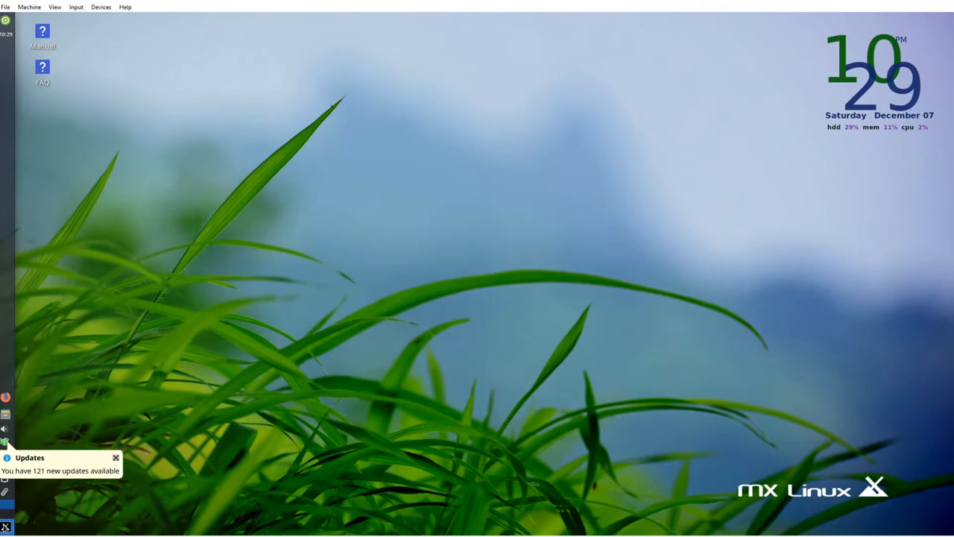
pyautogui.click(6, 528)
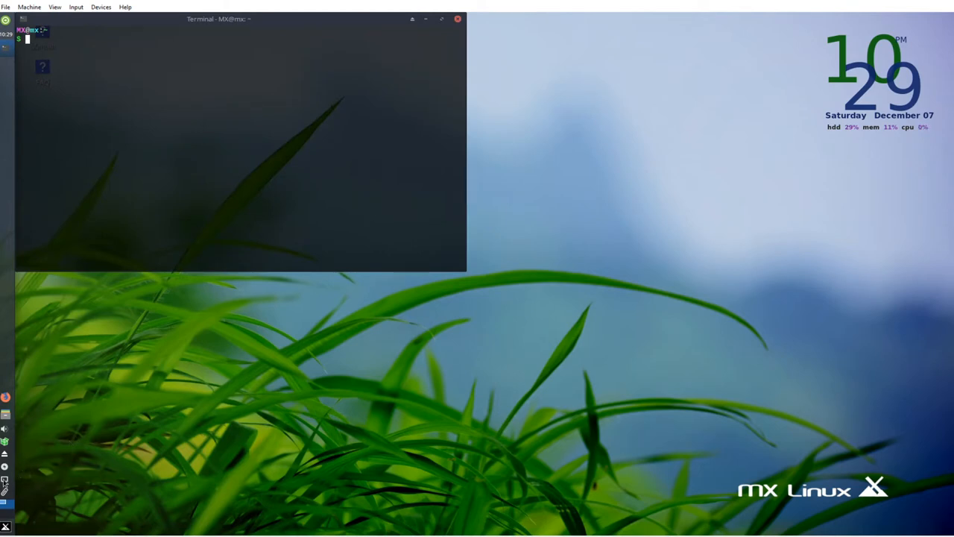
pyautogui.click(4, 480)
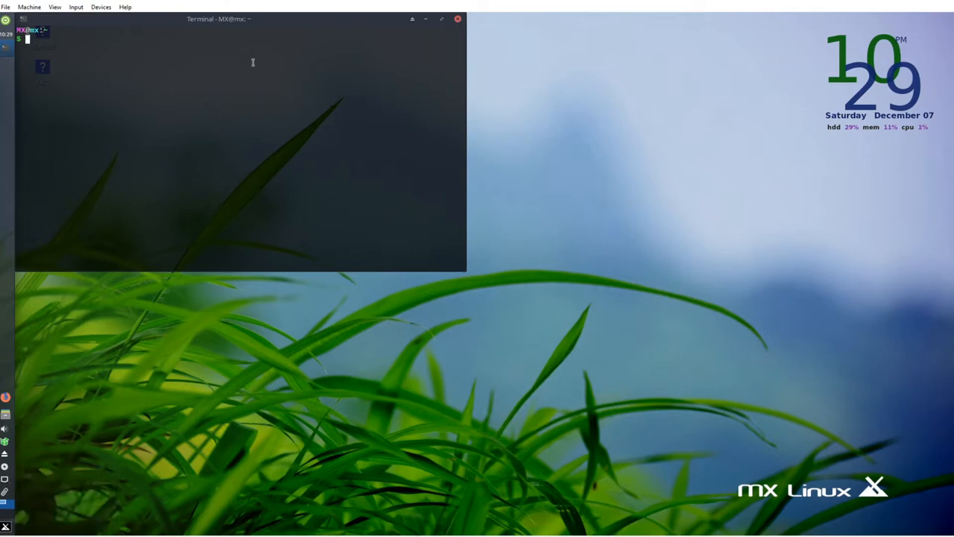
pyautogui.moveTo(219, 18); pyautogui.dragTo(331, 114)
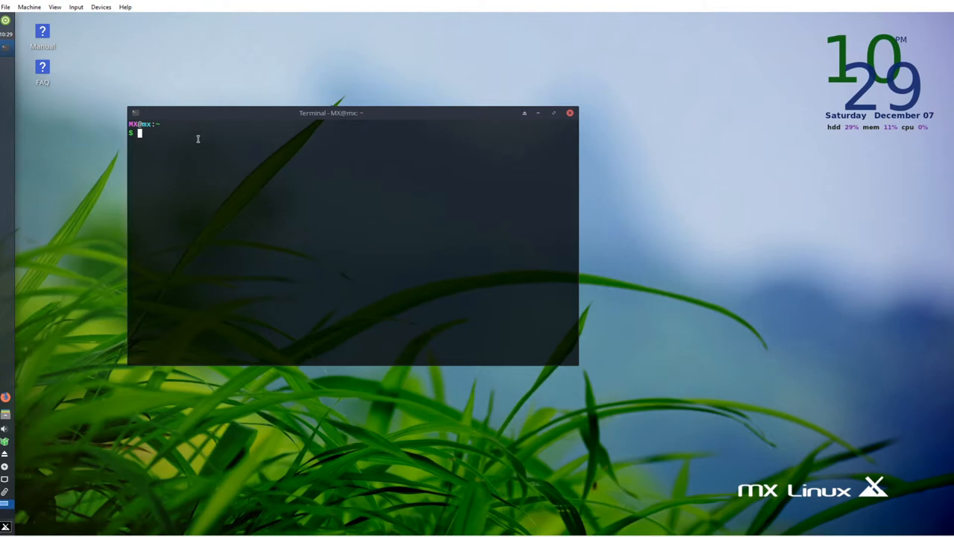
# - Run sudo apt-get update and authenticate with the administrator password
pyautogui.write('sudo')
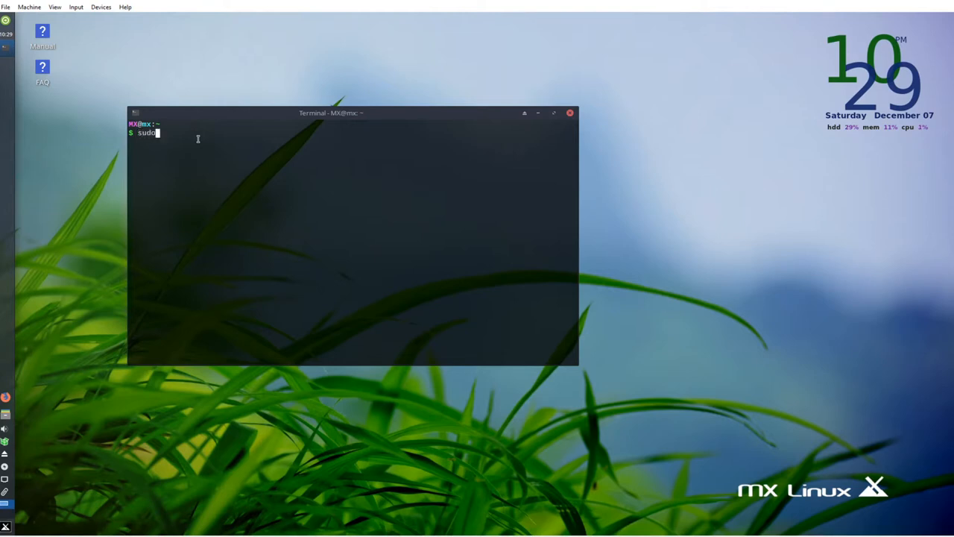
pyautogui.write('apt-get')
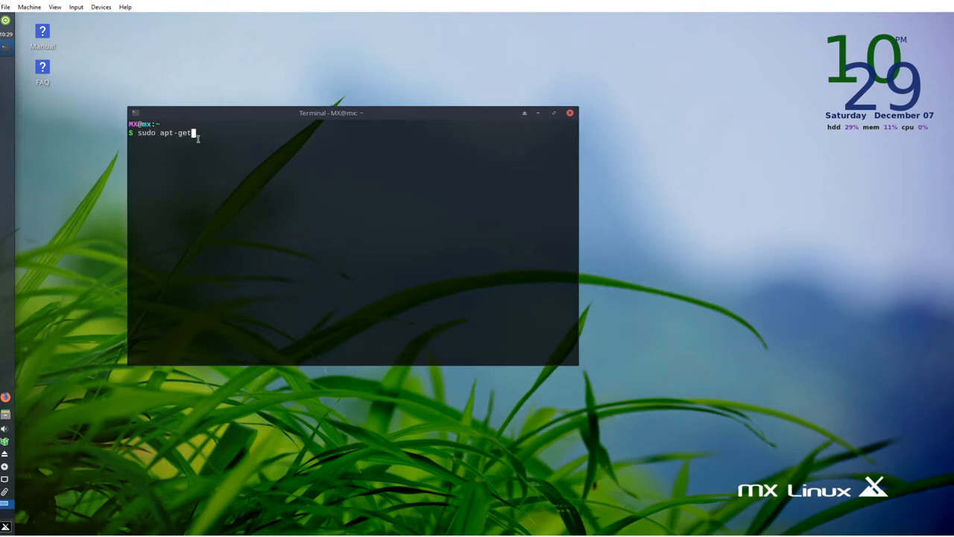
pyautogui.write('update')
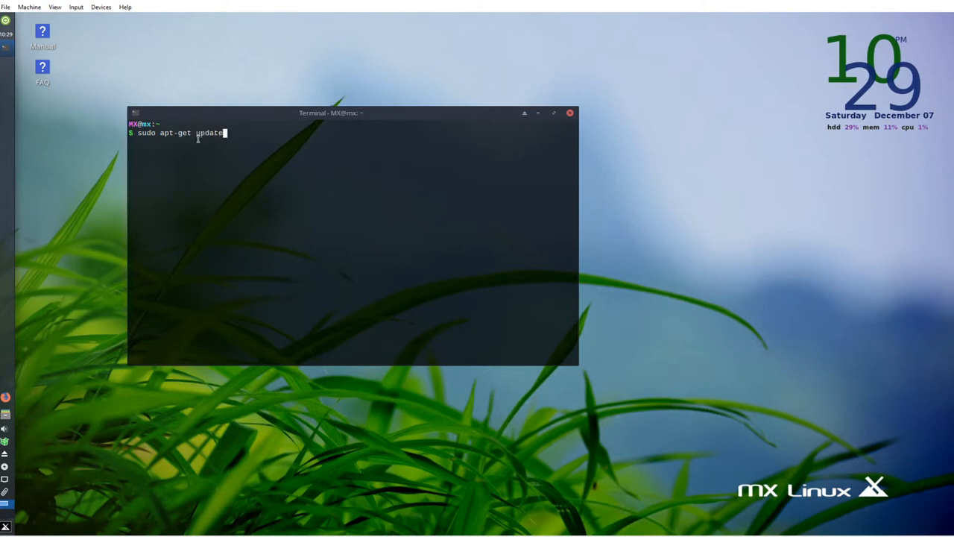
pyautogui.press('Return')
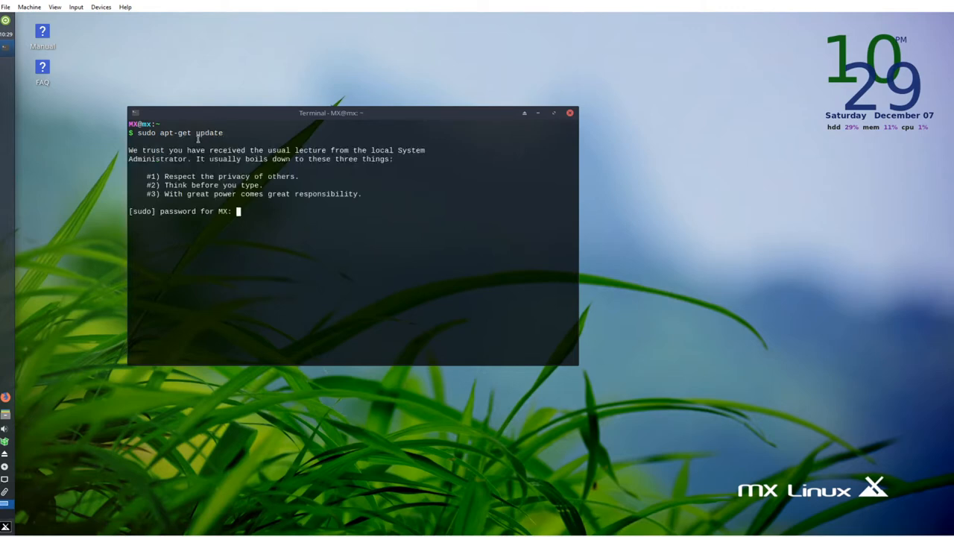
pyautogui.press('Return')
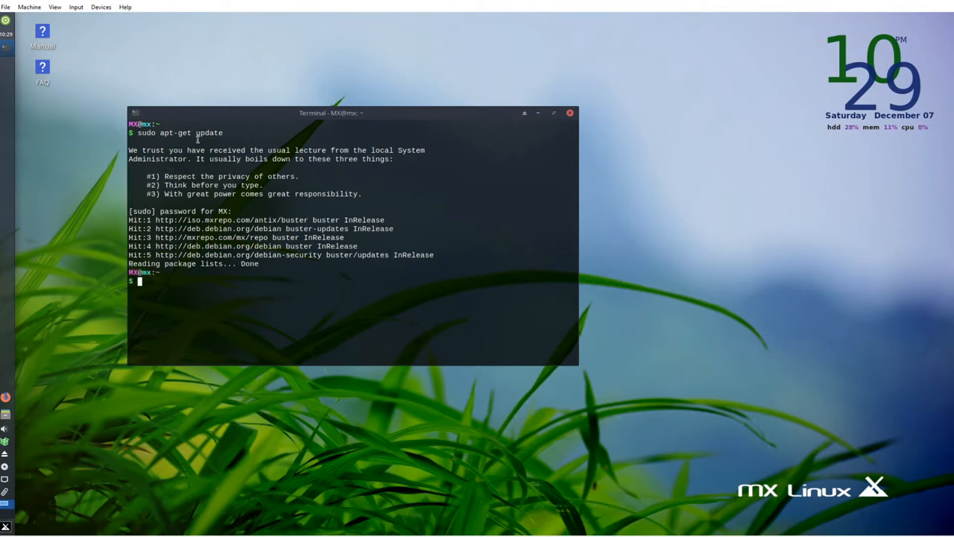
pyautogui.moveTo(448, 86)
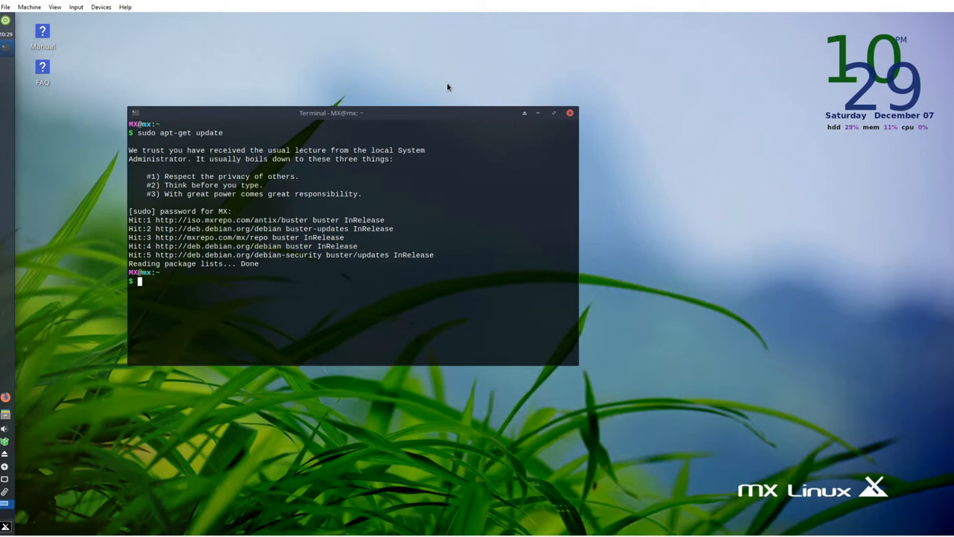
# - Run sudo apt-get upgrade -y to download and start installing all package upgrades
pyautogui.write('sudo')
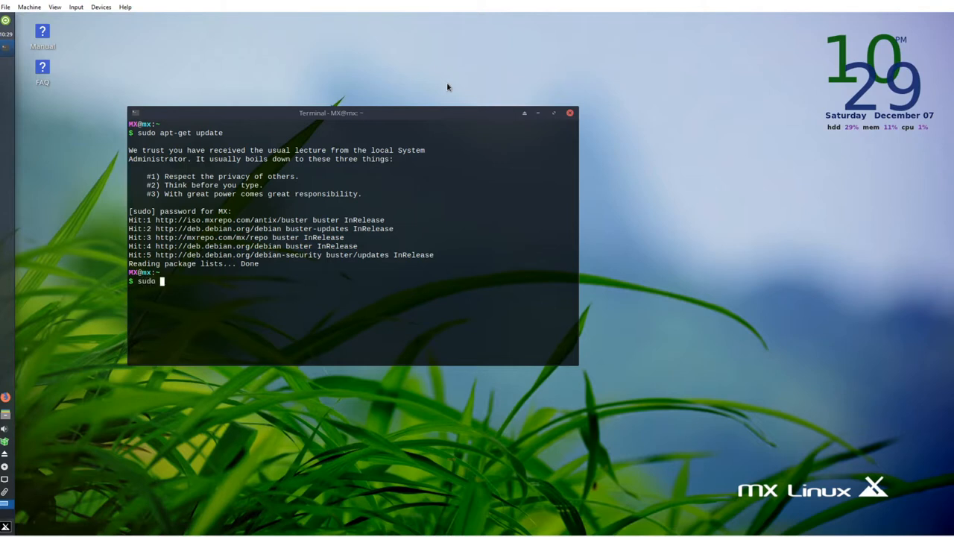
pyautogui.write('apt-get upgrade -')
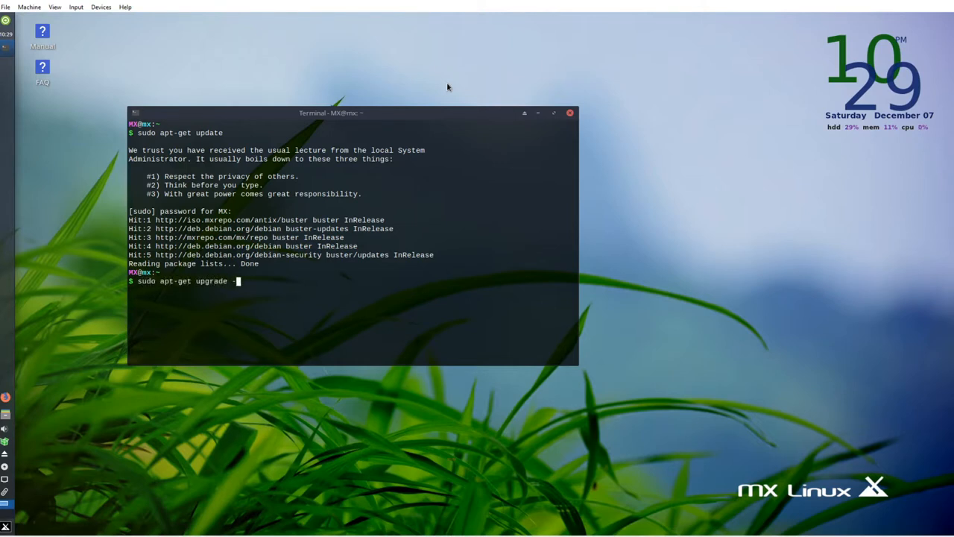
pyautogui.write('y')
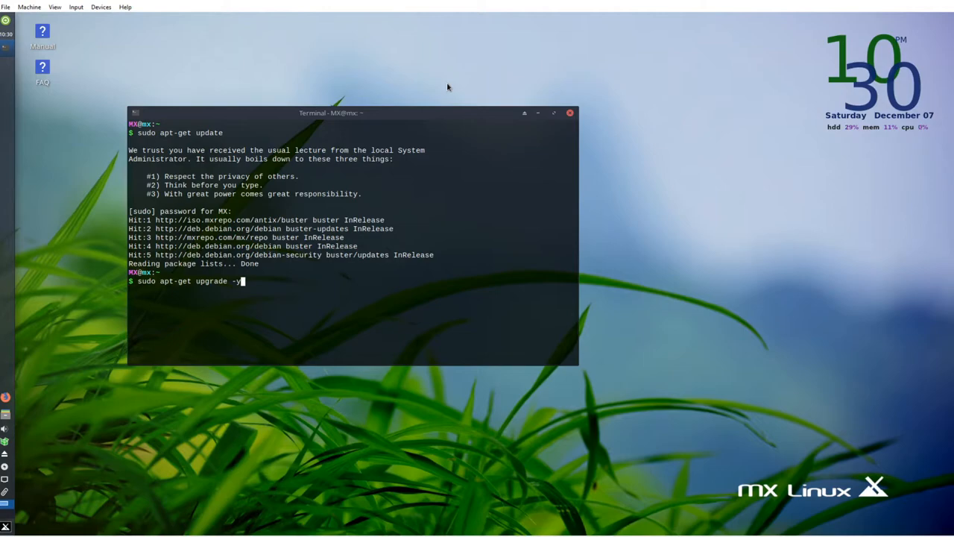
pyautogui.press('Return')
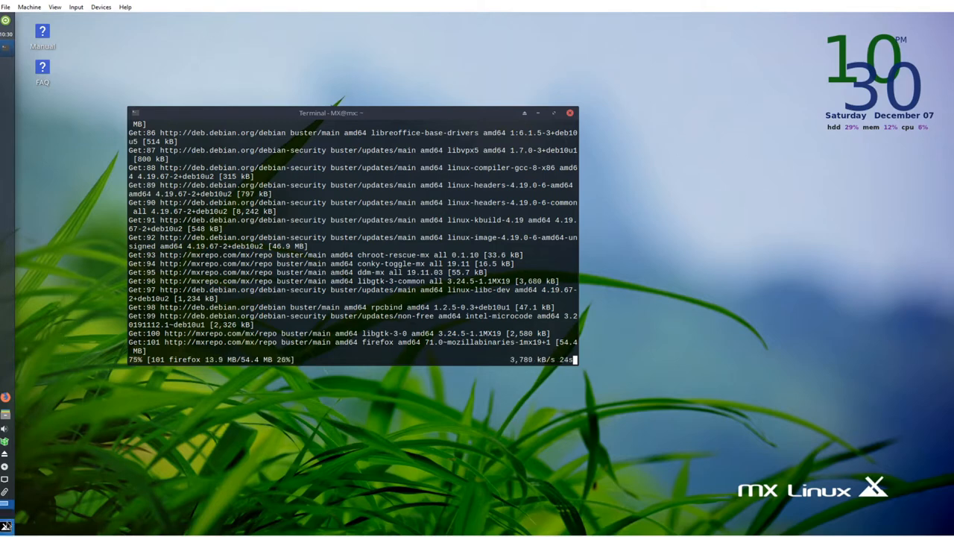
pyautogui.click(8, 525)
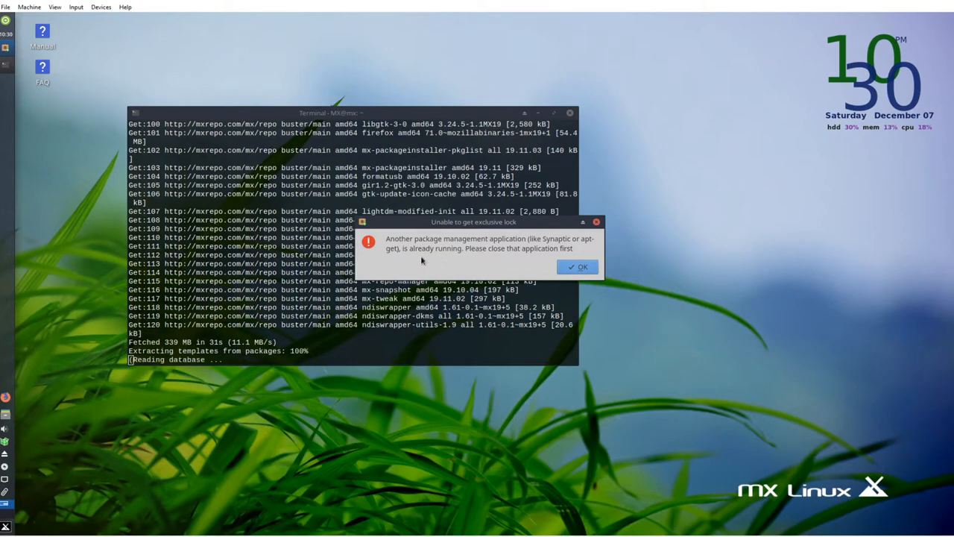
# - Dismiss the package lock warning and browse the Multimedia category in the application menu
pyautogui.click(579, 267)
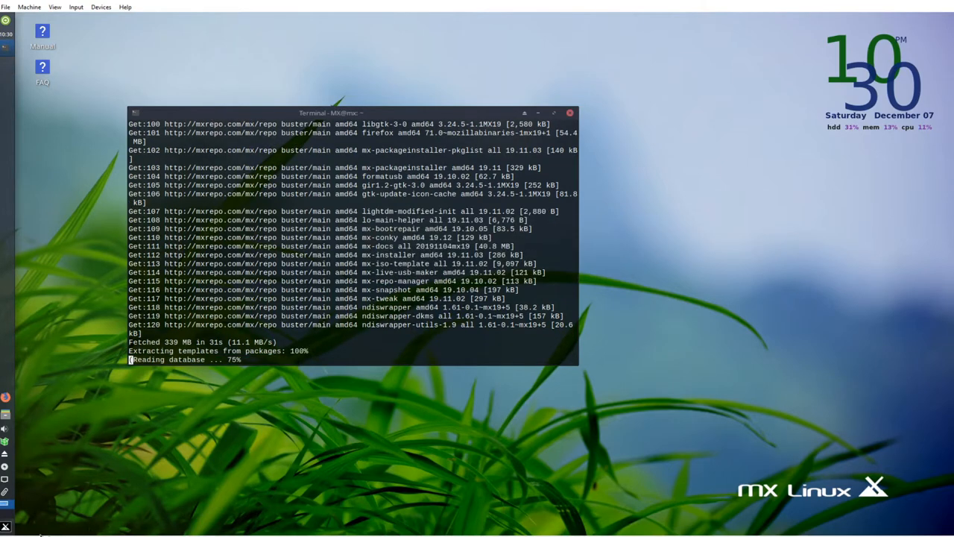
pyautogui.click(6, 525)
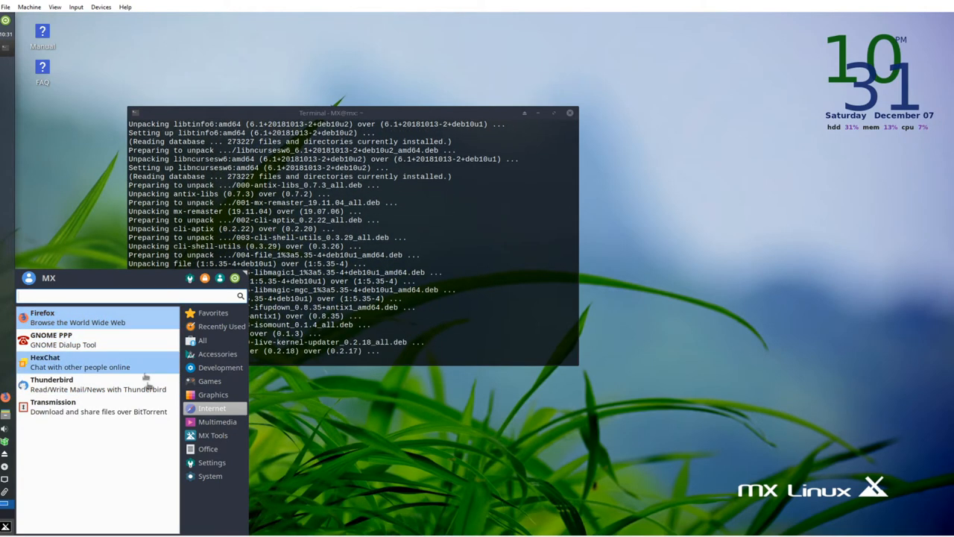
pyautogui.click(218, 420)
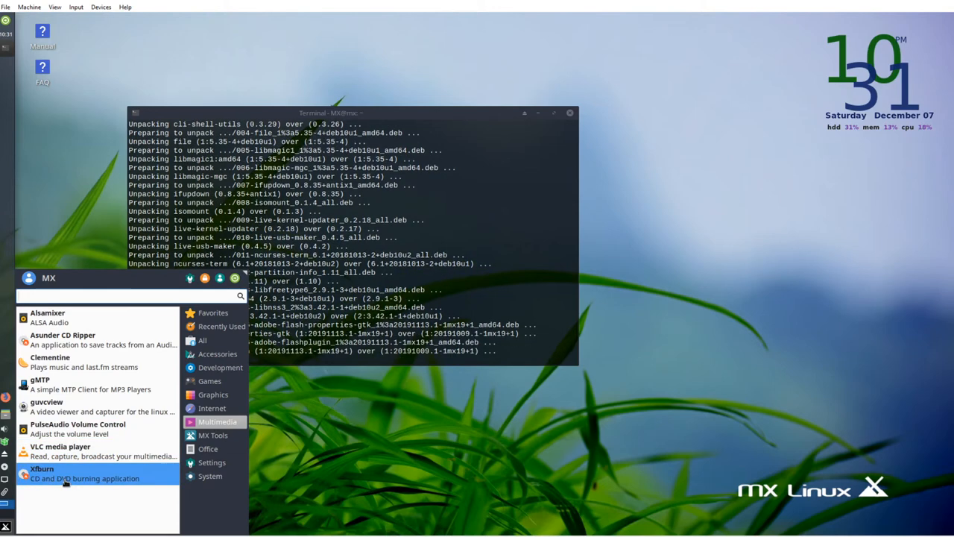
pyautogui.moveTo(96, 363)
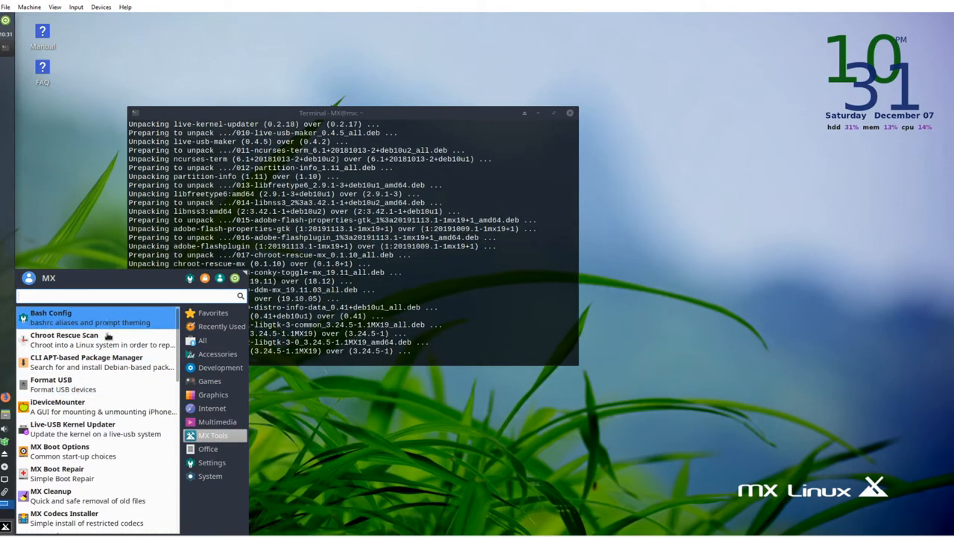
pyautogui.moveTo(97, 451)
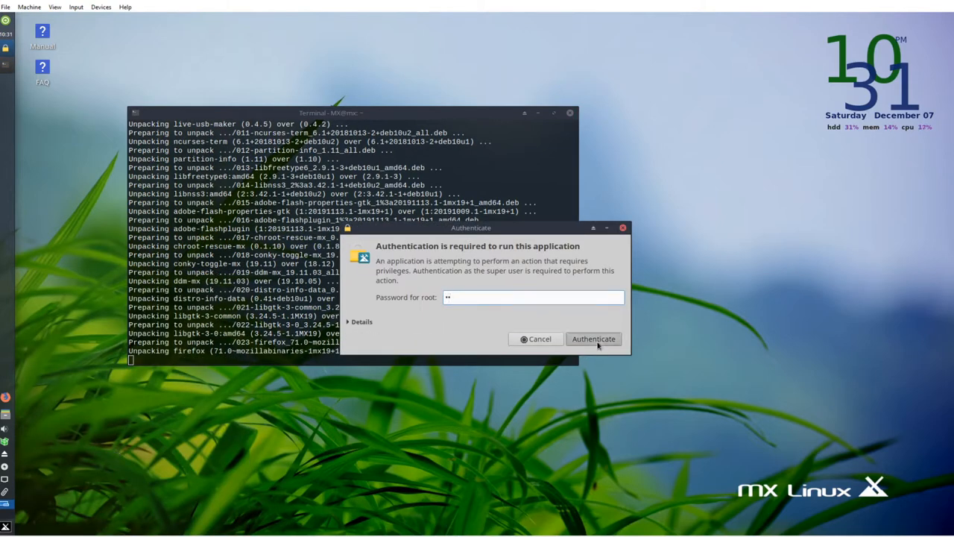
# - Authenticate into MX Boot Options, set a zero-second menu timeout and apply it, updating GRUB
pyautogui.click(594, 338)
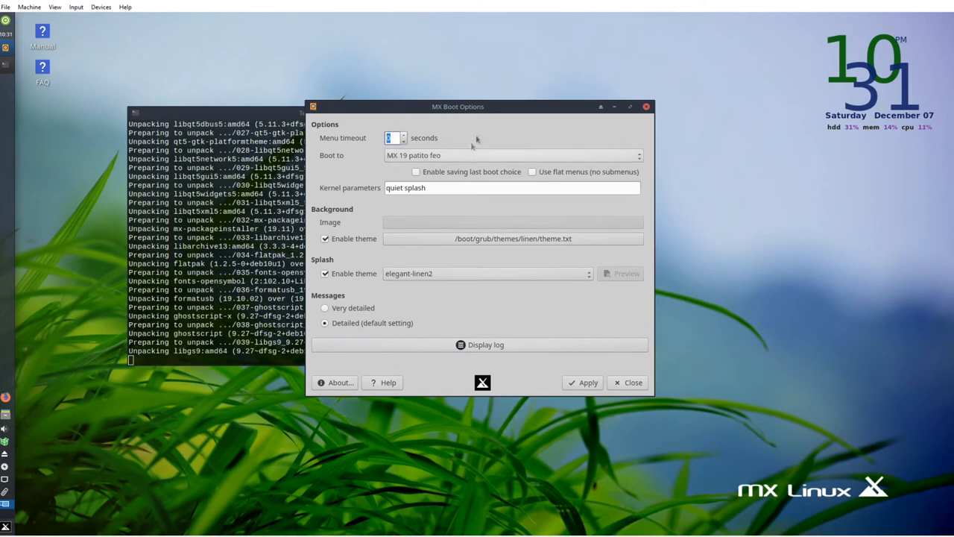
pyautogui.click(638, 155)
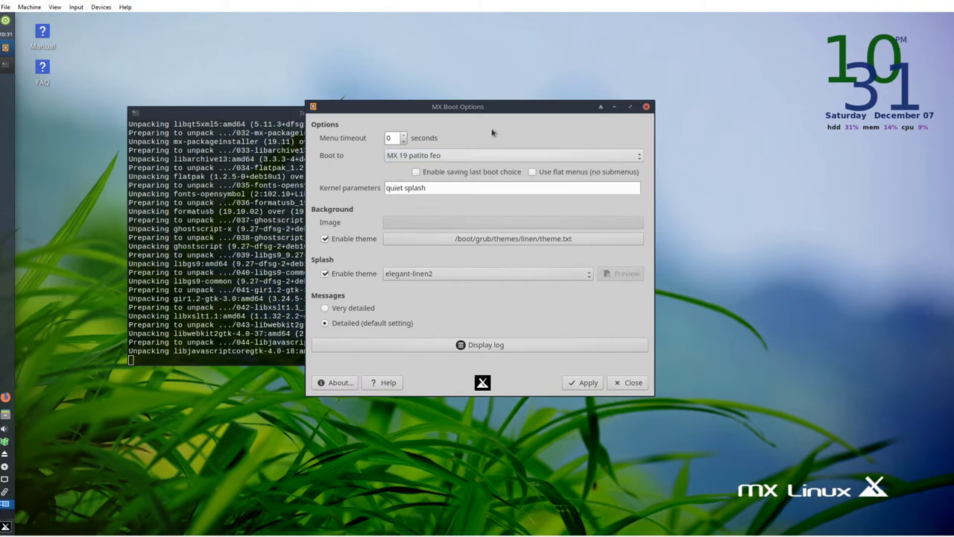
pyautogui.moveTo(525, 179)
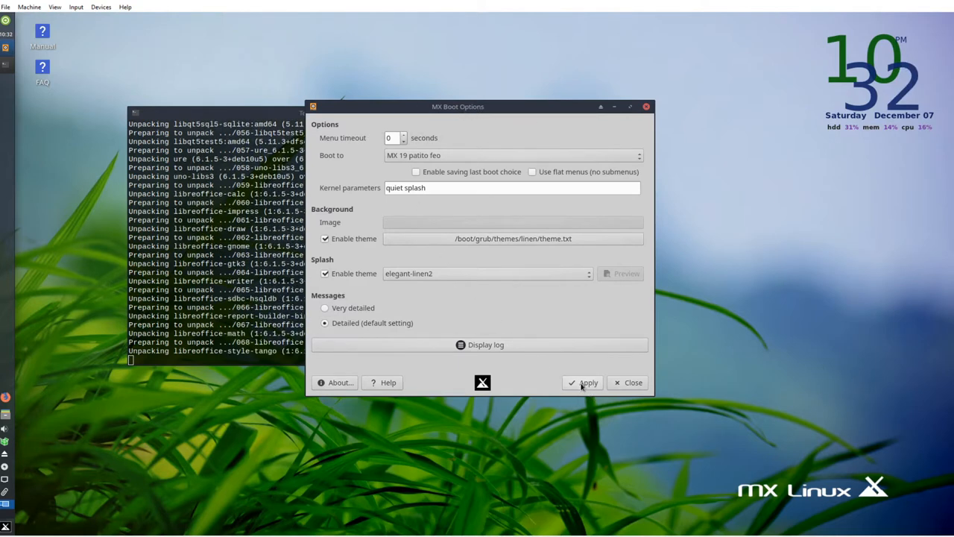
pyautogui.click(588, 382)
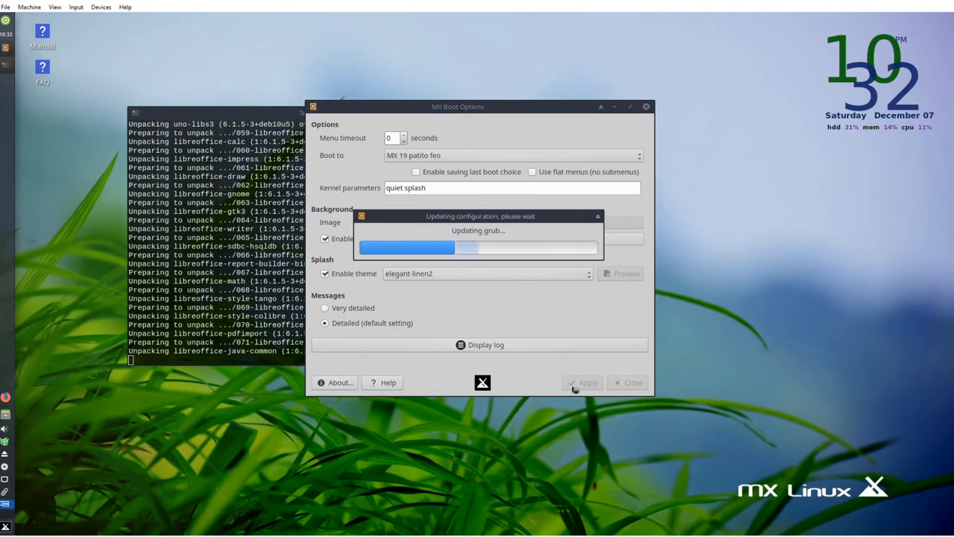
pyautogui.moveTo(544, 322)
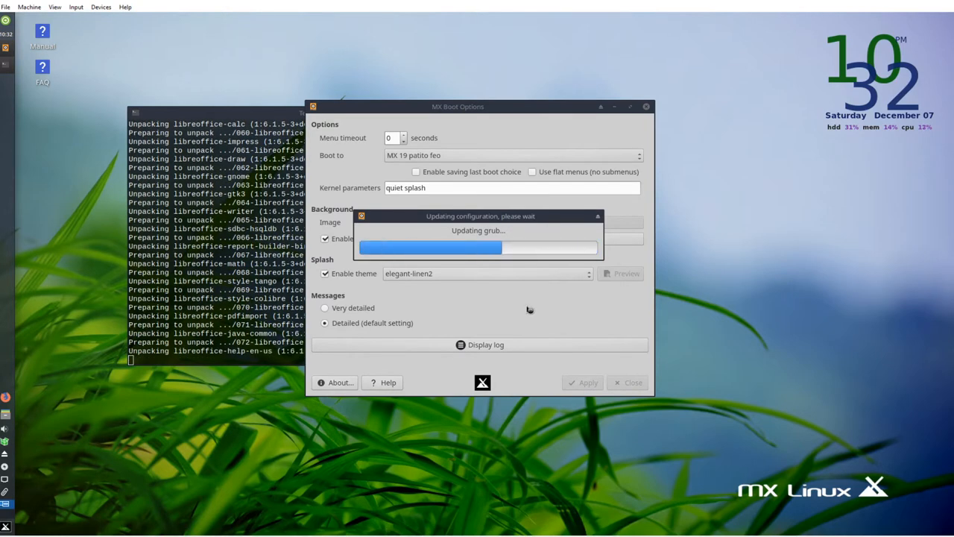
pyautogui.moveTo(472, 292)
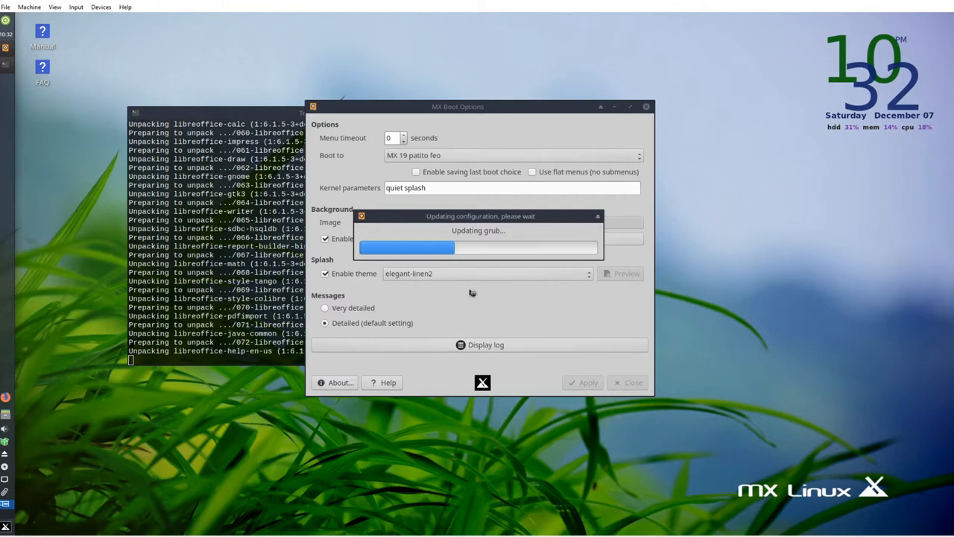
pyautogui.moveTo(534, 307)
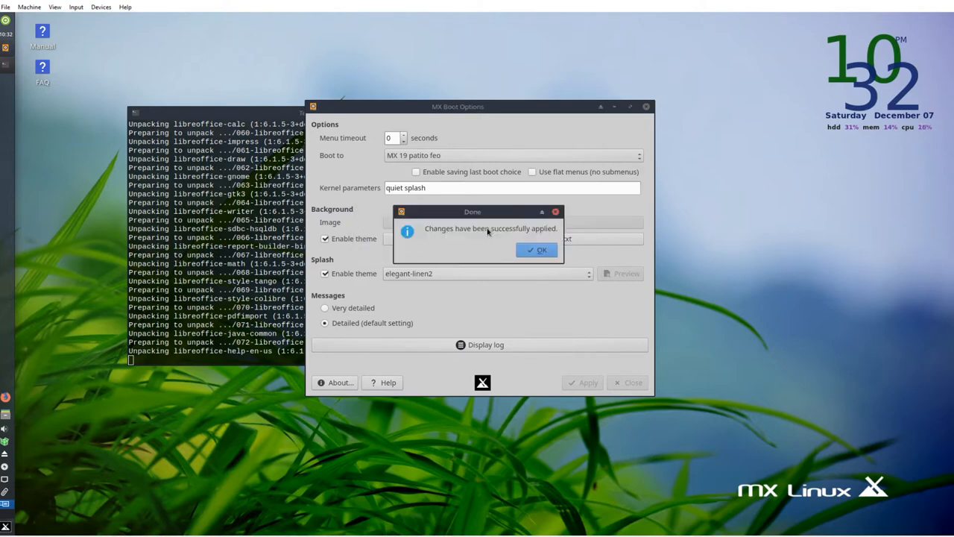
pyautogui.click(536, 250)
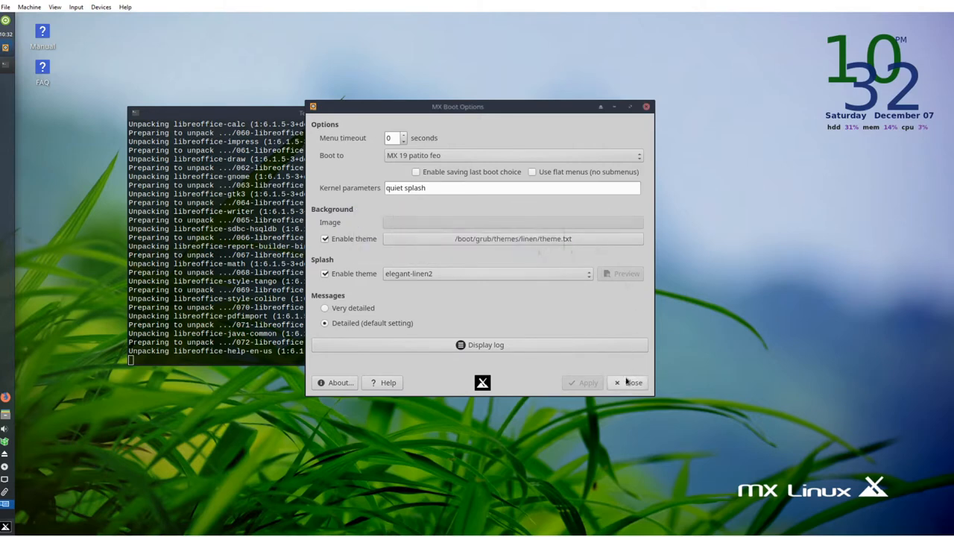
# - Close MX Boot Options and return to the application menu
pyautogui.click(630, 382)
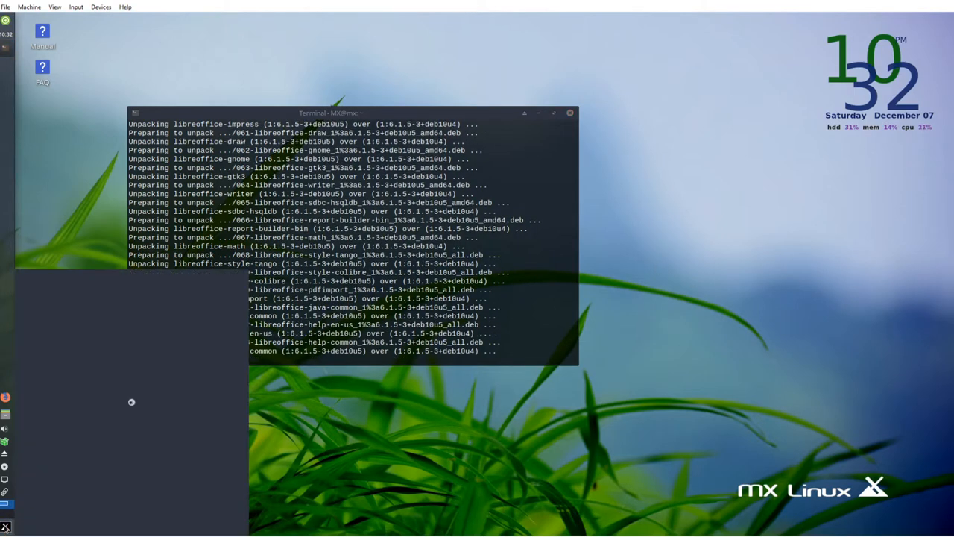
pyautogui.click(6, 527)
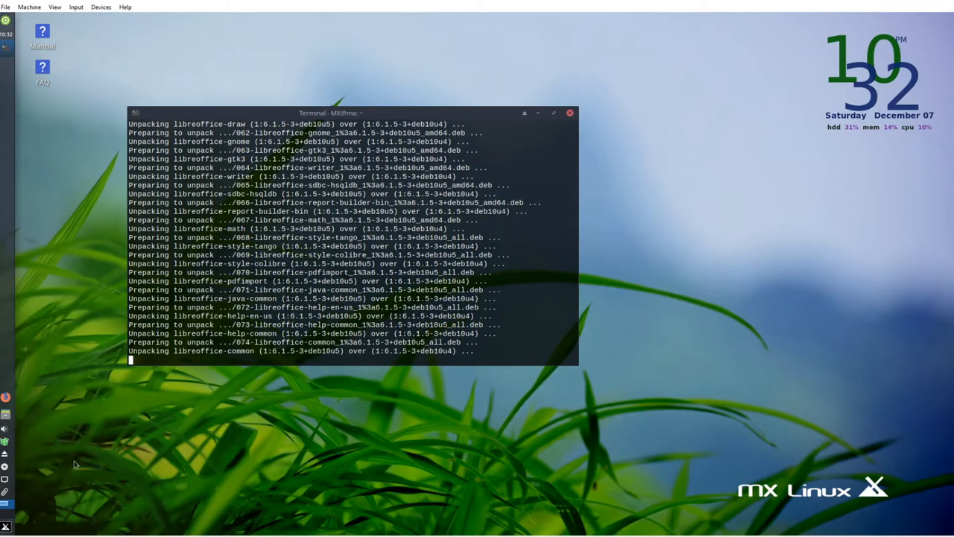
pyautogui.moveTo(561, 267)
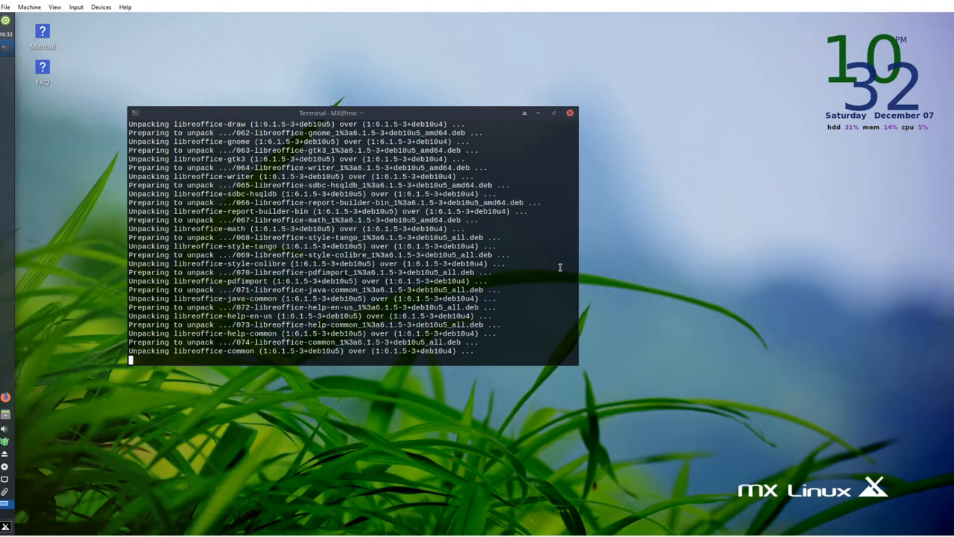
pyautogui.moveTo(617, 232)
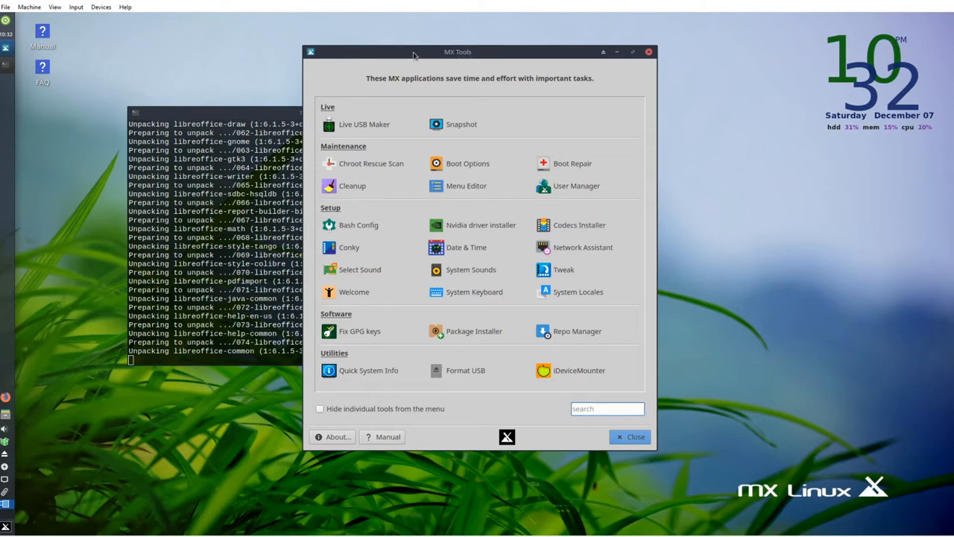
pyautogui.moveTo(456, 326)
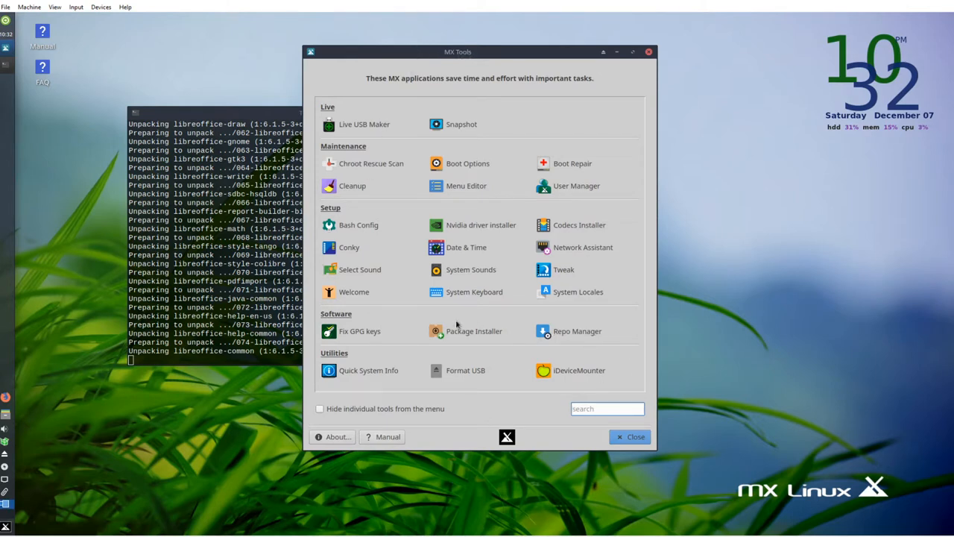
pyautogui.moveTo(532, 341)
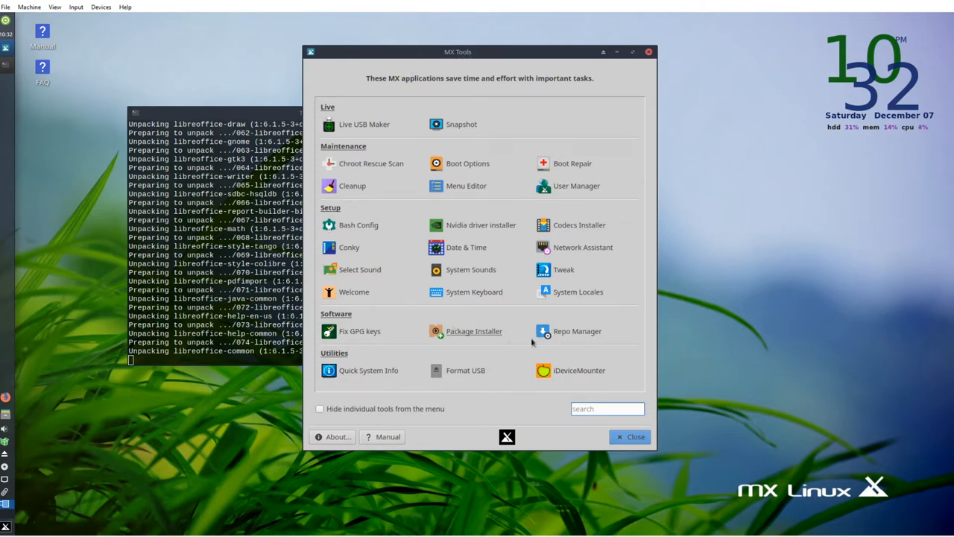
pyautogui.moveTo(577, 332)
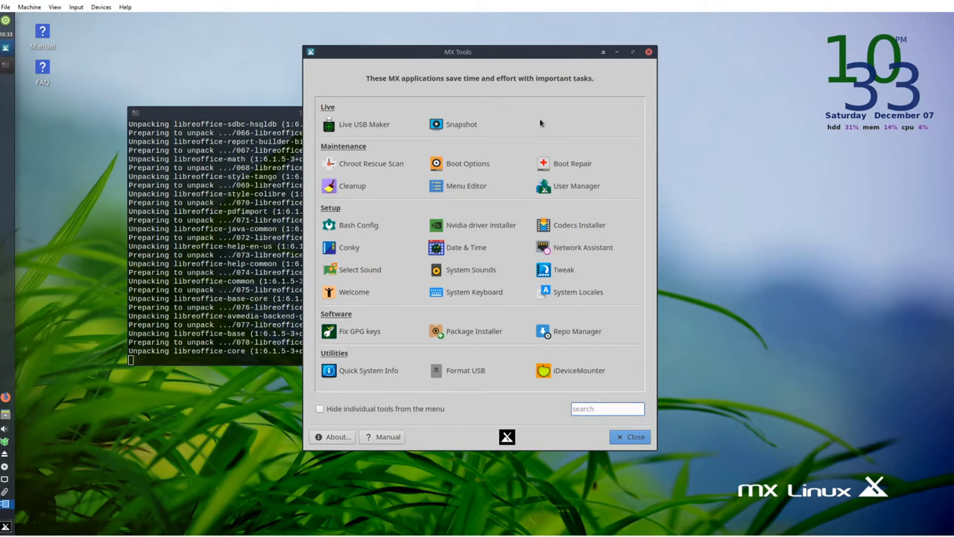
pyautogui.moveTo(573, 163)
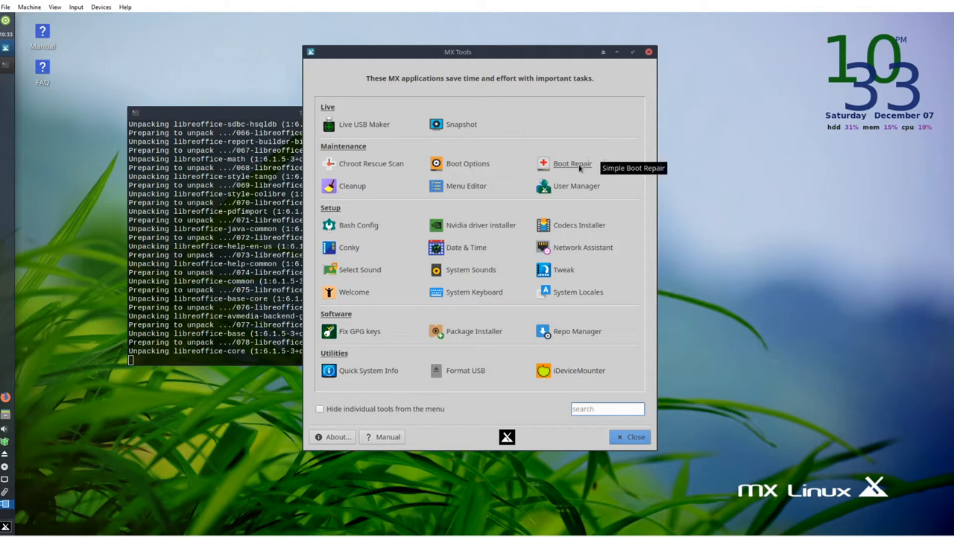
pyautogui.moveTo(380, 171)
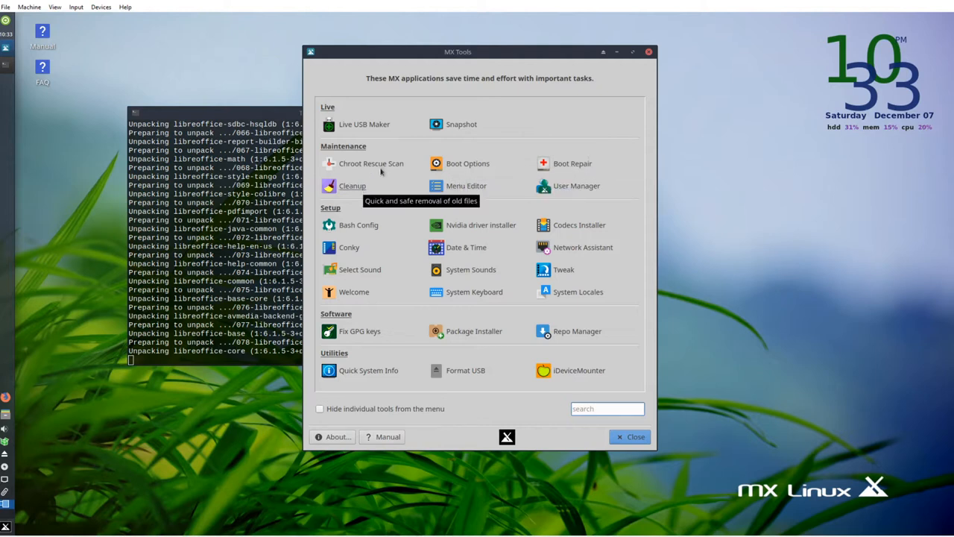
pyautogui.moveTo(364, 124)
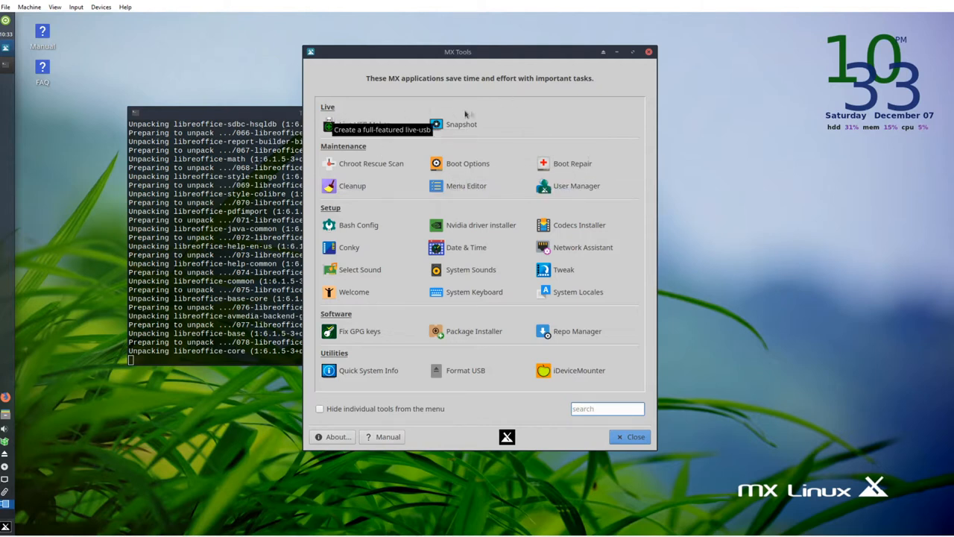
pyautogui.moveTo(461, 124)
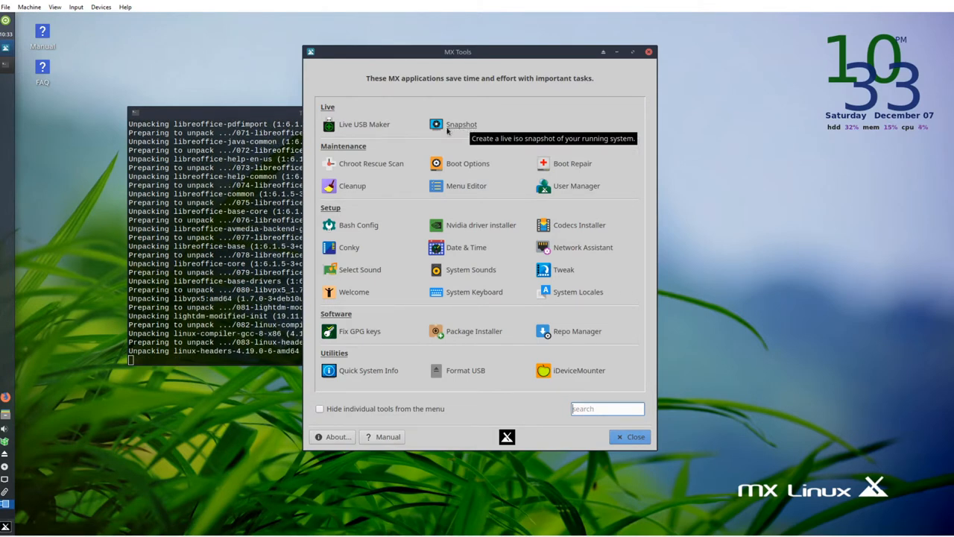
# - Launch MX Snapshot and authenticate as root to reach its /home/snapshot setup
pyautogui.click(462, 124)
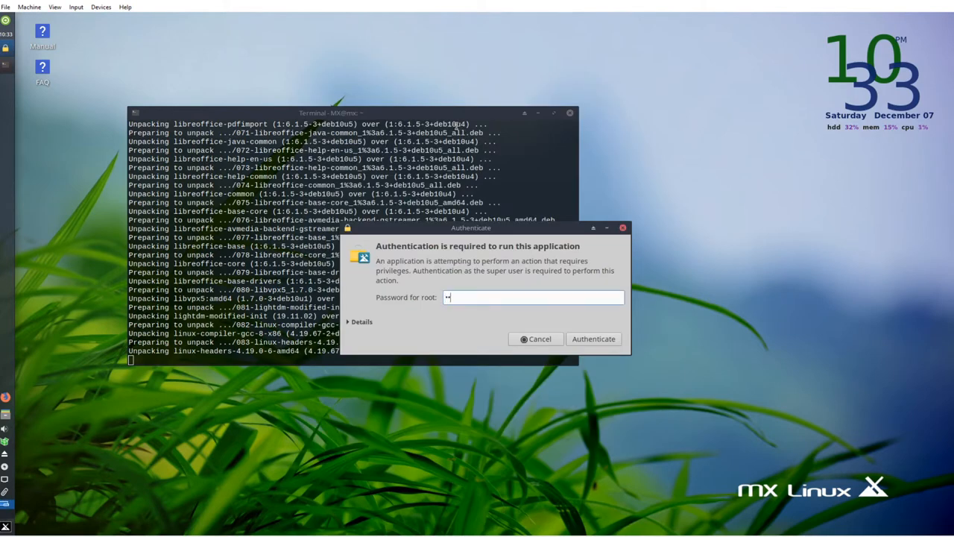
pyautogui.click(593, 339)
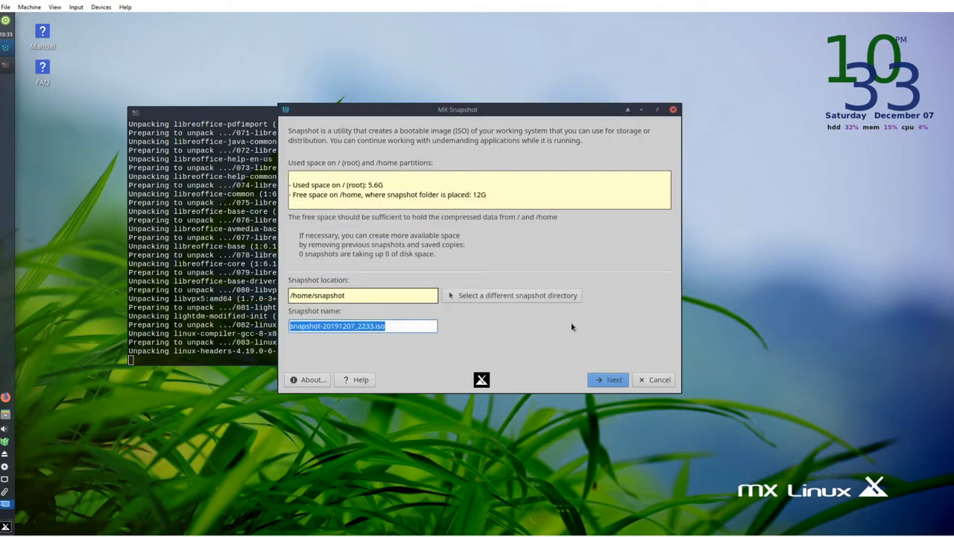
pyautogui.moveTo(659, 380)
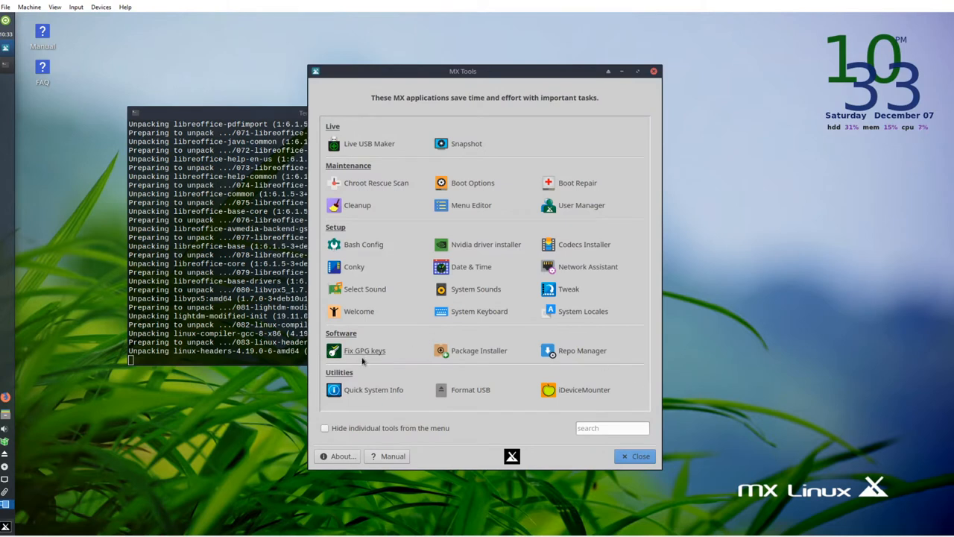
pyautogui.moveTo(479, 350)
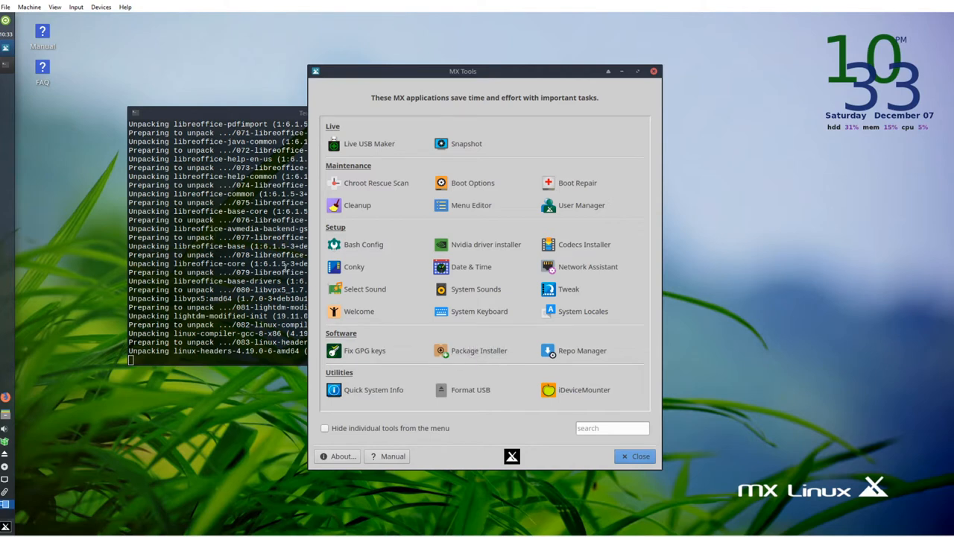
pyautogui.moveTo(473, 182)
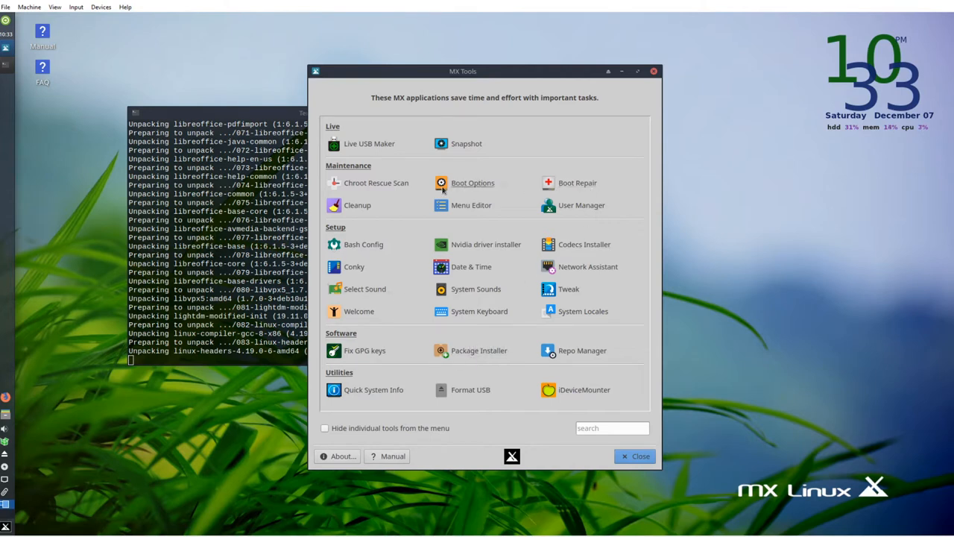
pyautogui.moveTo(403, 164)
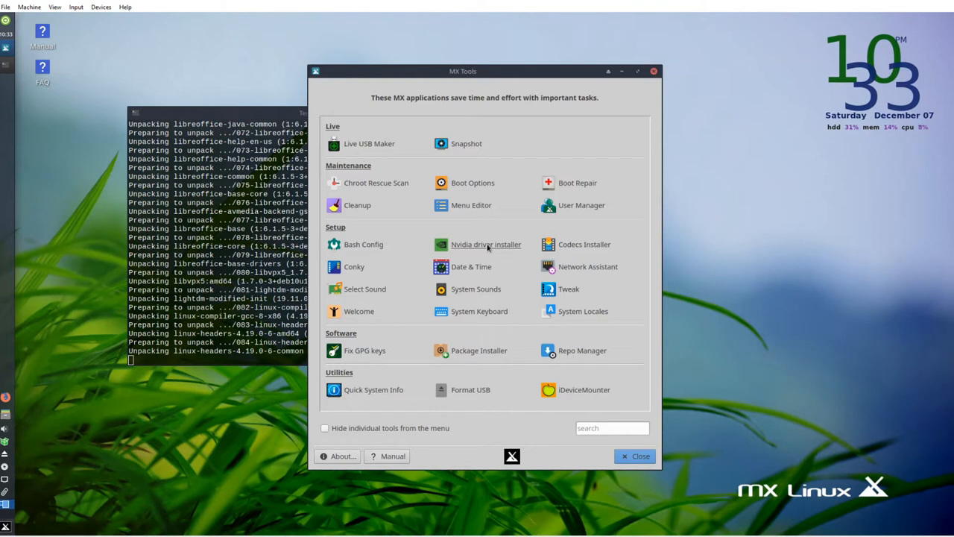
pyautogui.moveTo(461, 249)
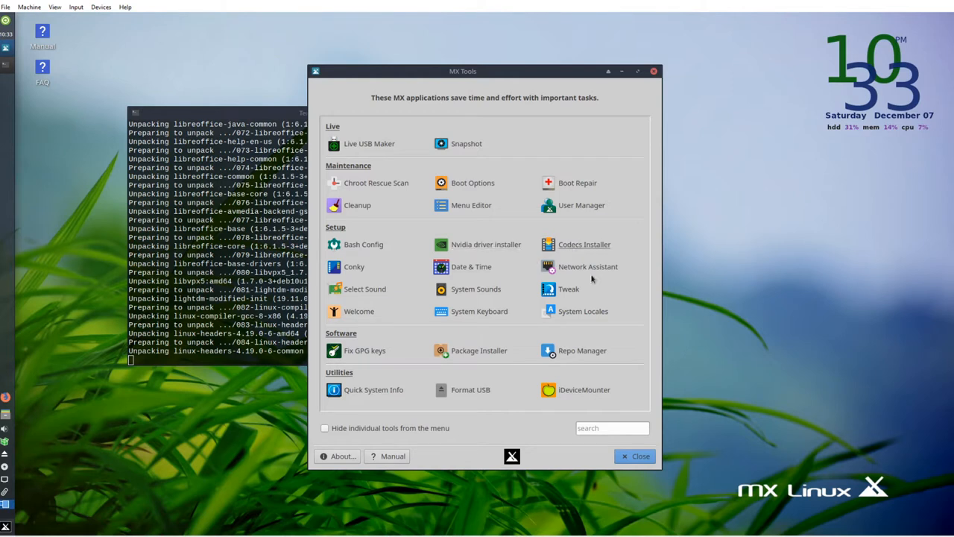
pyautogui.moveTo(477, 282)
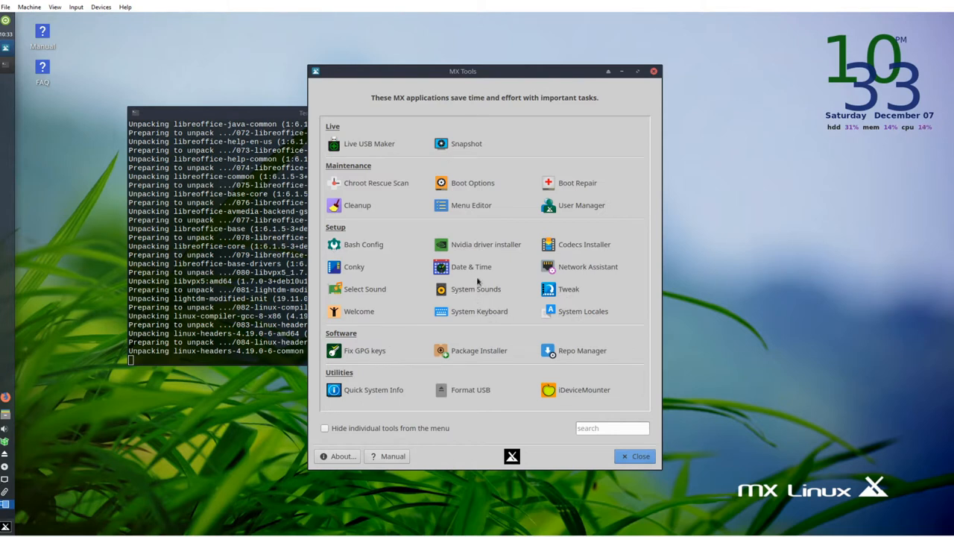
pyautogui.moveTo(358, 307)
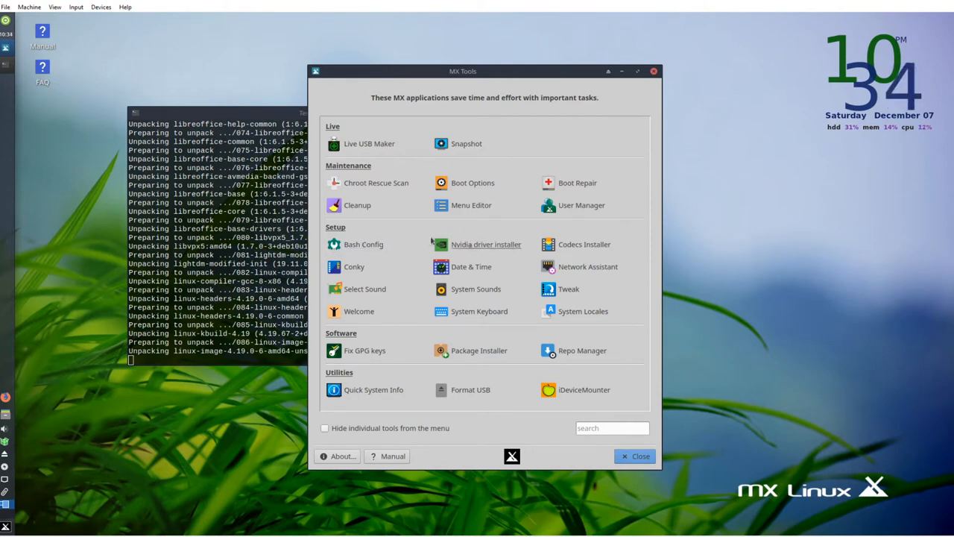
pyautogui.moveTo(376, 182)
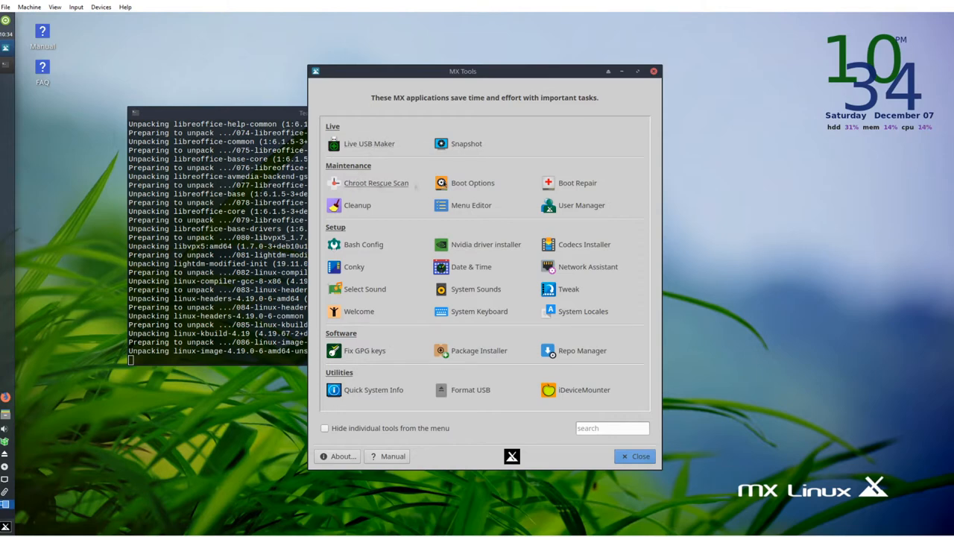
pyautogui.moveTo(594, 170)
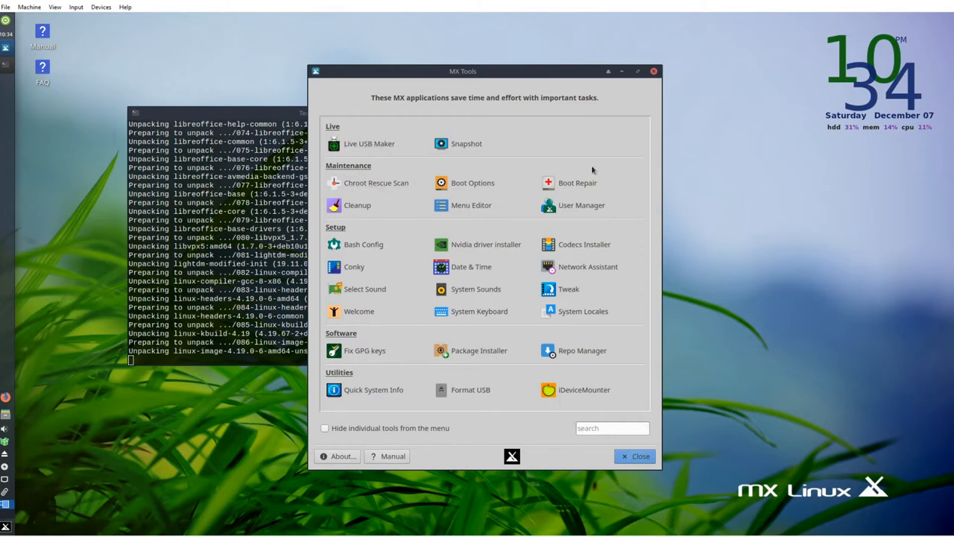
# - Browse the application menu's Accessories, All and System categories, scrolling through the System utilities
pyautogui.click(6, 528)
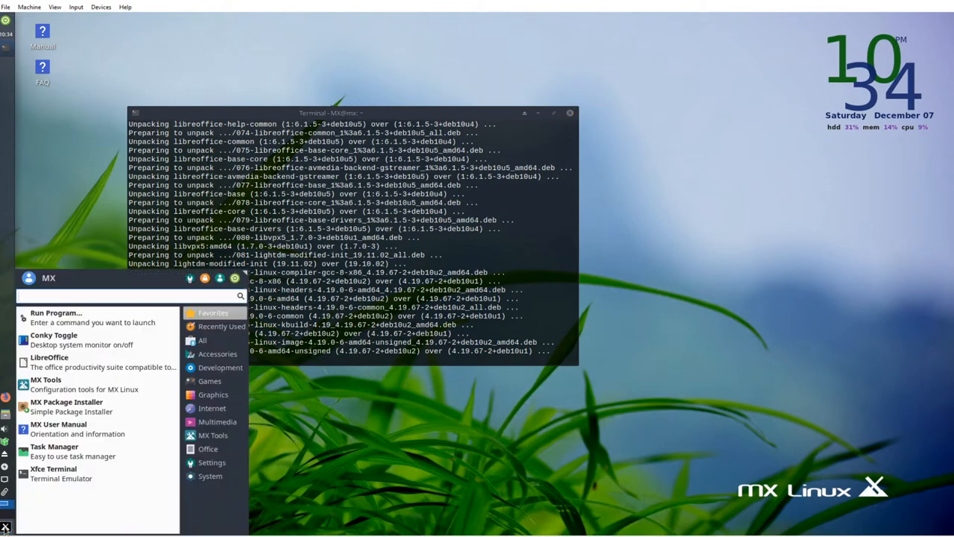
pyautogui.click(203, 340)
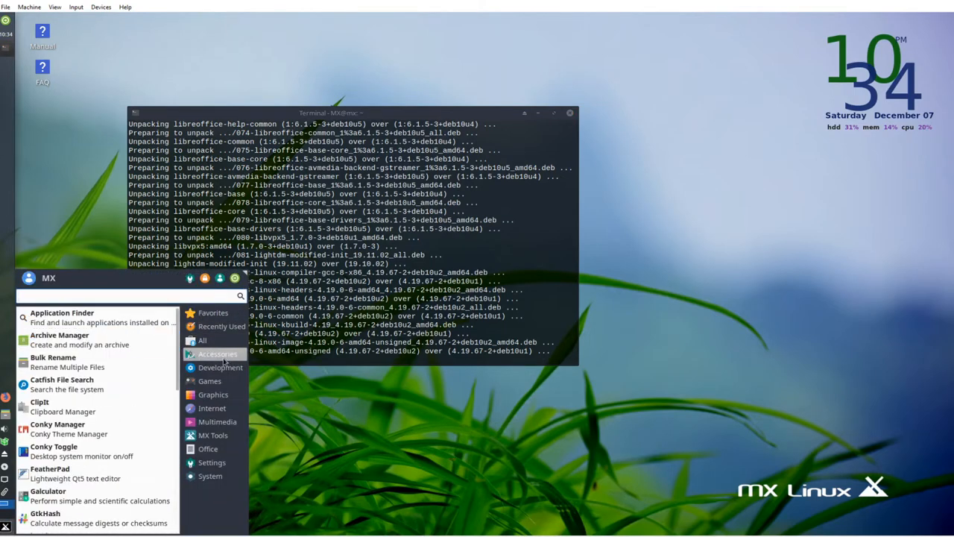
pyautogui.click(203, 340)
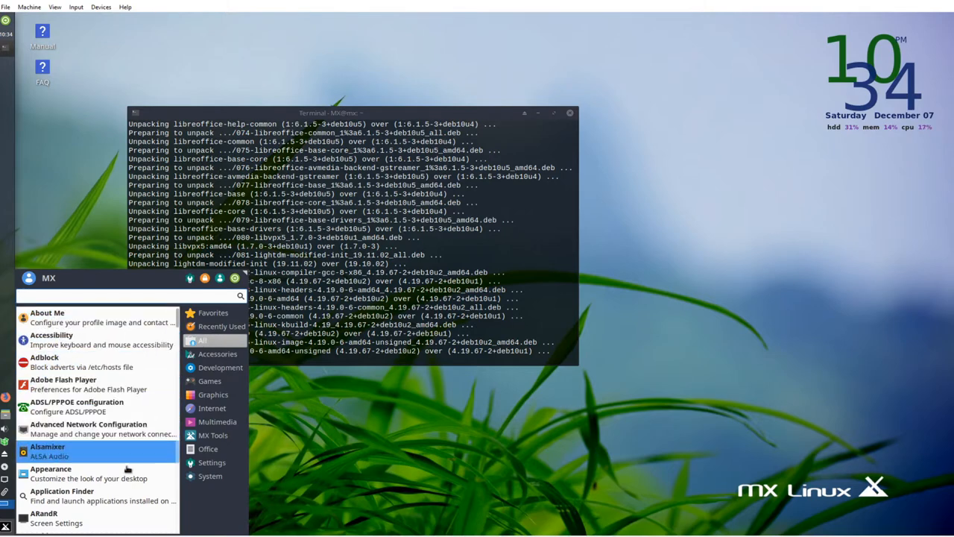
pyautogui.scroll(-3)
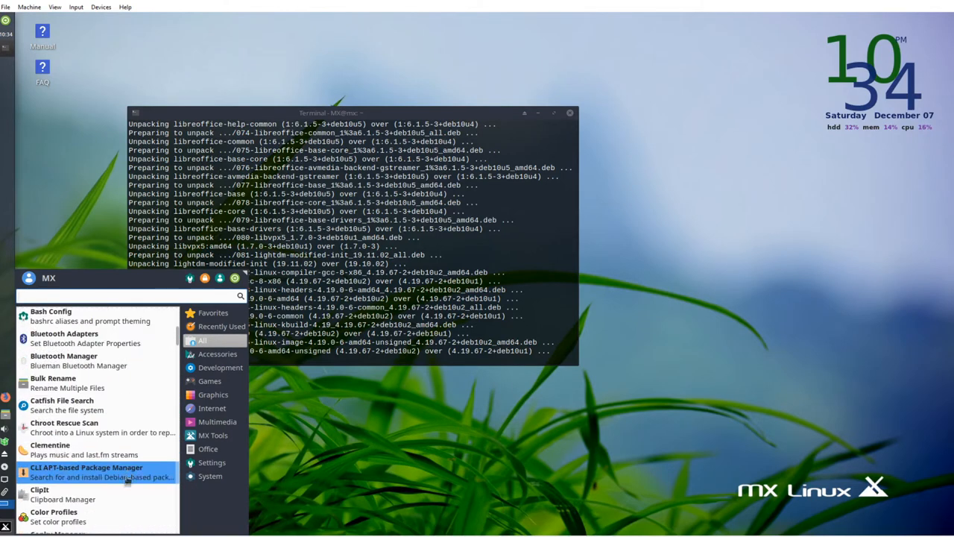
pyautogui.scroll(-3)
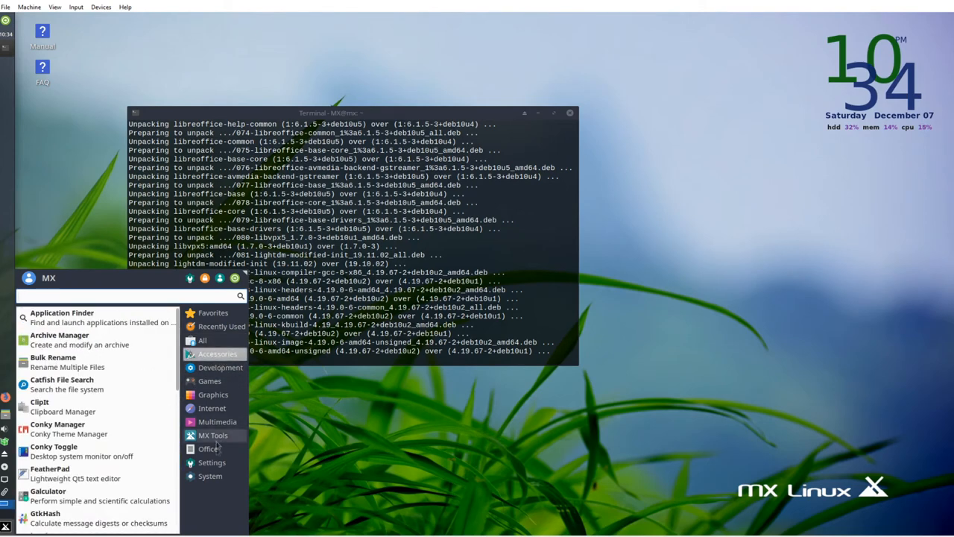
pyautogui.click(209, 476)
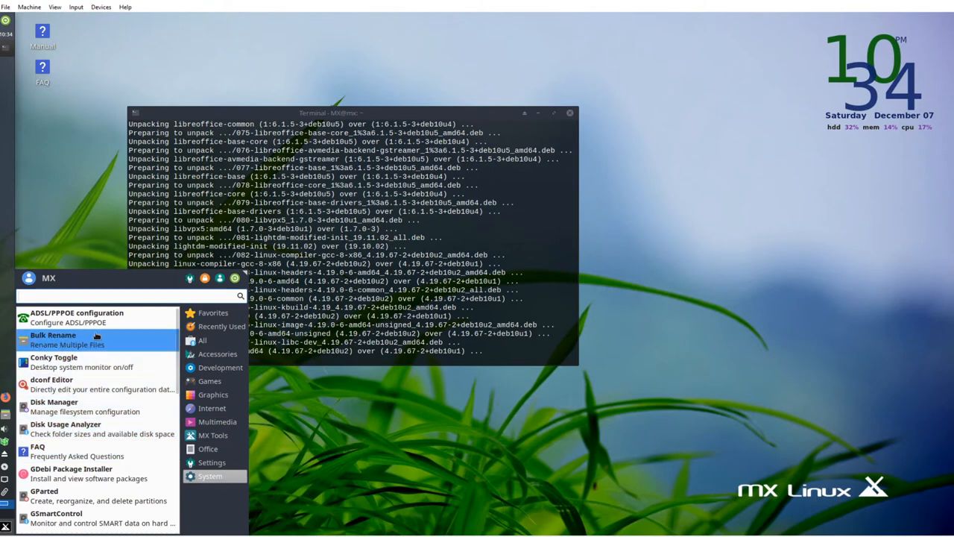
pyautogui.moveTo(124, 473)
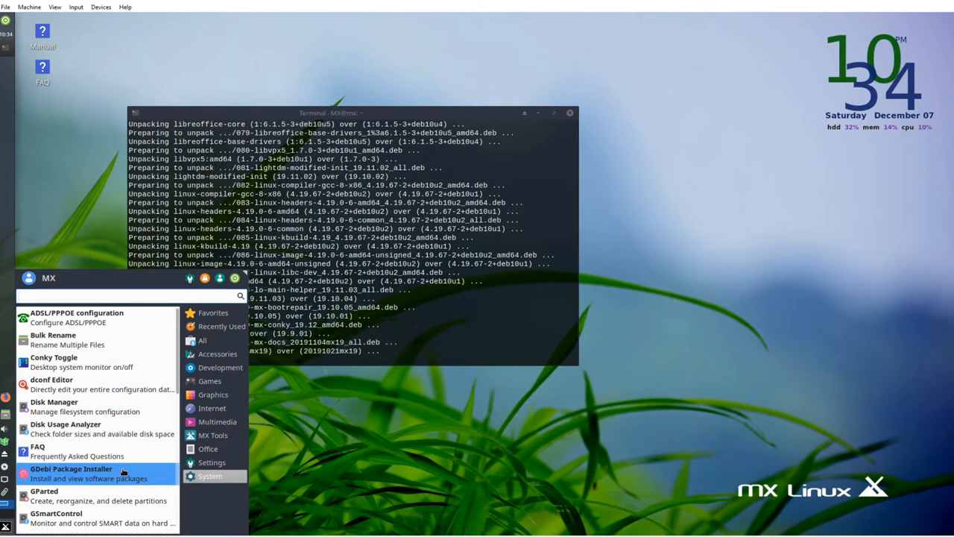
pyautogui.scroll(-3)
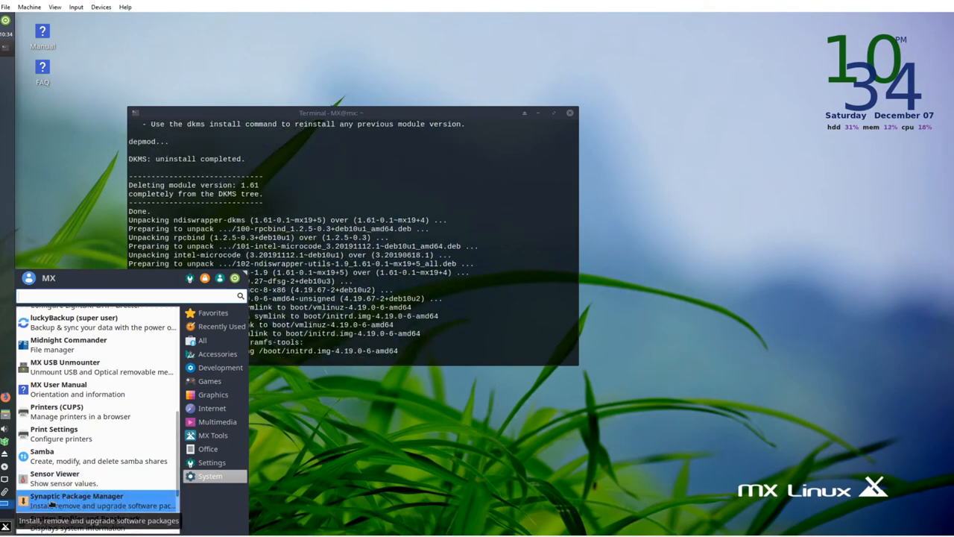
pyautogui.moveTo(325, 442)
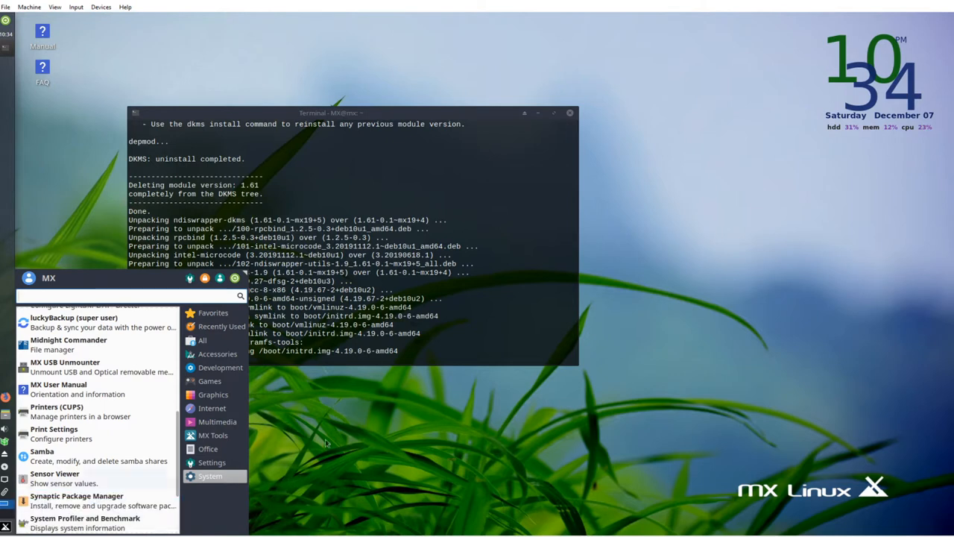
pyautogui.moveTo(77, 501)
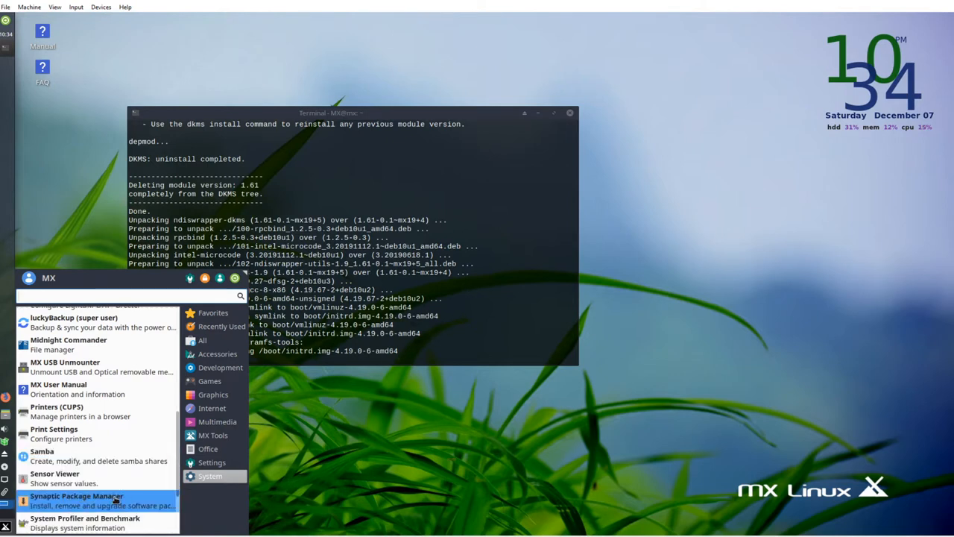
pyautogui.scroll(-3)
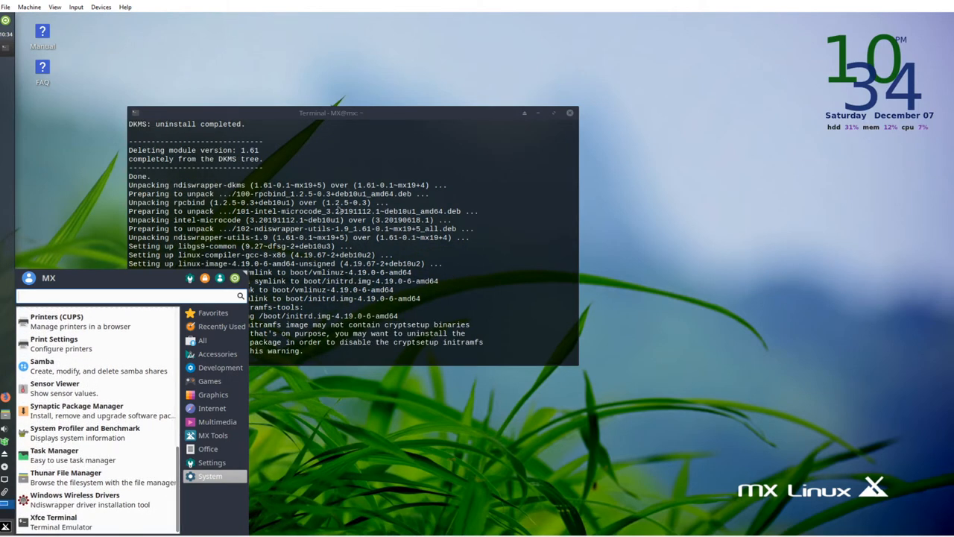
# - Close the application menu, then reopen it to the System category
pyautogui.click(439, 106)
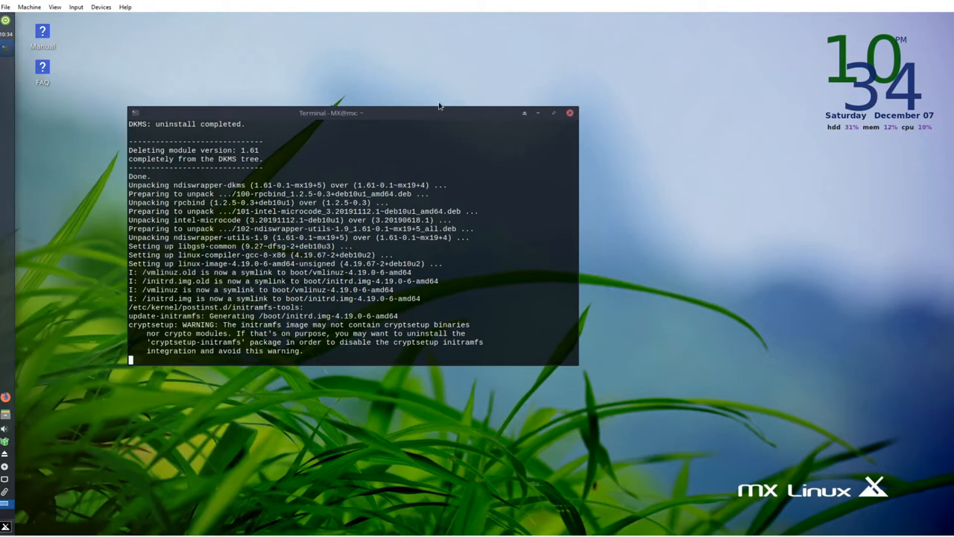
pyautogui.click(6, 525)
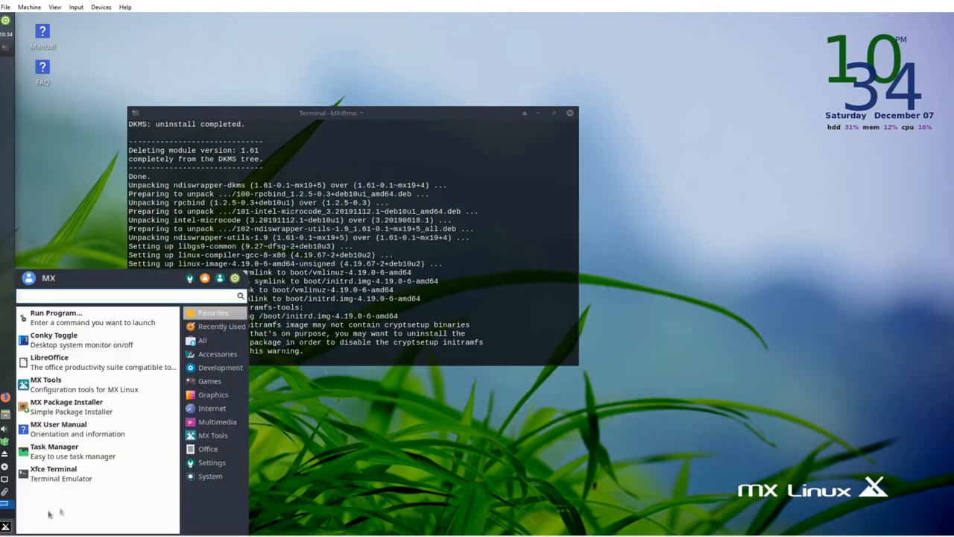
pyautogui.click(210, 476)
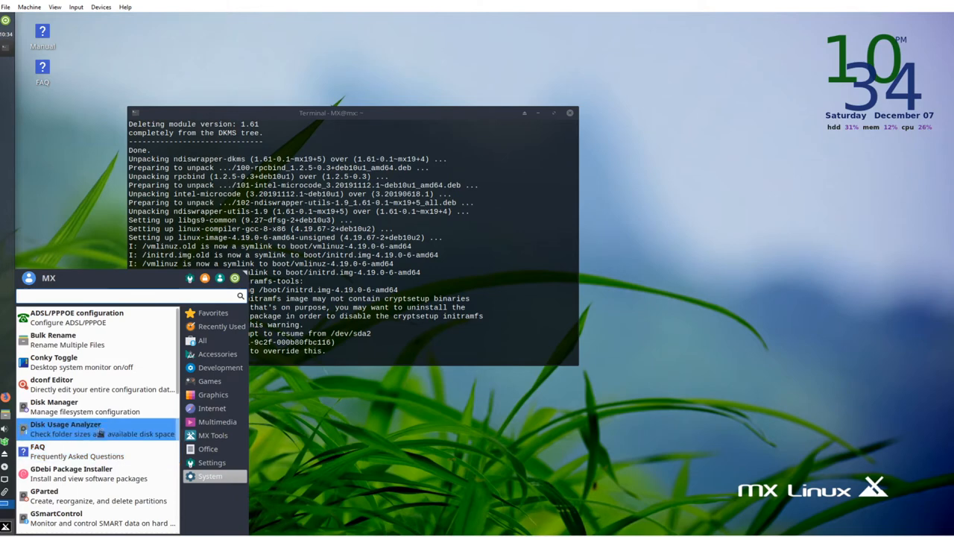
pyautogui.moveTo(77, 316)
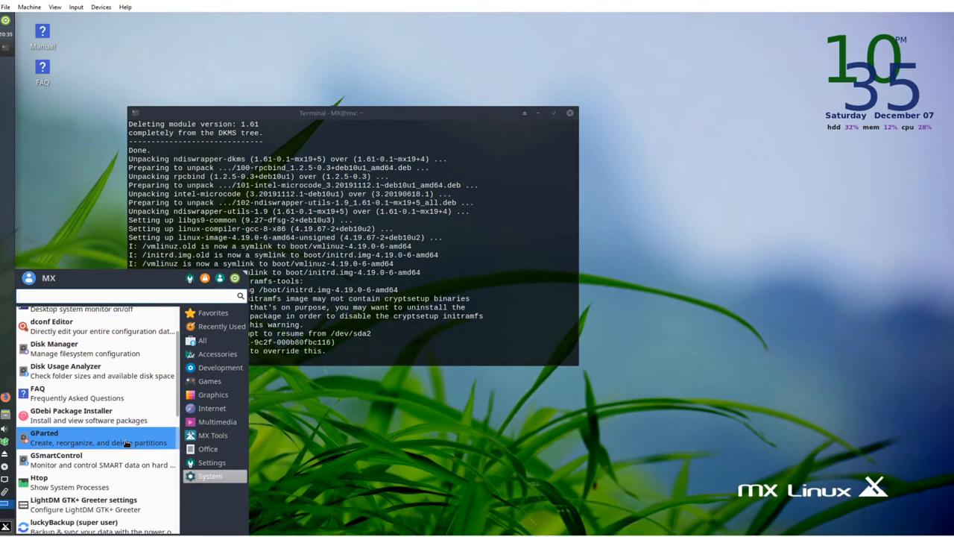
pyautogui.moveTo(134, 483)
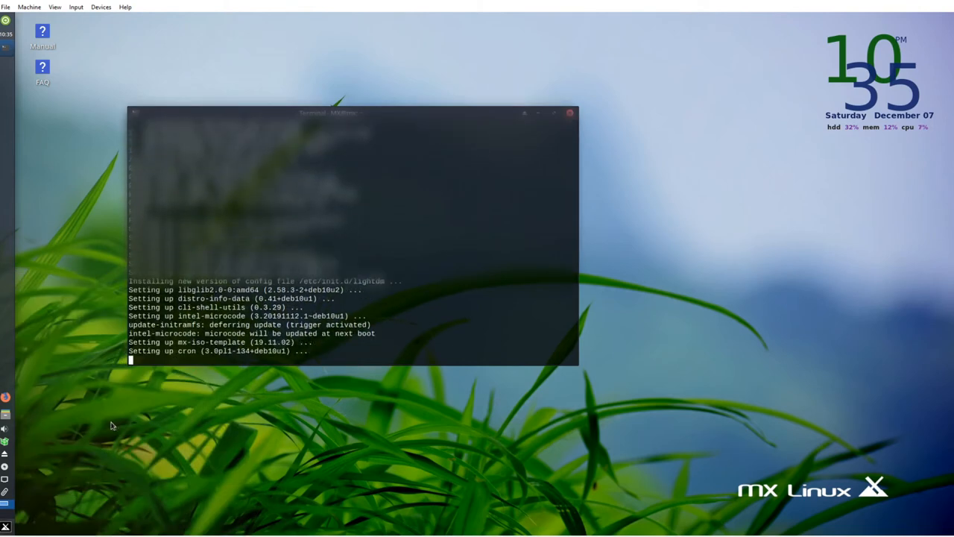
pyautogui.moveTo(597, 305)
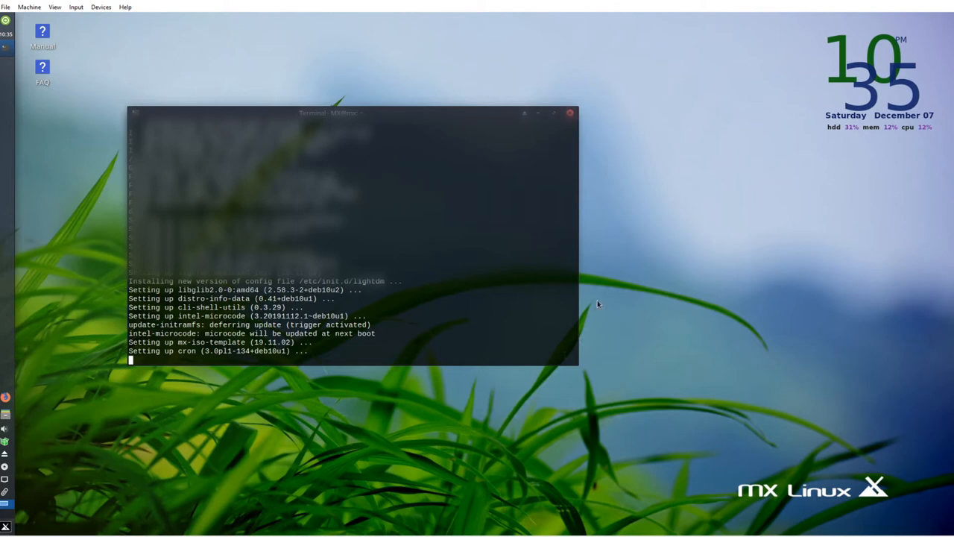
pyautogui.moveTo(54, 44)
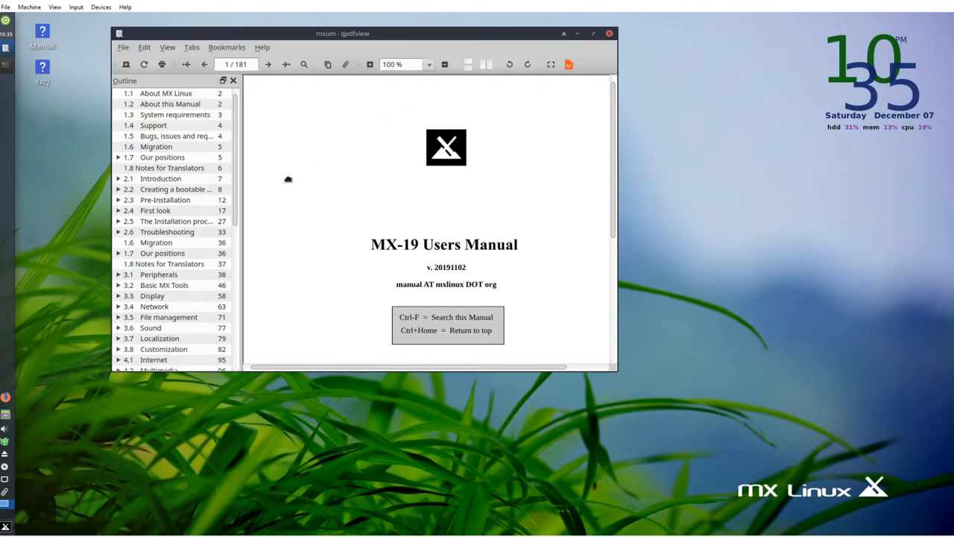
# - Scroll down the MX-19 Users Manual outline in qpdfview, then switch back to the upgrade terminal
pyautogui.scroll(-3)
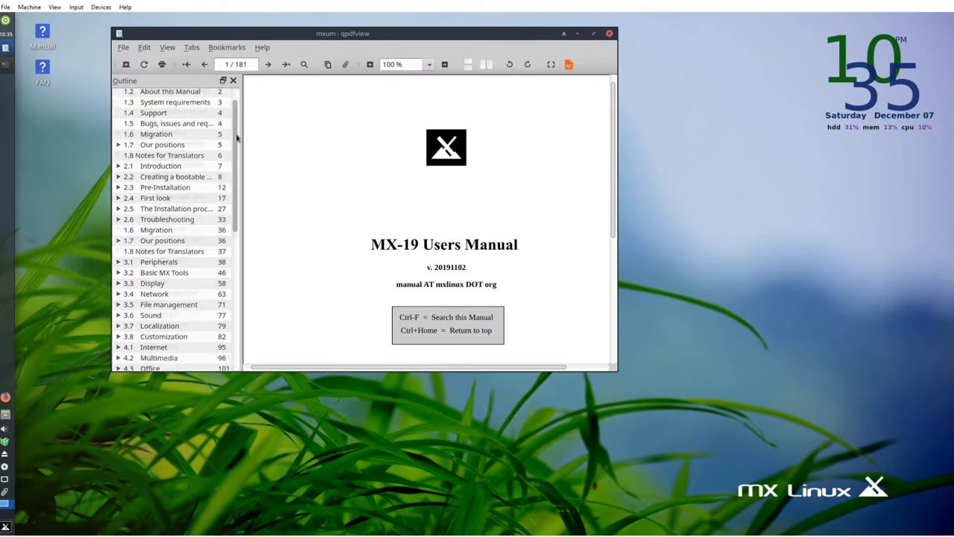
pyautogui.scroll(-3)
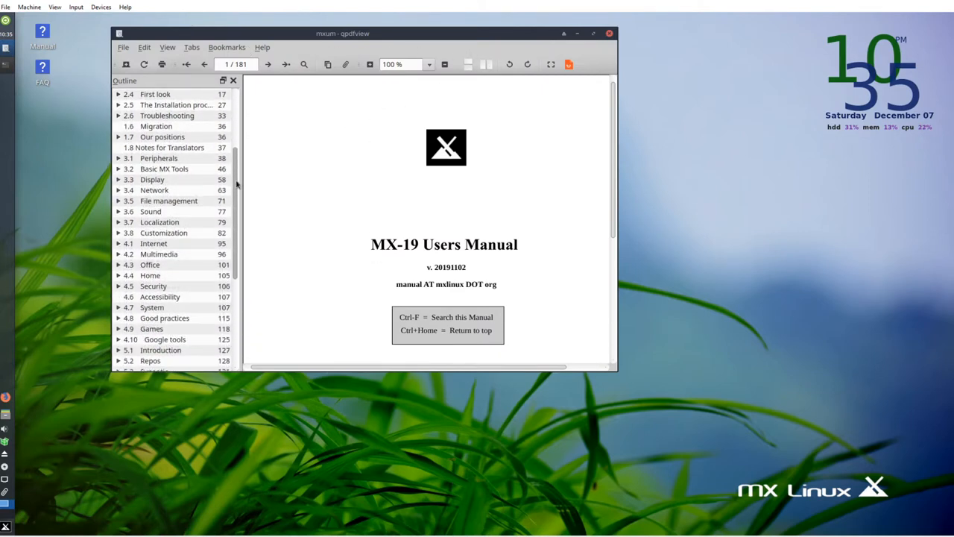
pyautogui.scroll(-3)
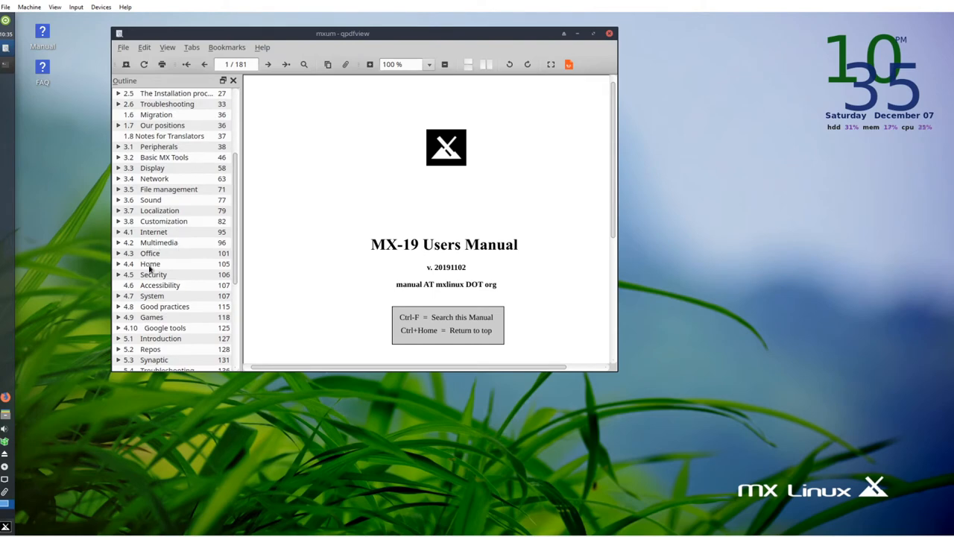
pyautogui.click(117, 275)
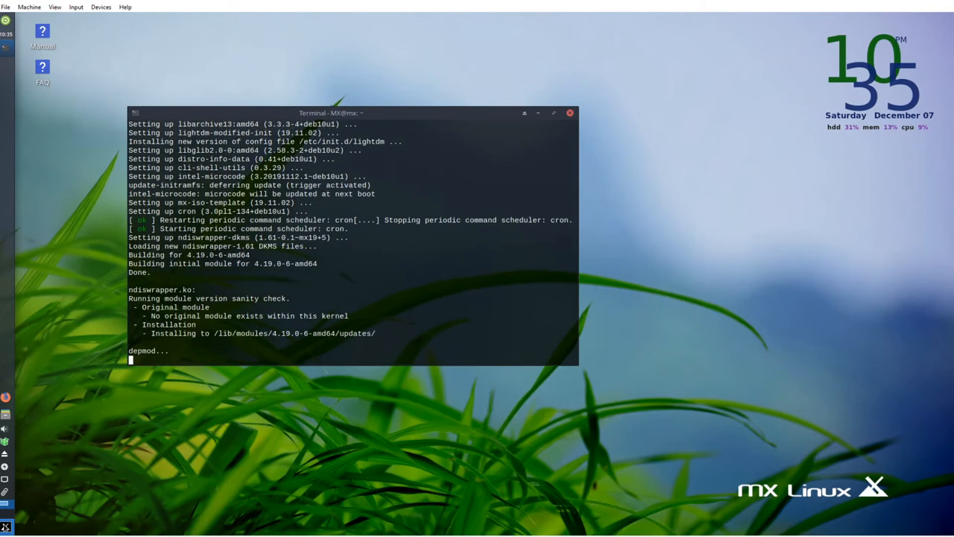
pyautogui.click(6, 525)
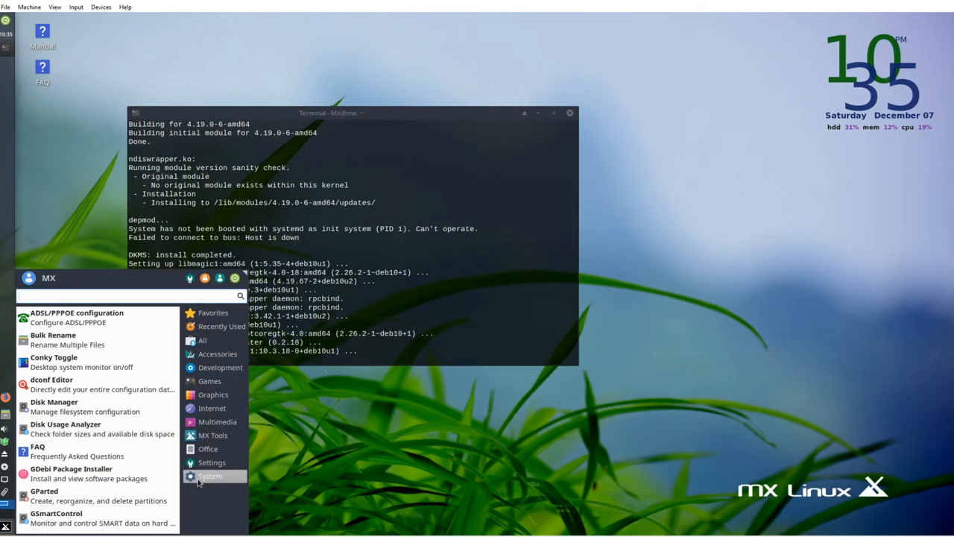
pyautogui.click(212, 462)
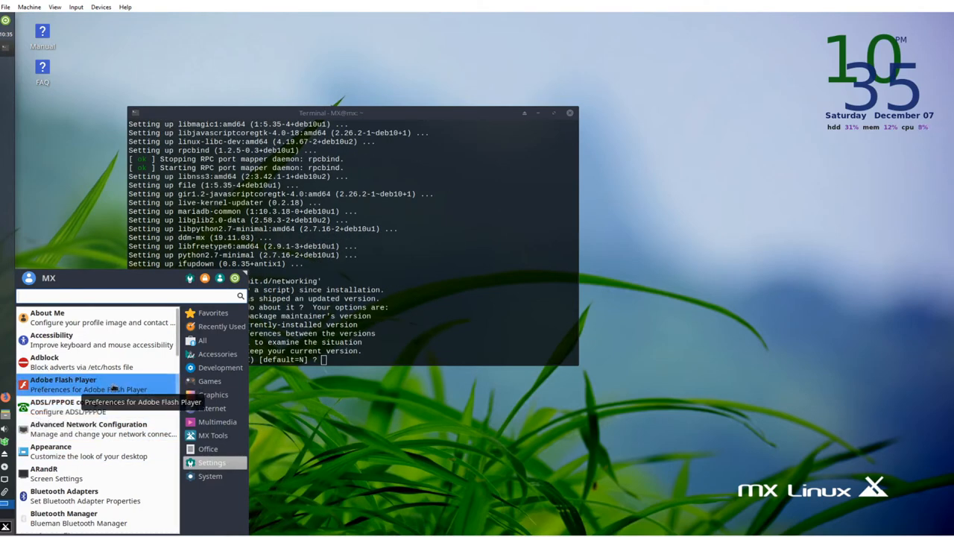
pyautogui.moveTo(45, 358)
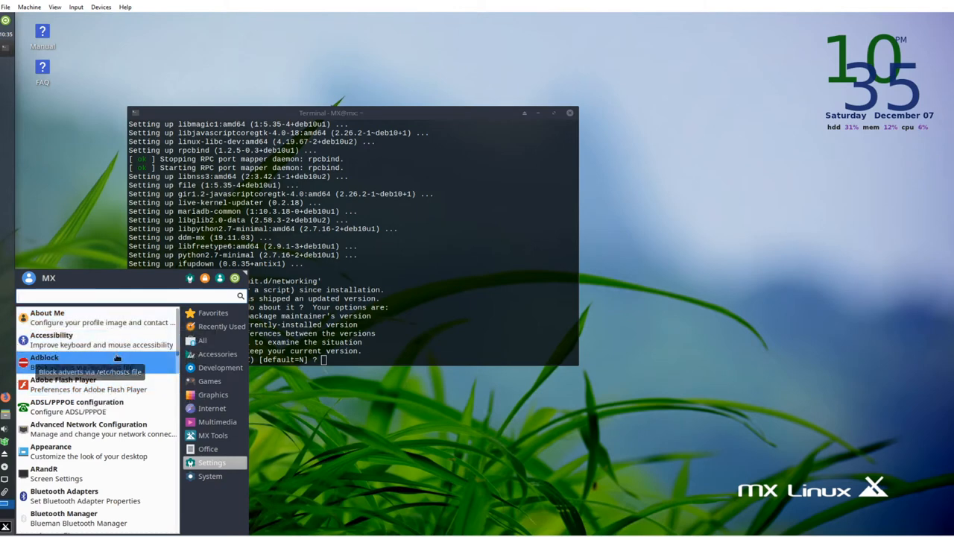
pyautogui.scroll(-3)
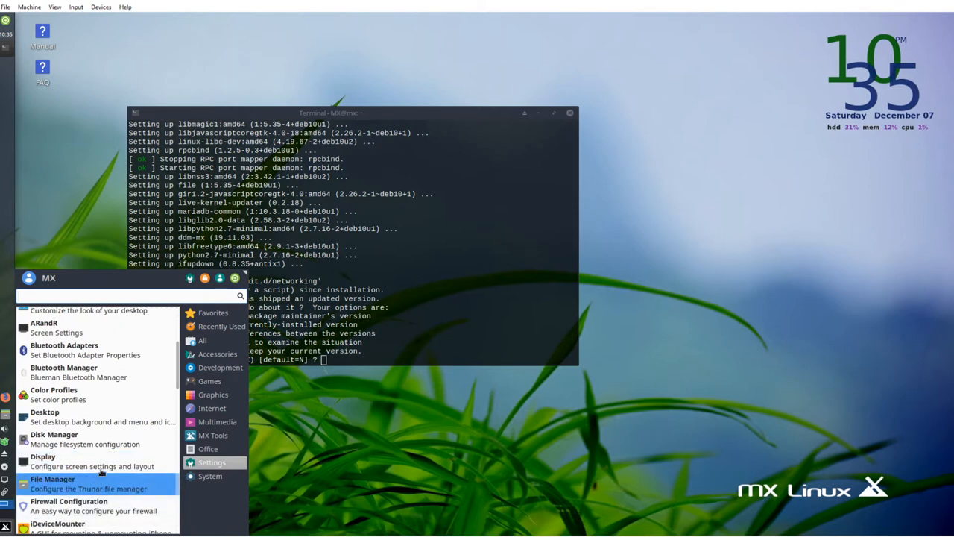
pyautogui.moveTo(118, 489)
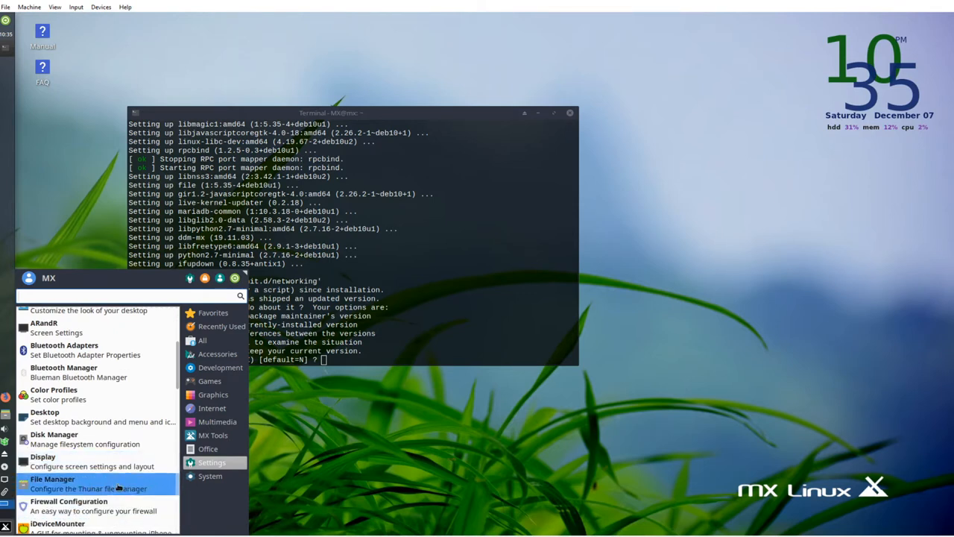
pyautogui.moveTo(385, 374)
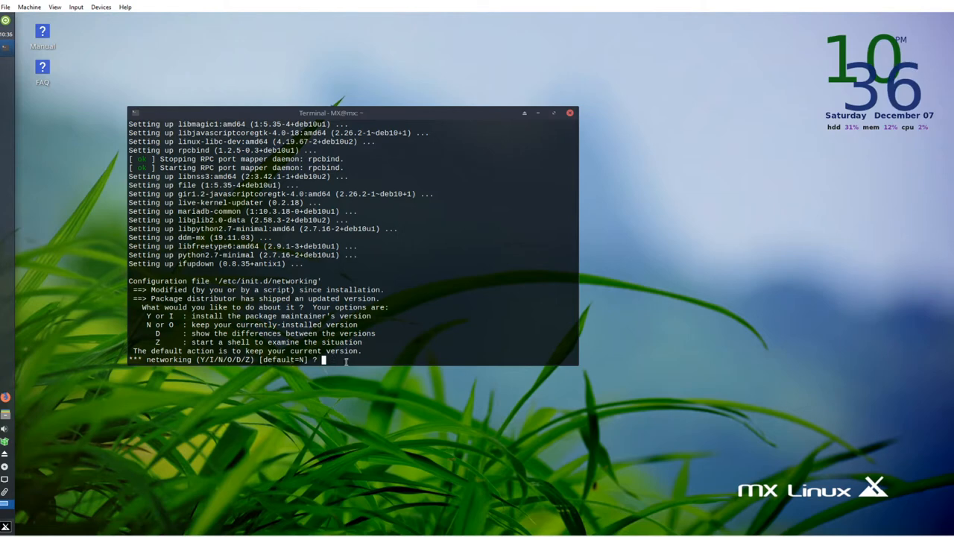
# - Answer N to keep the current networking config file, then dismiss the network and Bluetooth notices
pyautogui.write('n')
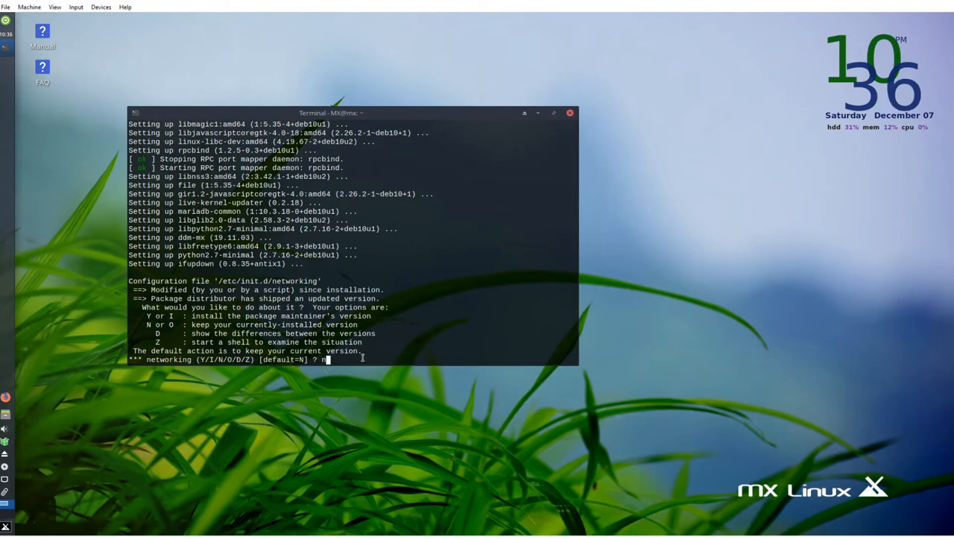
pyautogui.press('Return')
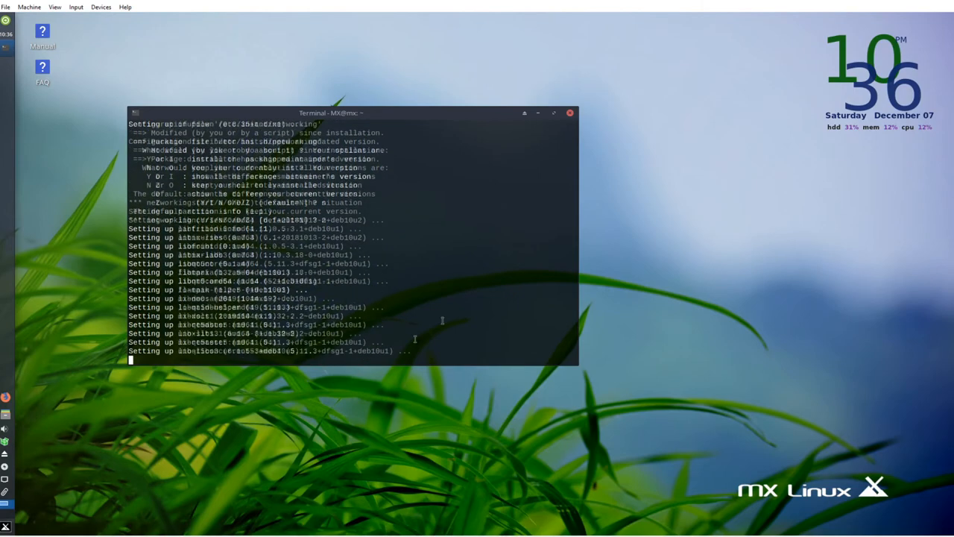
pyautogui.click(8, 528)
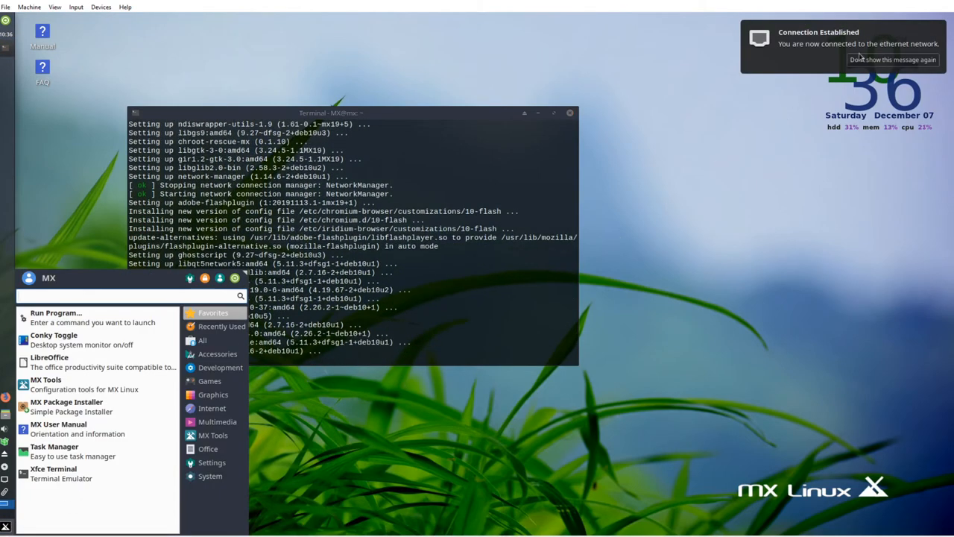
pyautogui.click(210, 476)
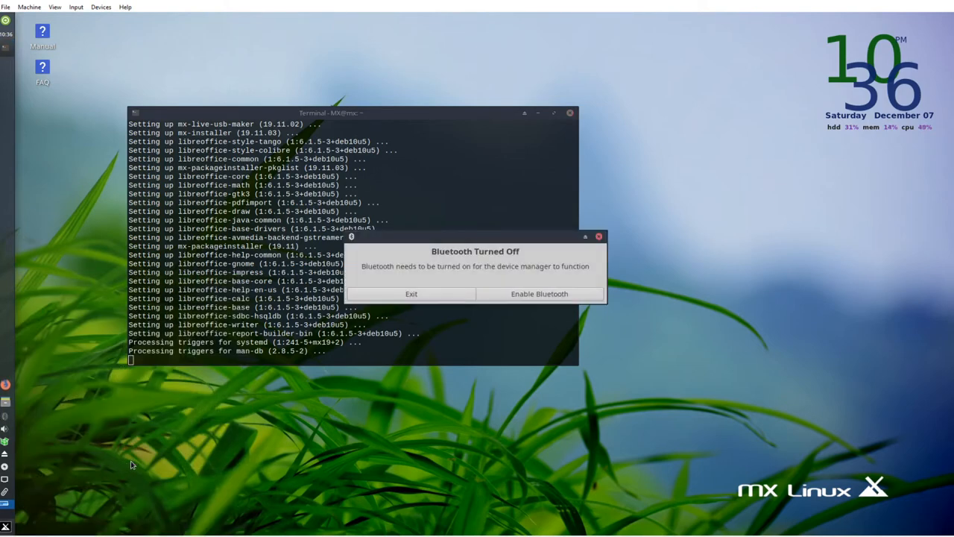
pyautogui.click(412, 293)
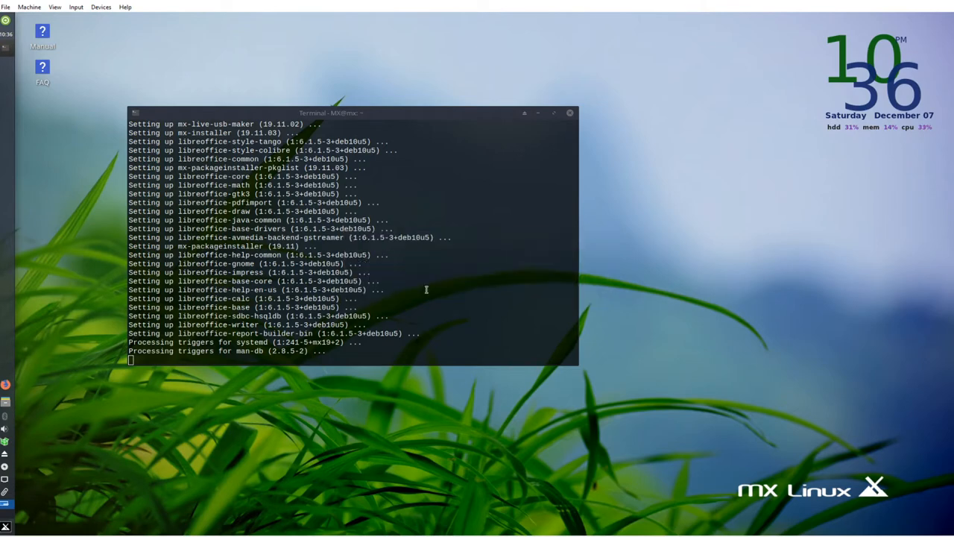
# - Browse the System and MX Tools categories in the application menu while the upgrade processes triggers
pyautogui.click(6, 525)
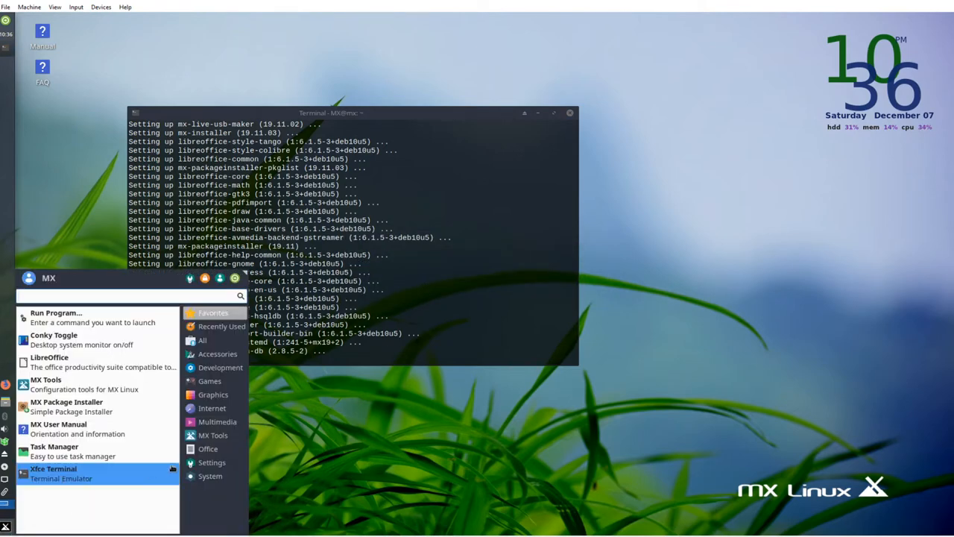
pyautogui.click(211, 476)
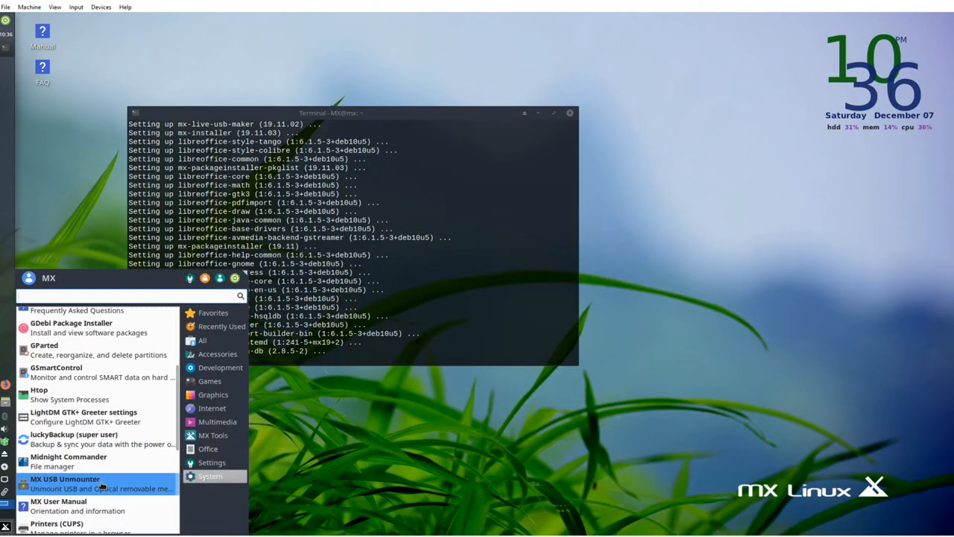
pyautogui.scroll(-3)
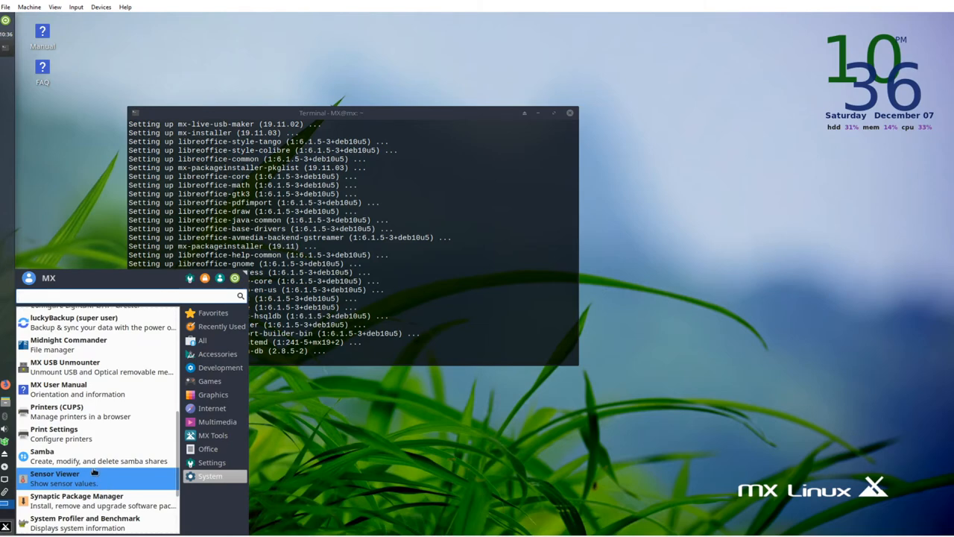
pyautogui.scroll(-3)
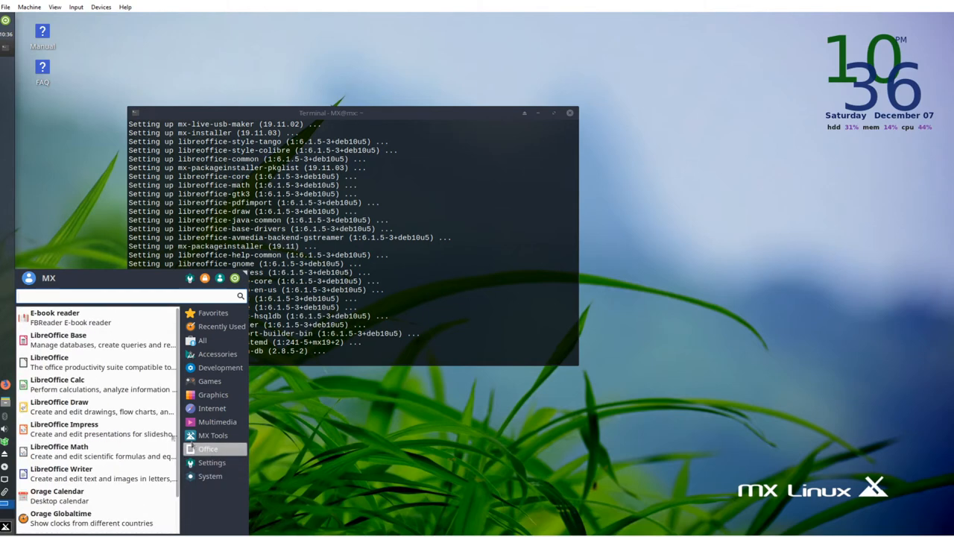
pyautogui.click(211, 435)
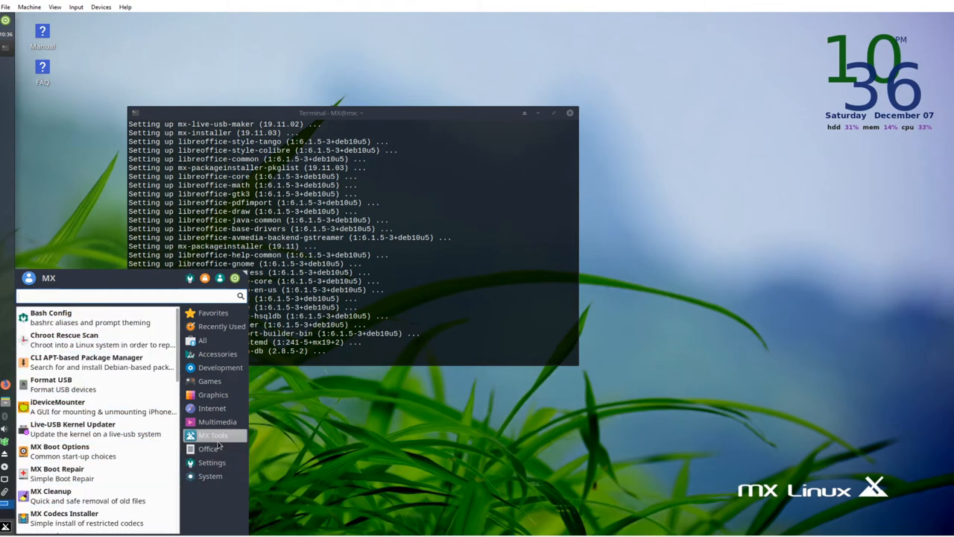
pyautogui.moveTo(97, 340)
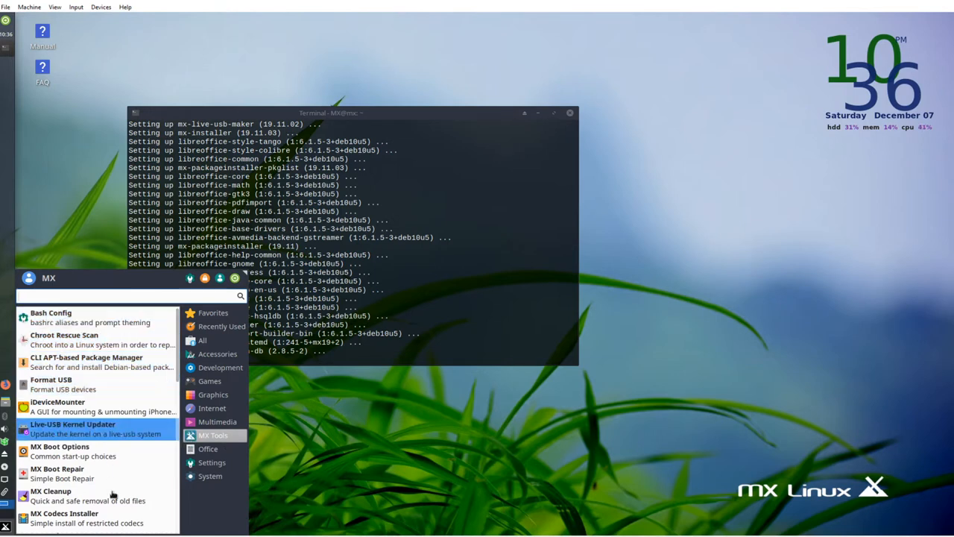
pyautogui.moveTo(97, 517)
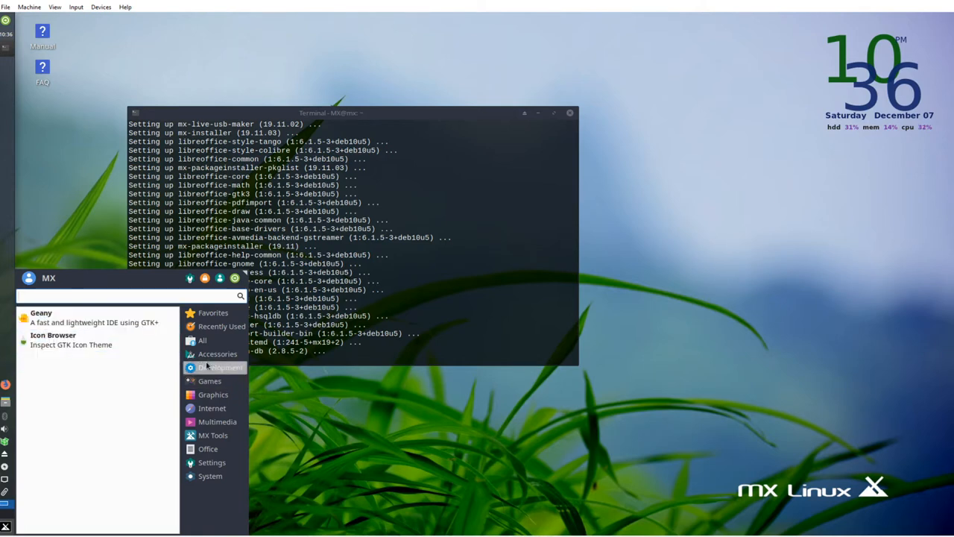
pyautogui.moveTo(97, 317)
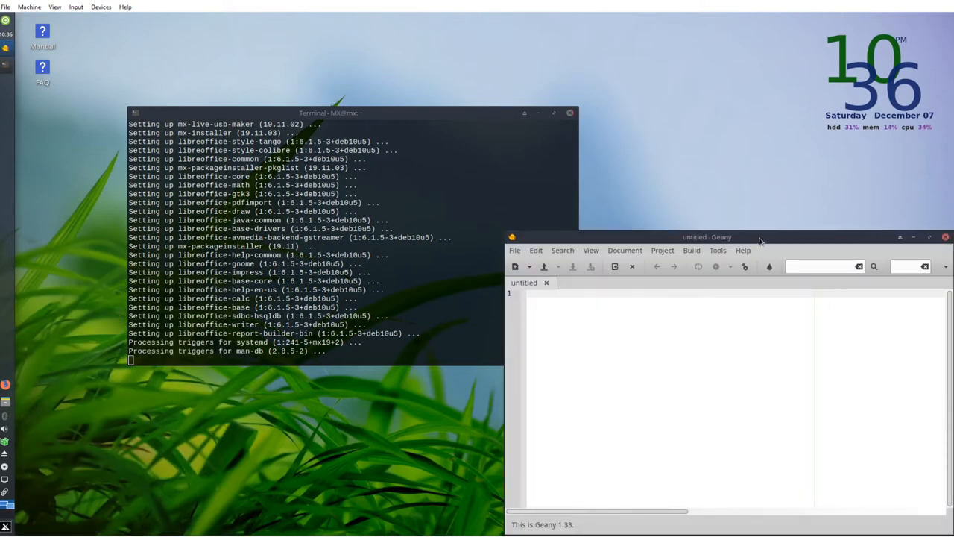
# - Move the Geany window to mid-desktop and look through its Document, Build and Help menus
pyautogui.moveTo(707, 235); pyautogui.dragTo(543, 188)
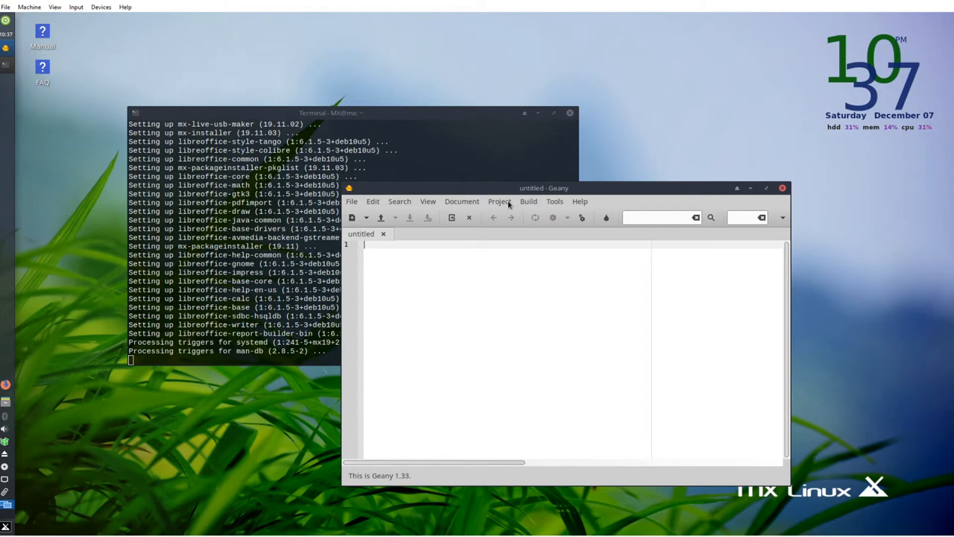
pyautogui.moveTo(557, 201)
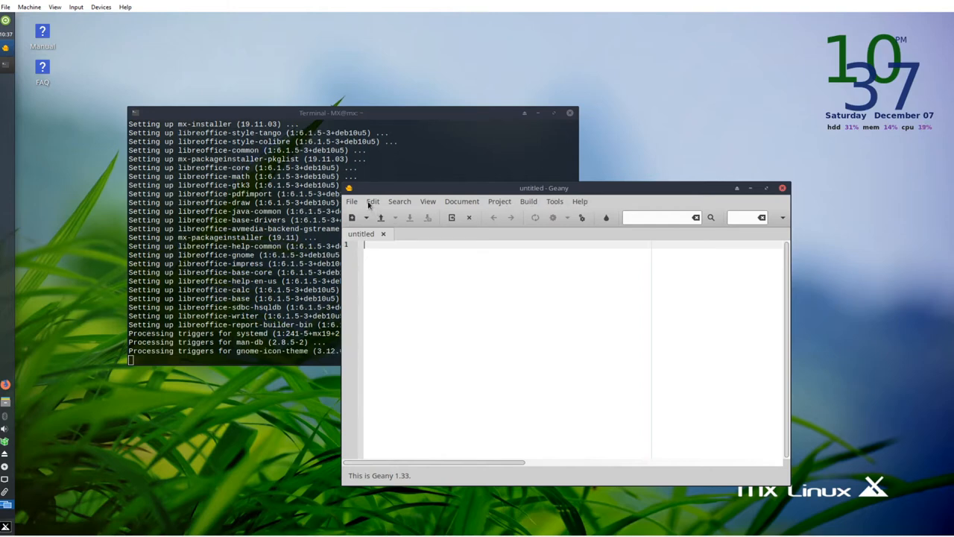
pyautogui.click(463, 201)
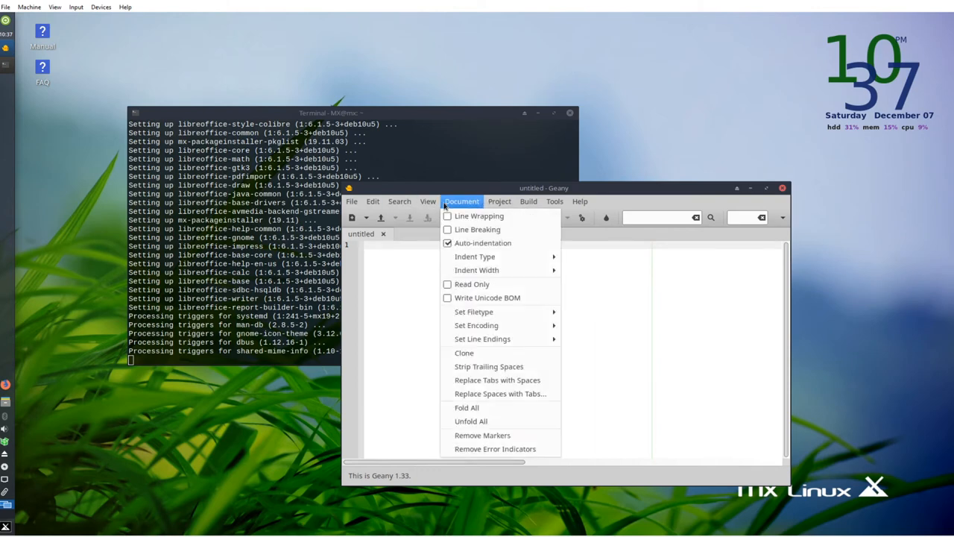
pyautogui.click(528, 201)
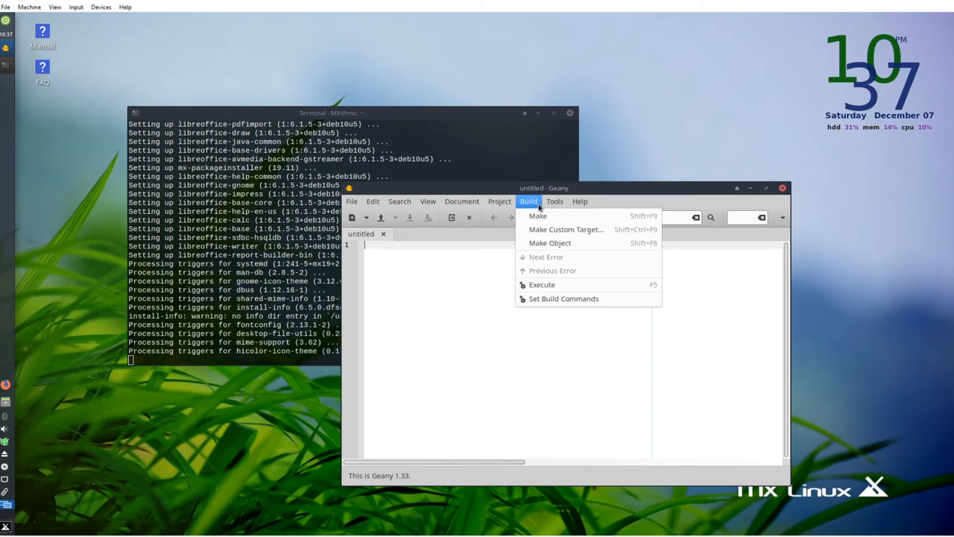
pyautogui.click(579, 201)
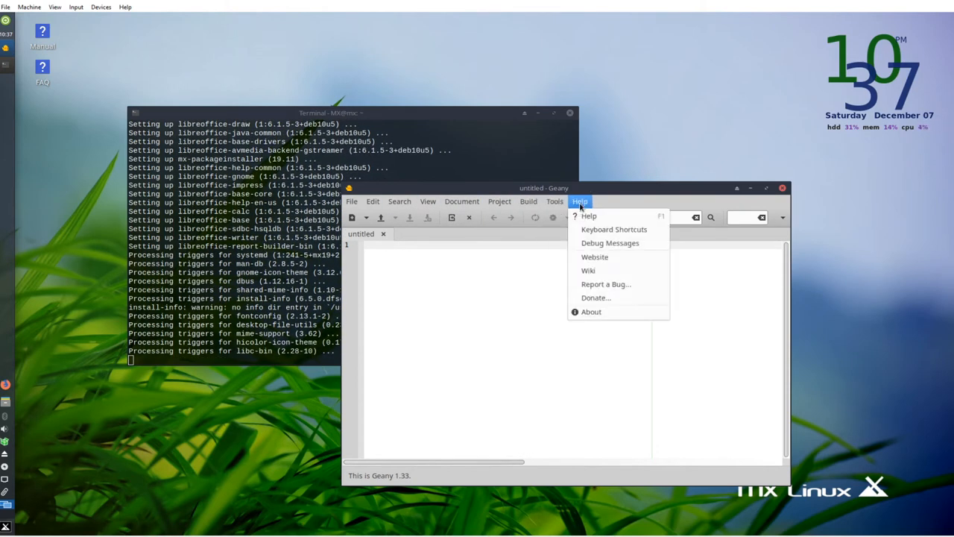
pyautogui.click(504, 257)
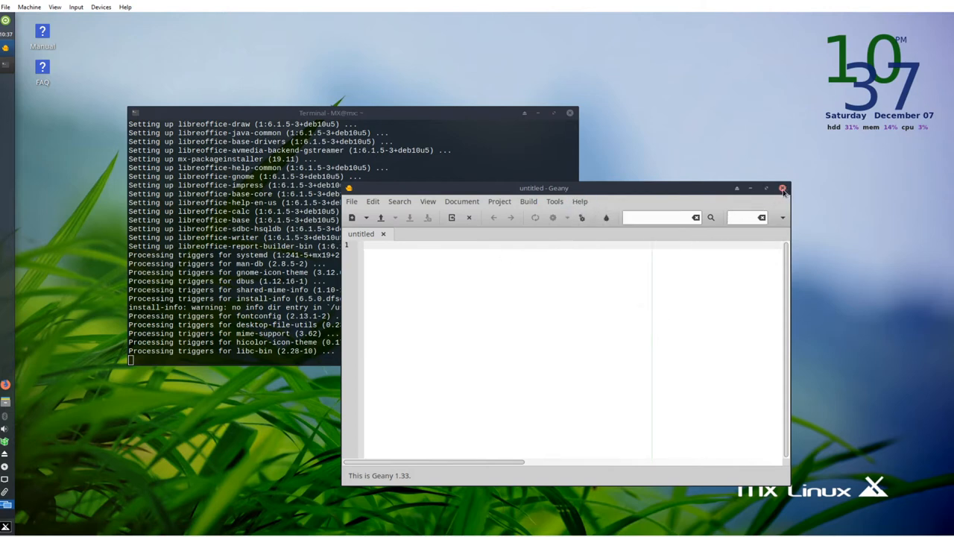
# - Close the empty Geany editor and bring up the application menu again
pyautogui.click(783, 188)
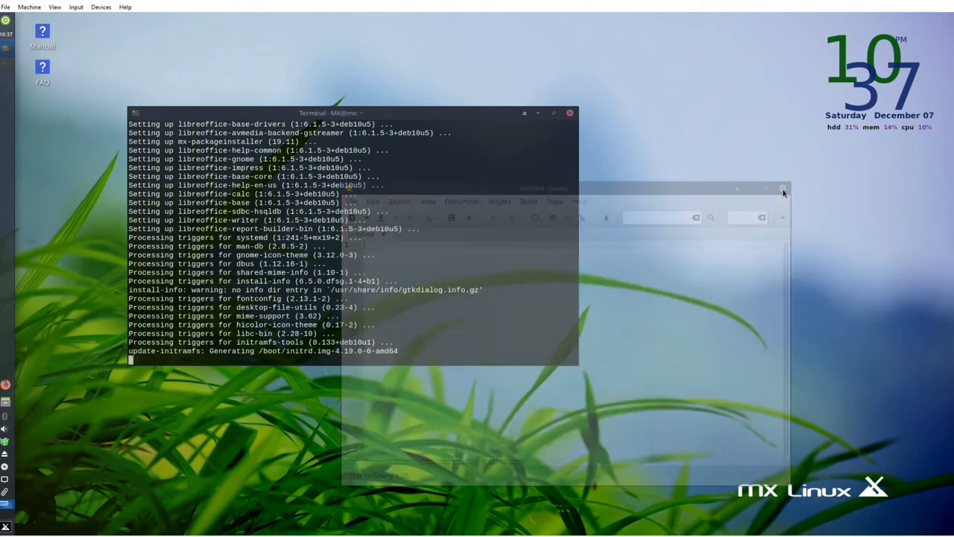
pyautogui.click(6, 528)
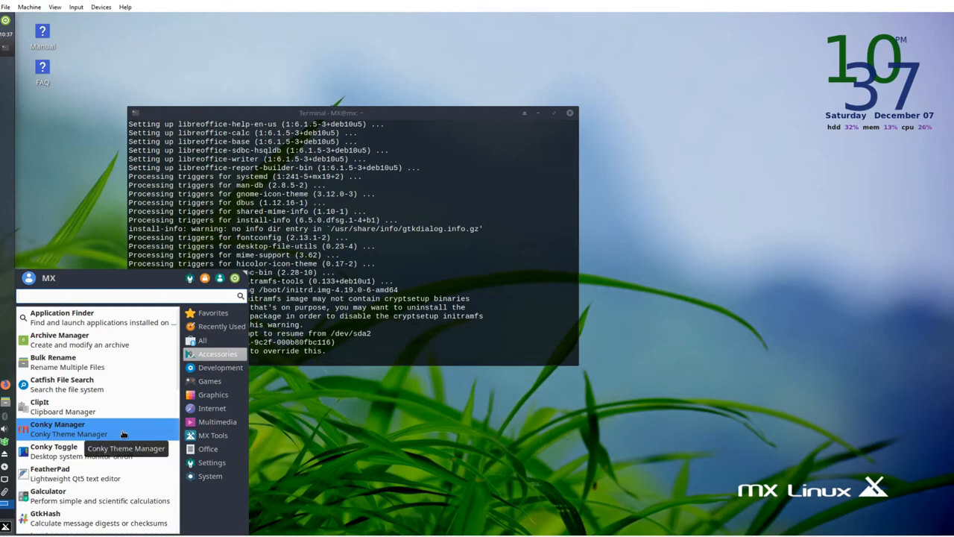
# - Scroll through the Accessories, Multimedia and System application categories in the Xfce menu
pyautogui.scroll(-3)
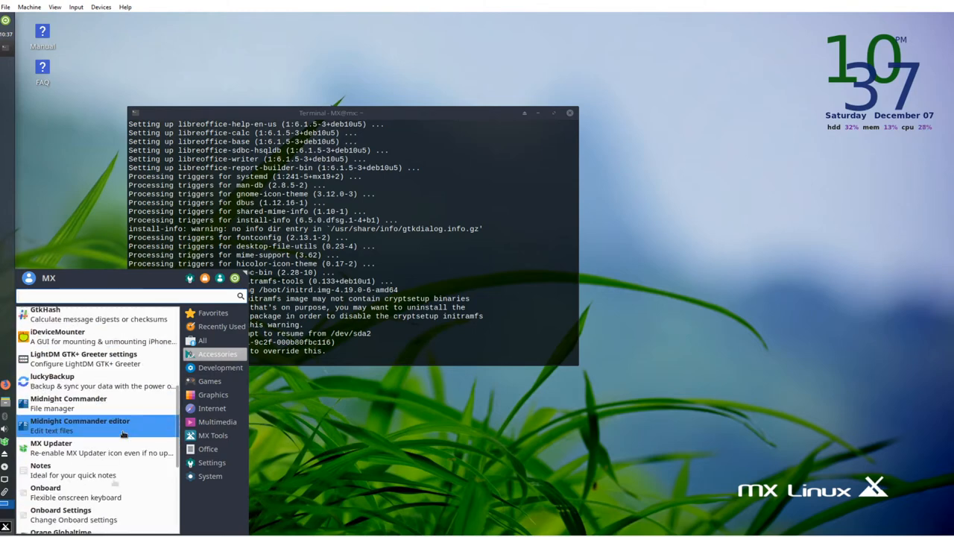
pyautogui.moveTo(51, 443)
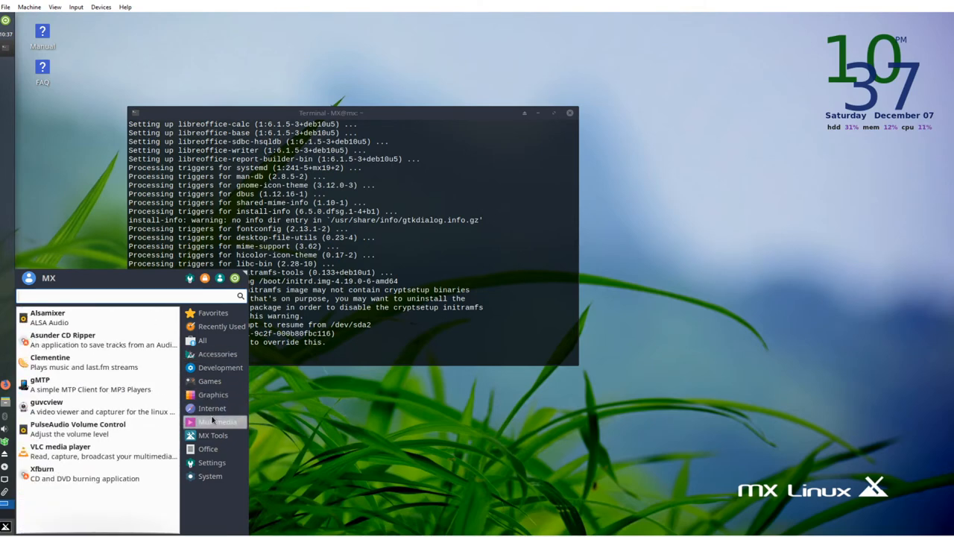
pyautogui.click(211, 476)
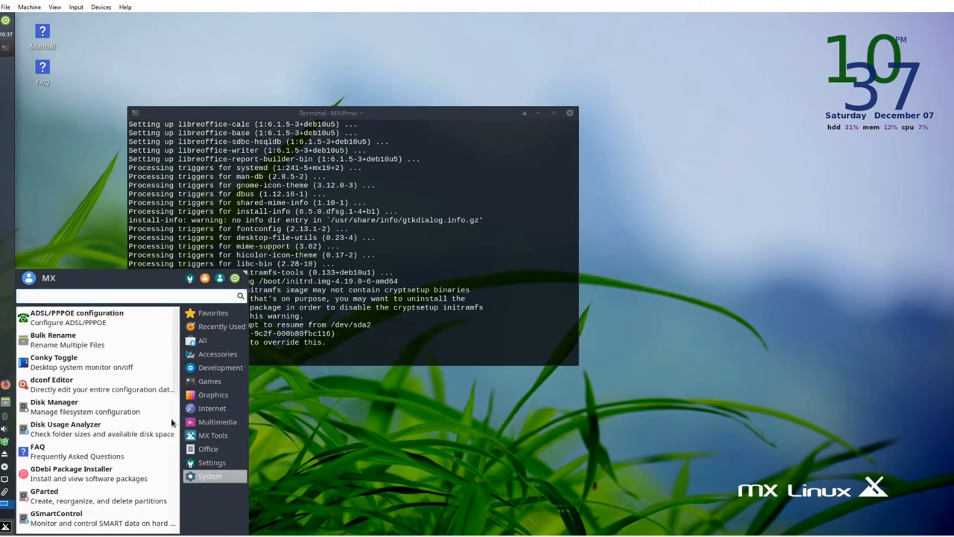
pyautogui.scroll(-3)
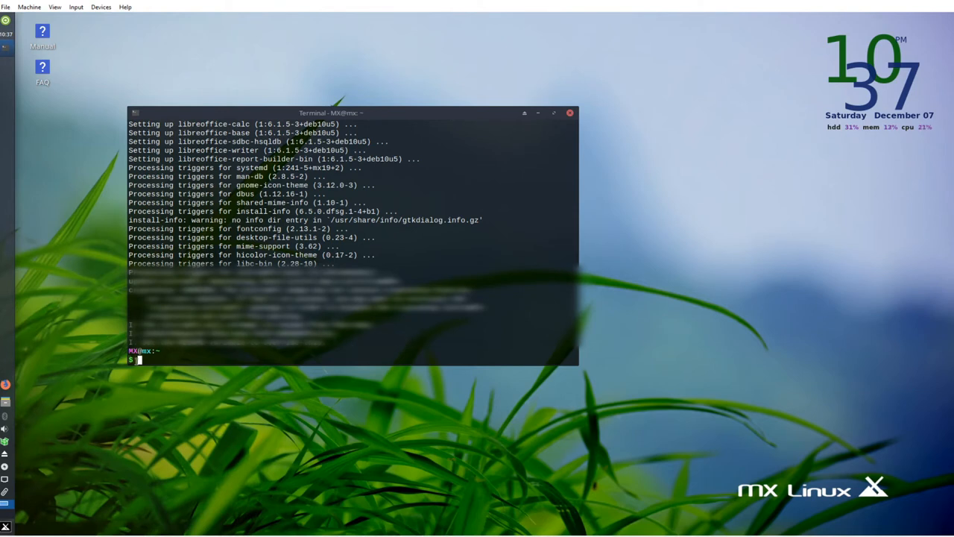
# - Preview MX Updater's pending full upgrade, reload the package lists and start the upgrade
pyautogui.click(569, 113)
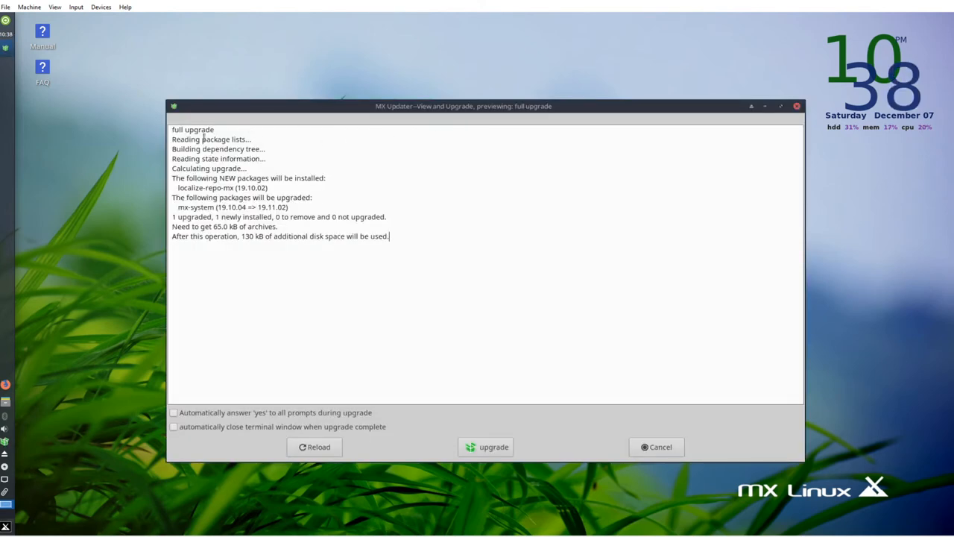
pyautogui.click(313, 447)
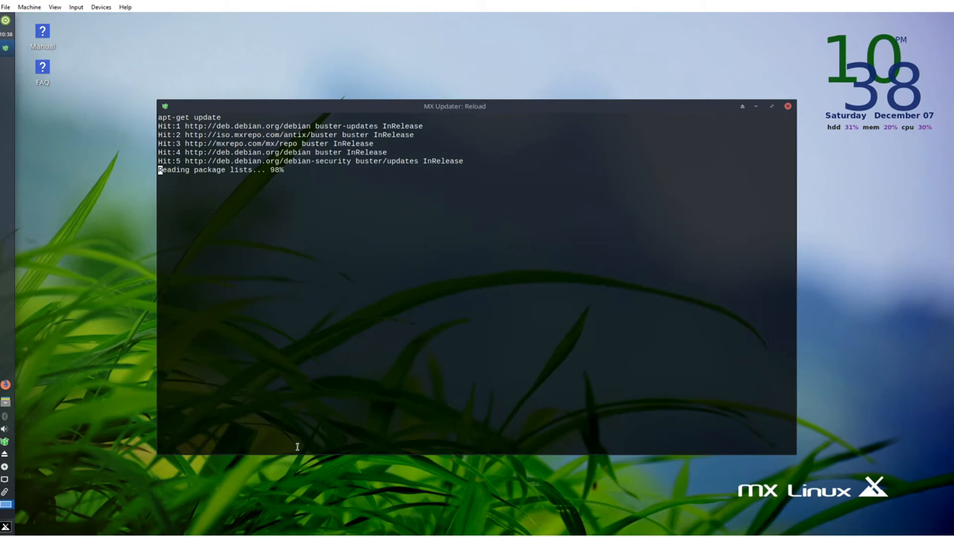
pyautogui.moveTo(317, 314)
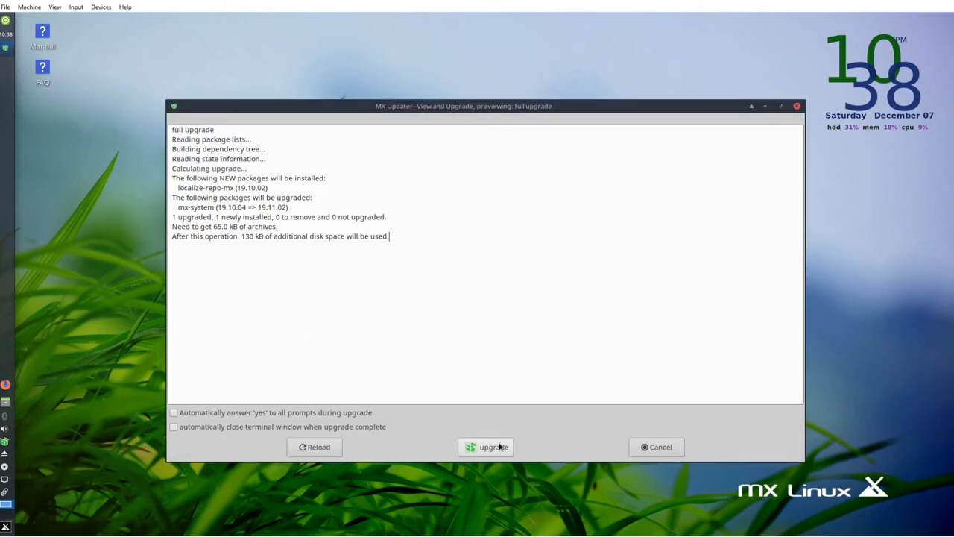
pyautogui.click(486, 448)
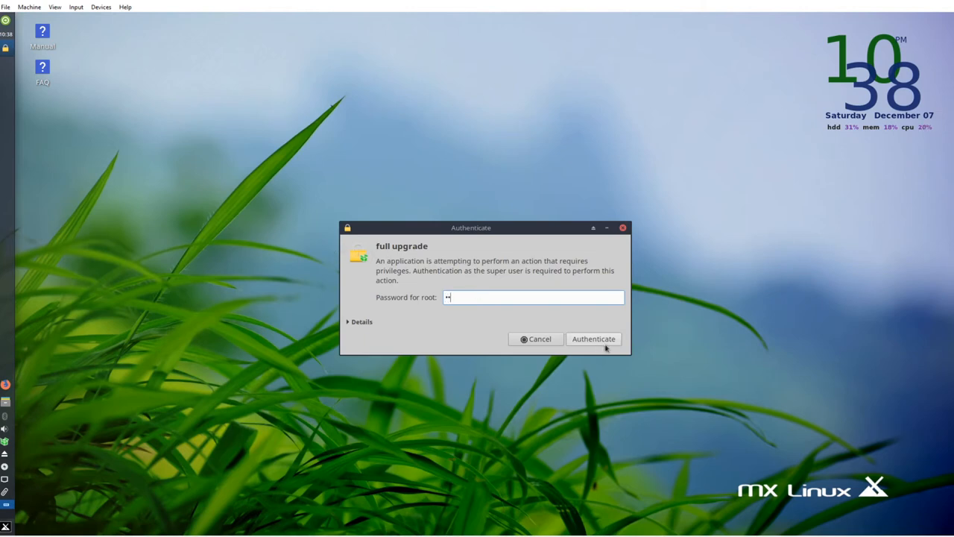
# - Authenticate as root, answer y to install localize-repo-mx and upgrade mx-system, then close the finished terminal
pyautogui.click(593, 339)
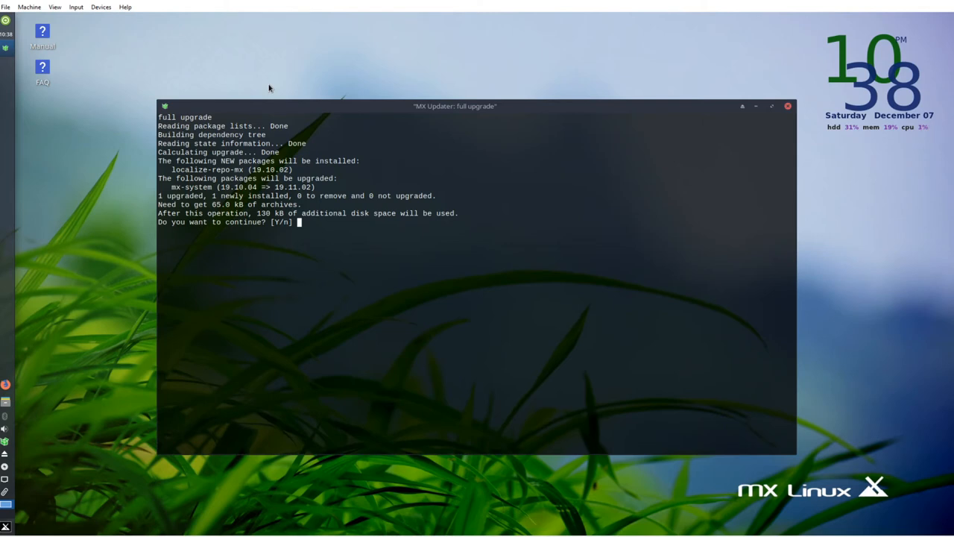
pyautogui.write('y')
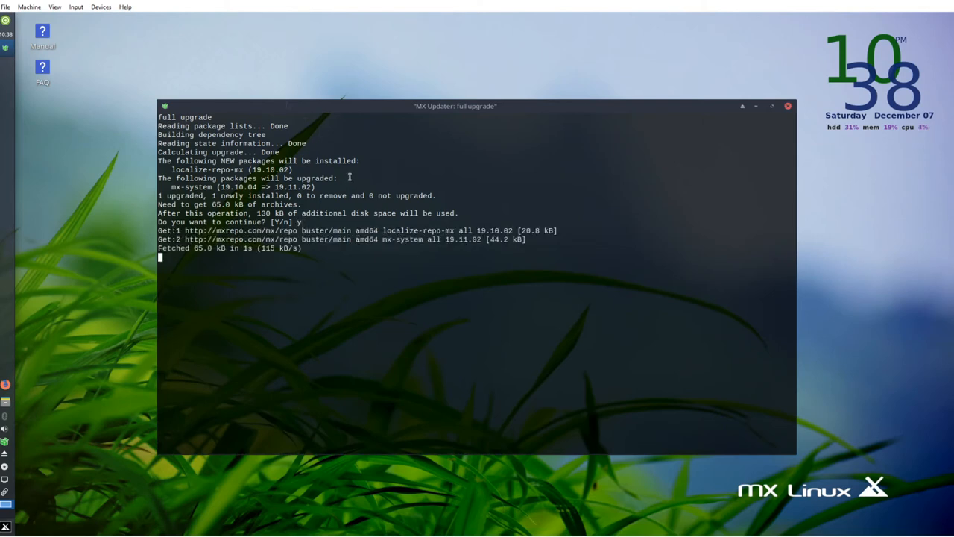
pyautogui.moveTo(260, 96)
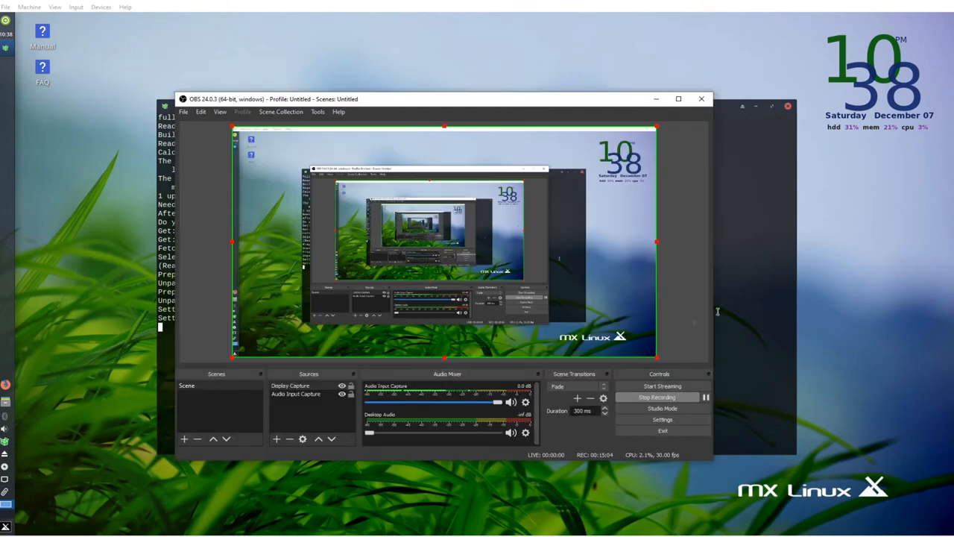
pyautogui.moveTo(540, 337)
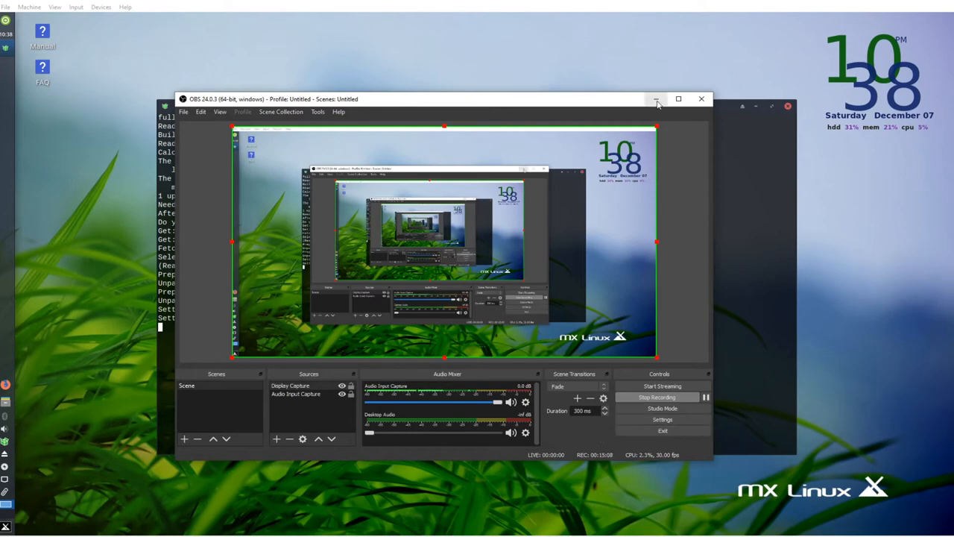
pyautogui.click(656, 99)
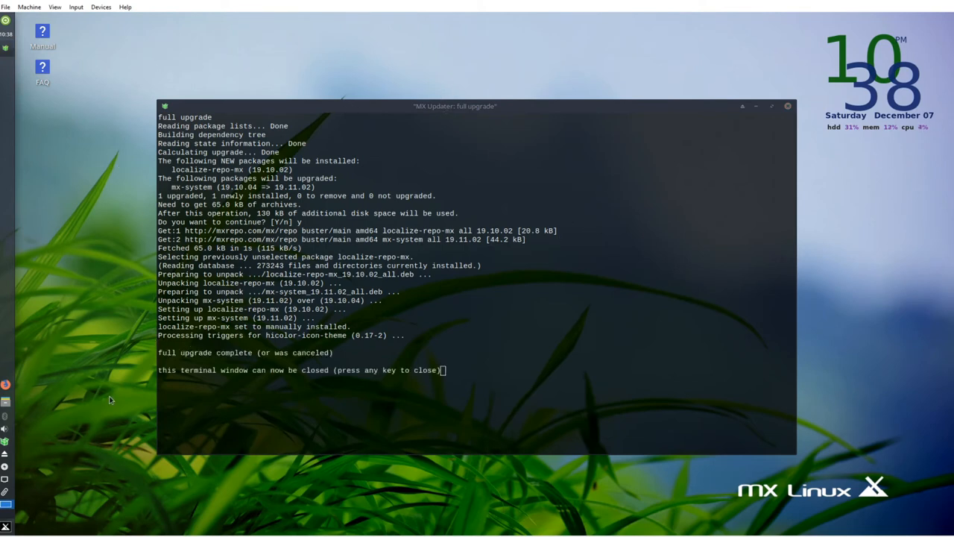
pyautogui.moveTo(461, 370)
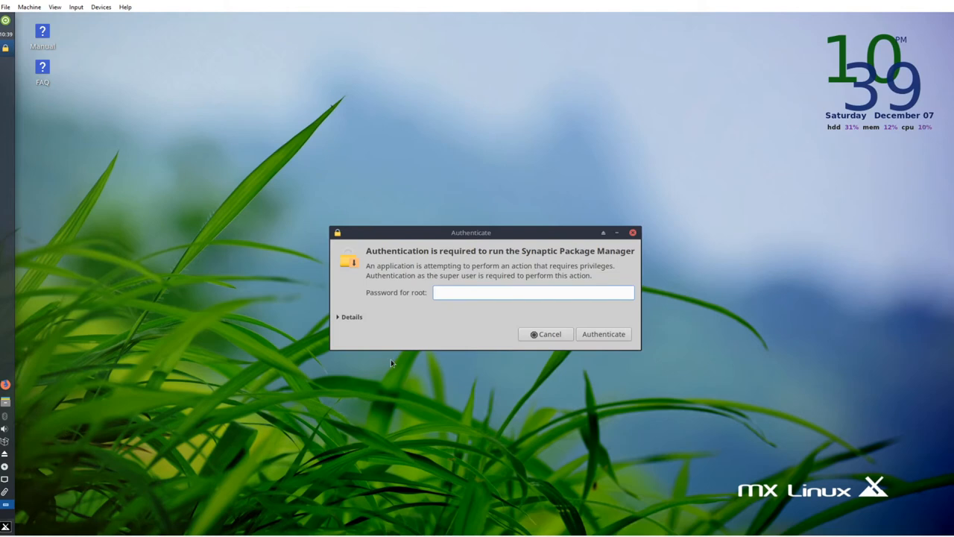
# - Enter the root password and authenticate so Synaptic lists all packages
pyautogui.write('•')
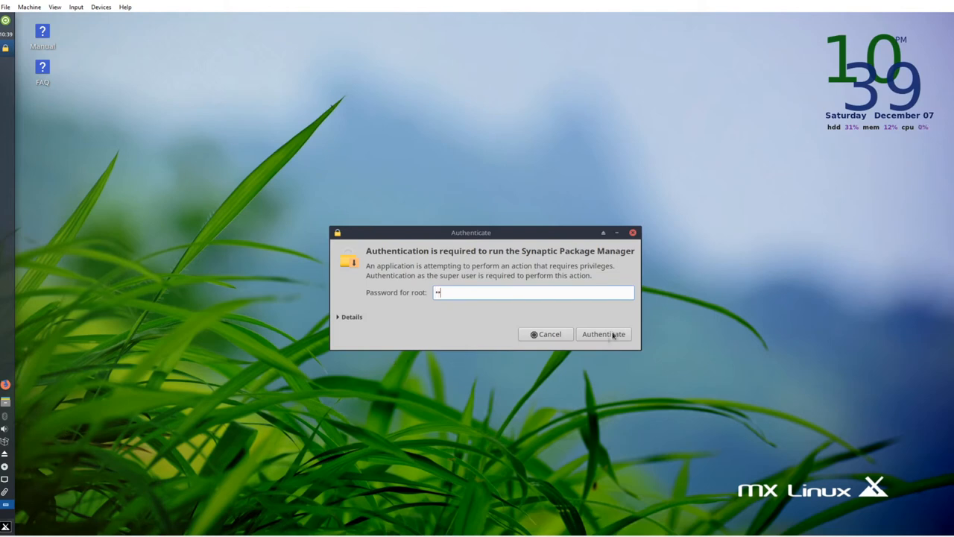
pyautogui.click(603, 334)
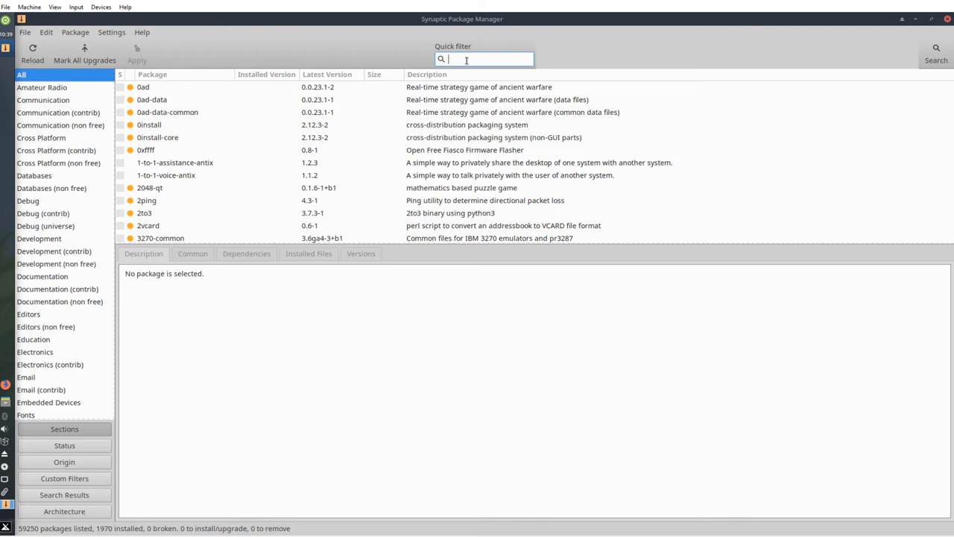
# - Try quick filters for sublime, python and brave in Synaptic, clearing them before searching chromium
pyautogui.write('sublime')
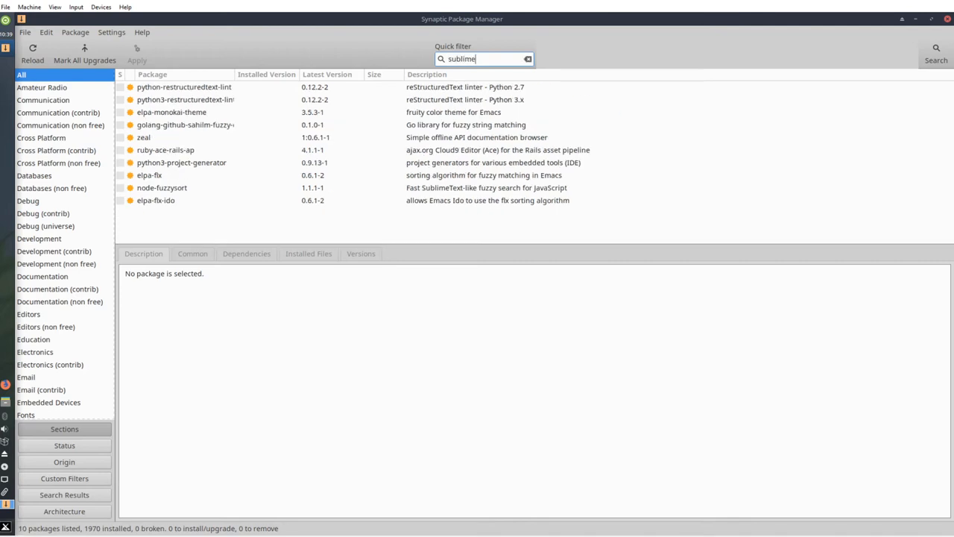
pyautogui.moveTo(177, 126)
pyautogui.write('pyth')
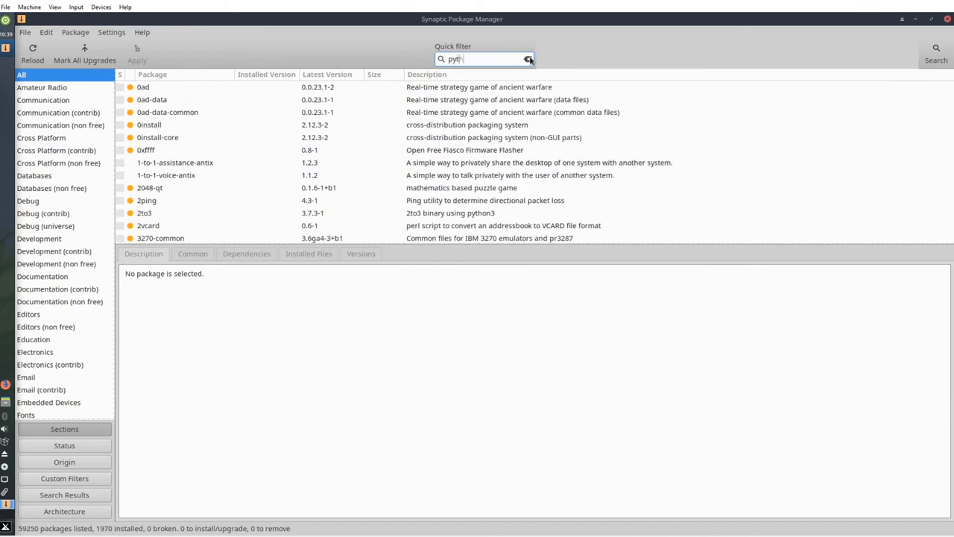
pyautogui.write('on')
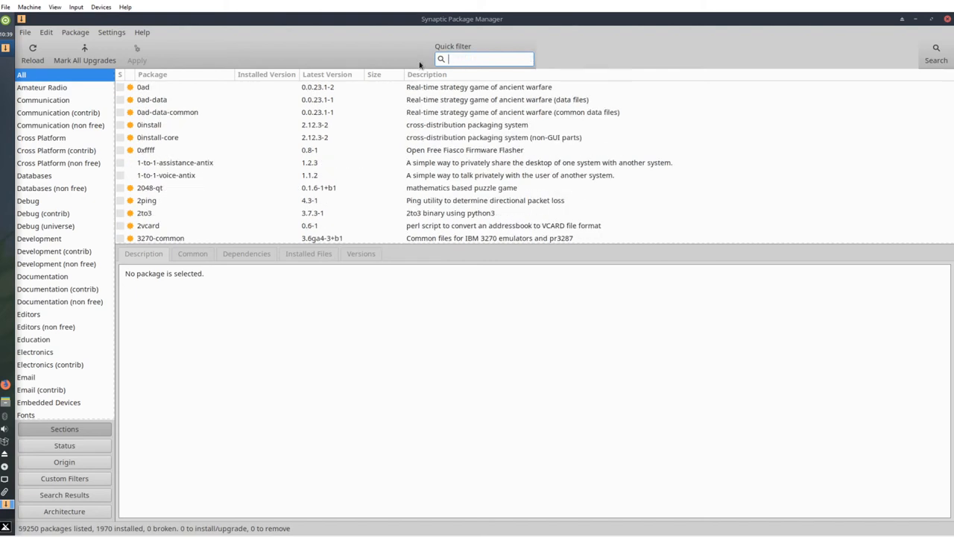
pyautogui.write('brv')
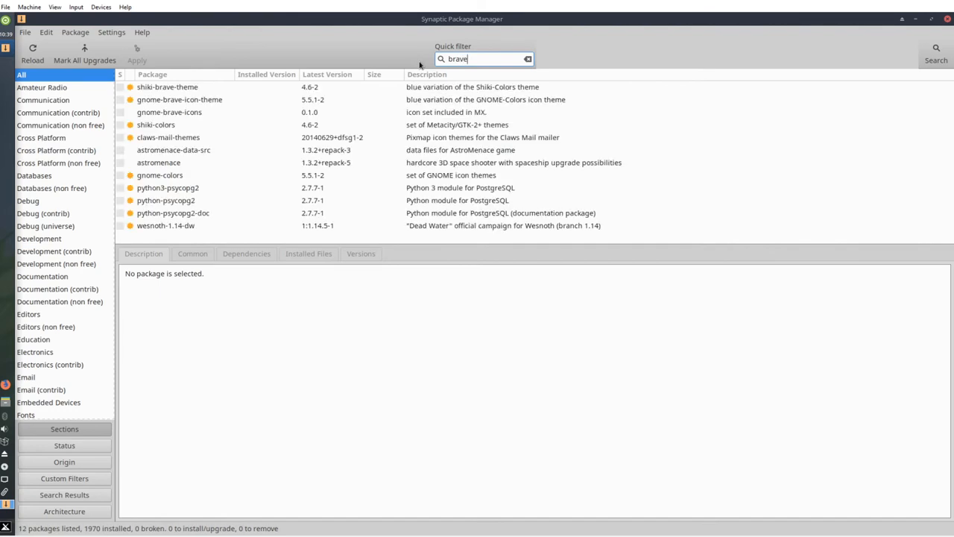
pyautogui.press('BackSpace')
pyautogui.write('chromium')
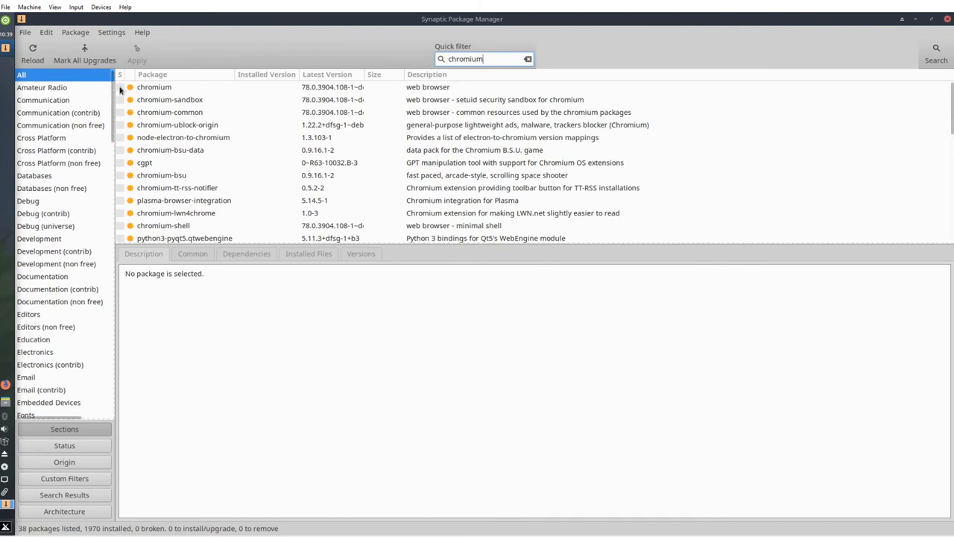
# - Mark chromium with its required dependencies, apply the changes and dismiss the Changes applied notice
pyautogui.click(128, 86)
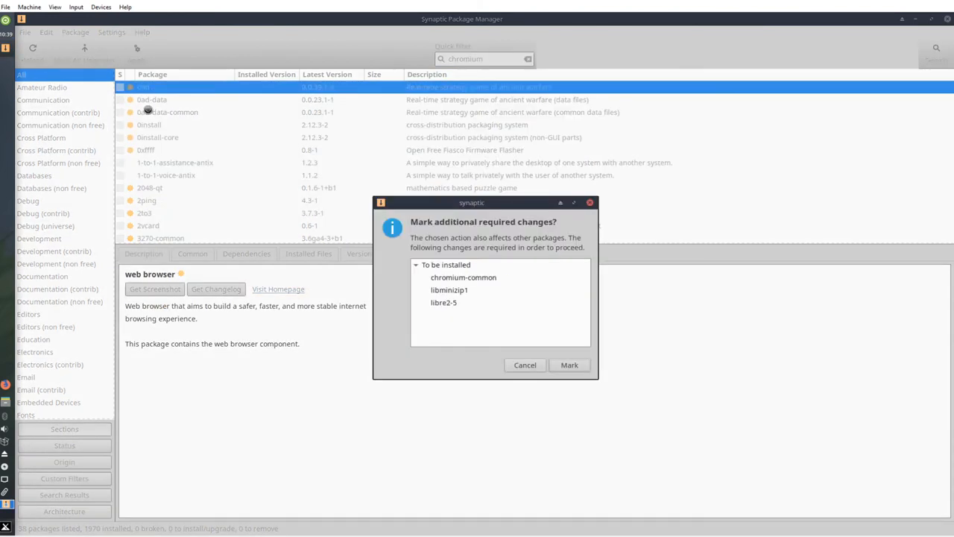
pyautogui.click(570, 364)
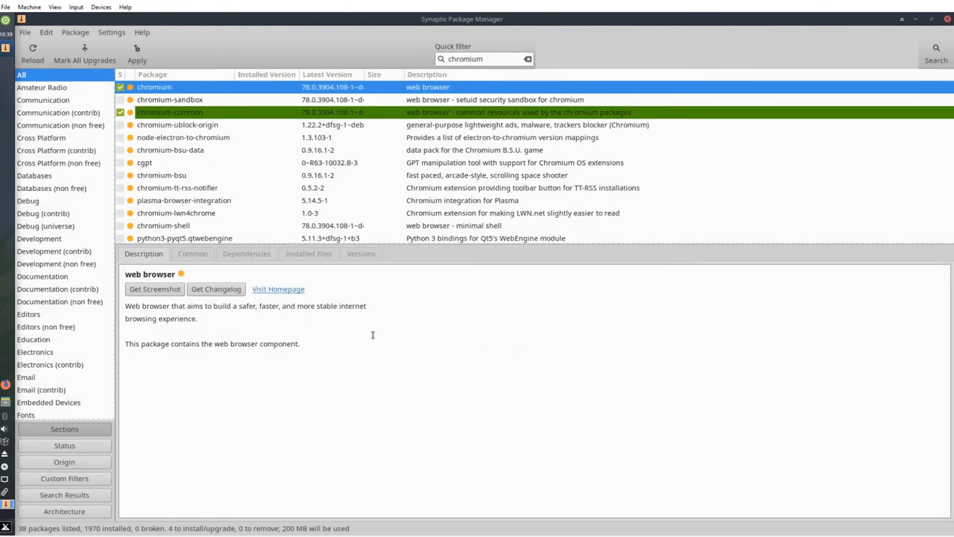
pyautogui.moveTo(138, 54)
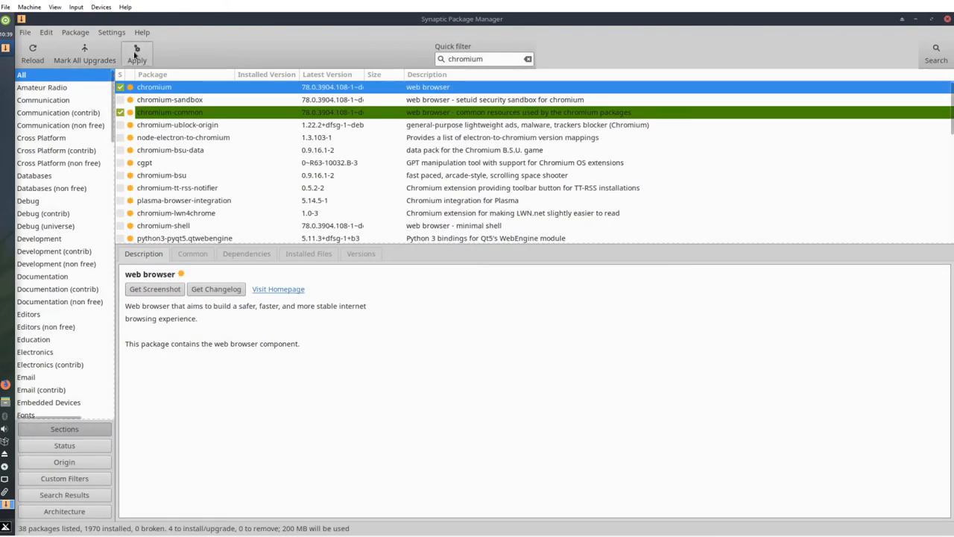
pyautogui.click(137, 53)
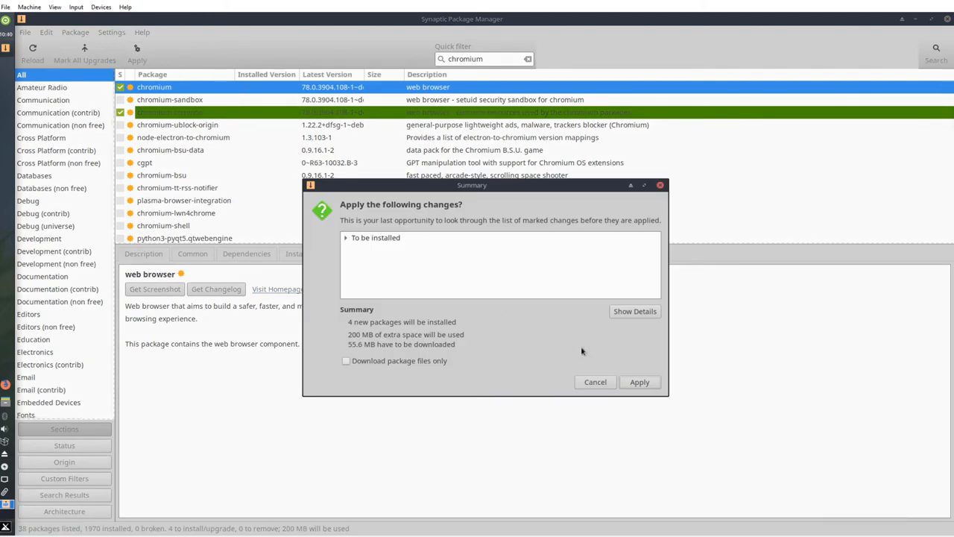
pyautogui.click(638, 381)
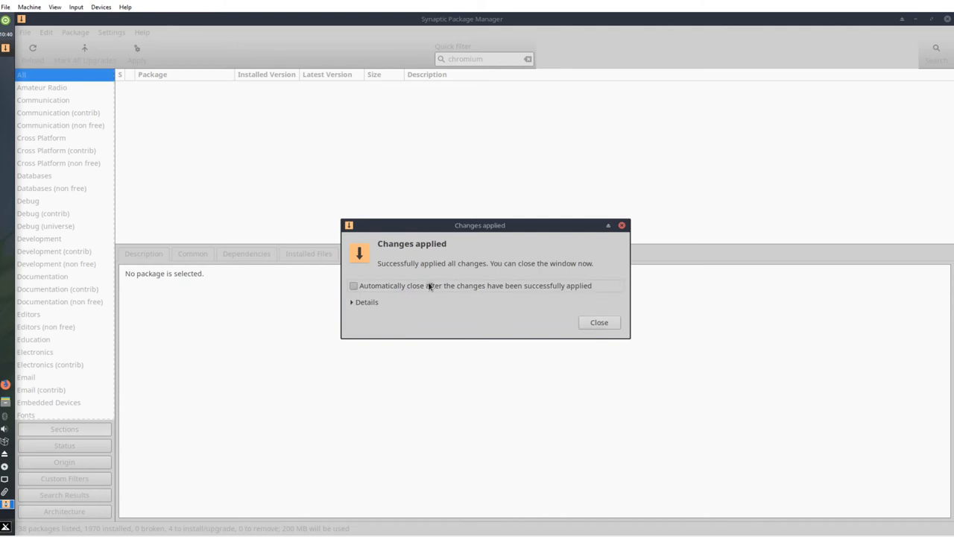
pyautogui.click(600, 322)
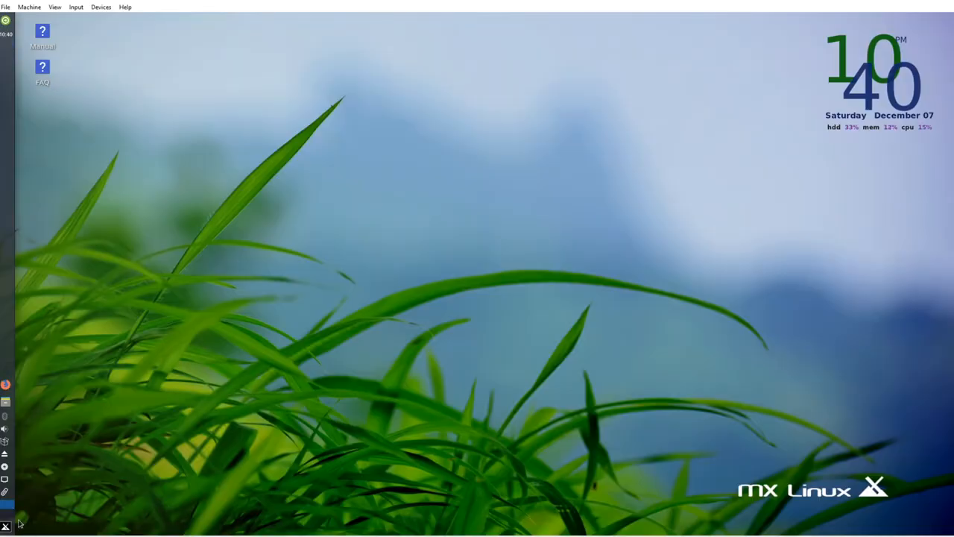
pyautogui.click(6, 526)
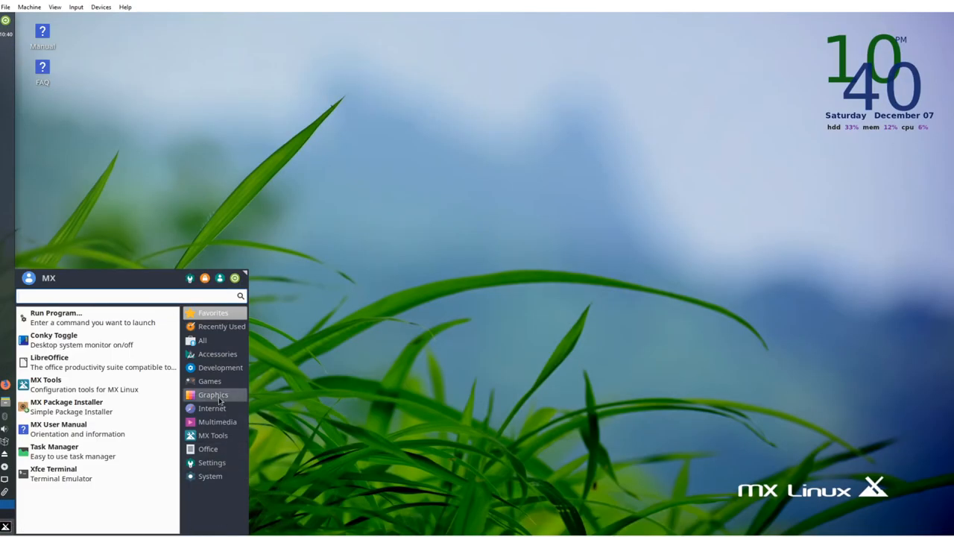
pyautogui.click(212, 409)
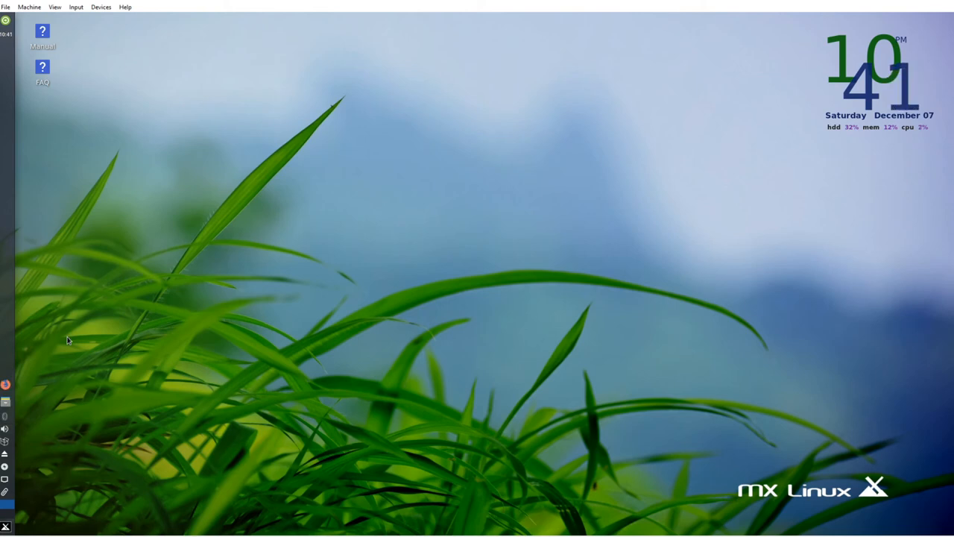
pyautogui.moveTo(290, 220)
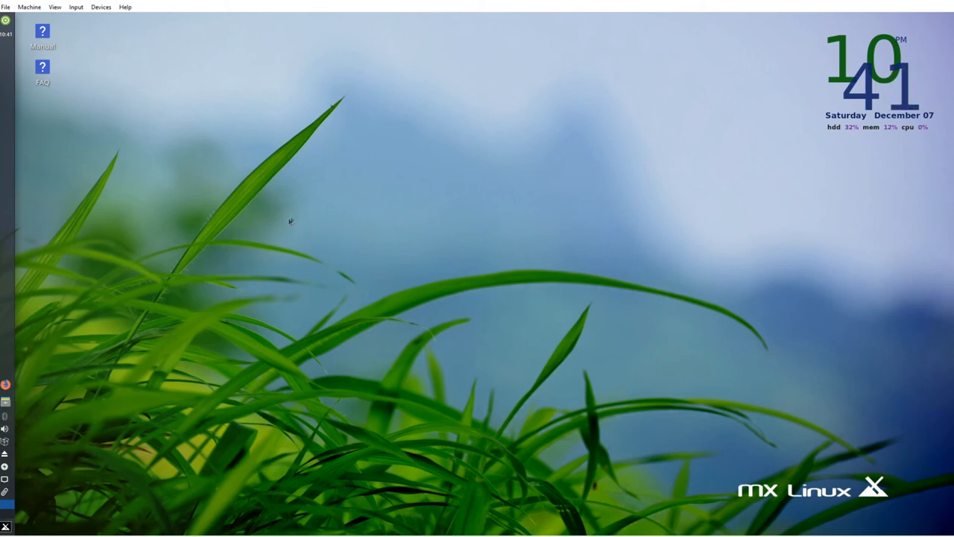
pyautogui.moveTo(291, 221)
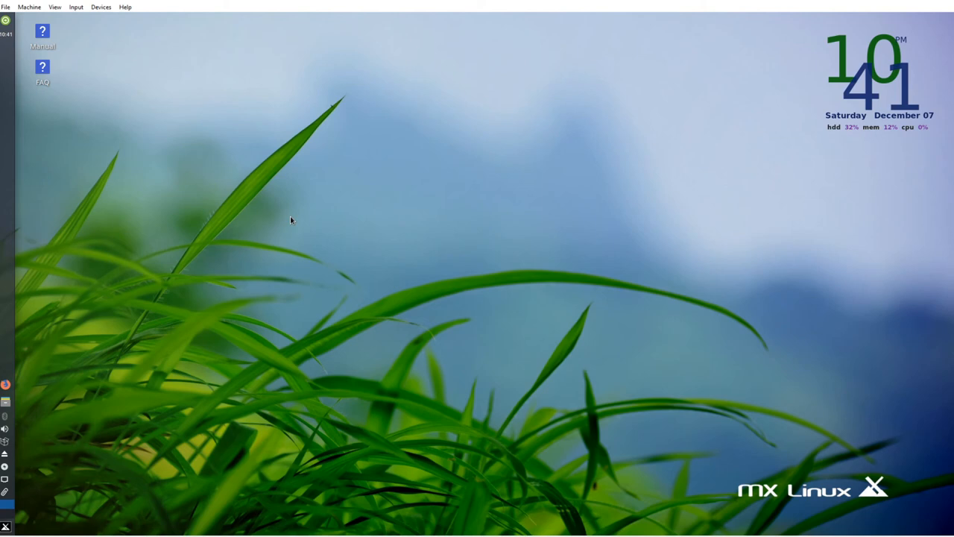
pyautogui.moveTo(222, 69)
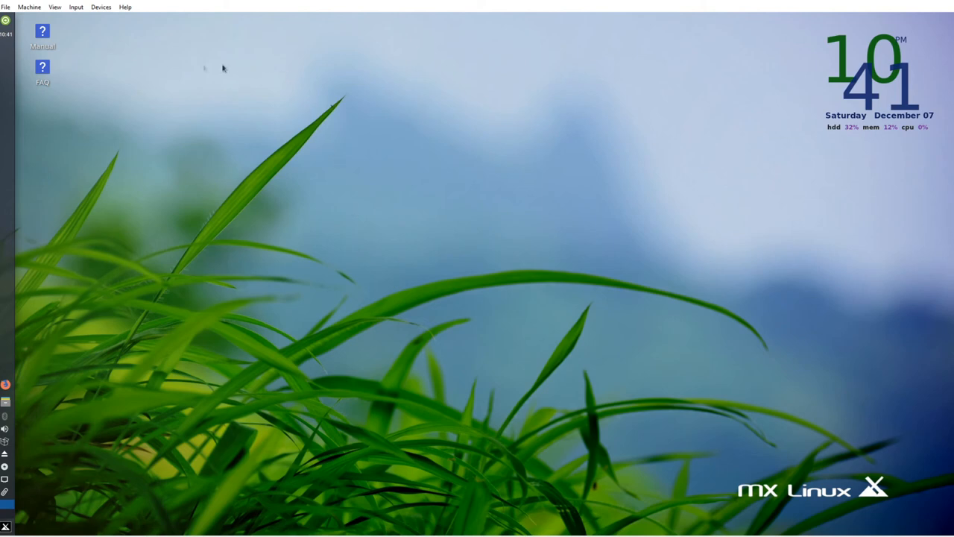
pyautogui.moveTo(430, 279)
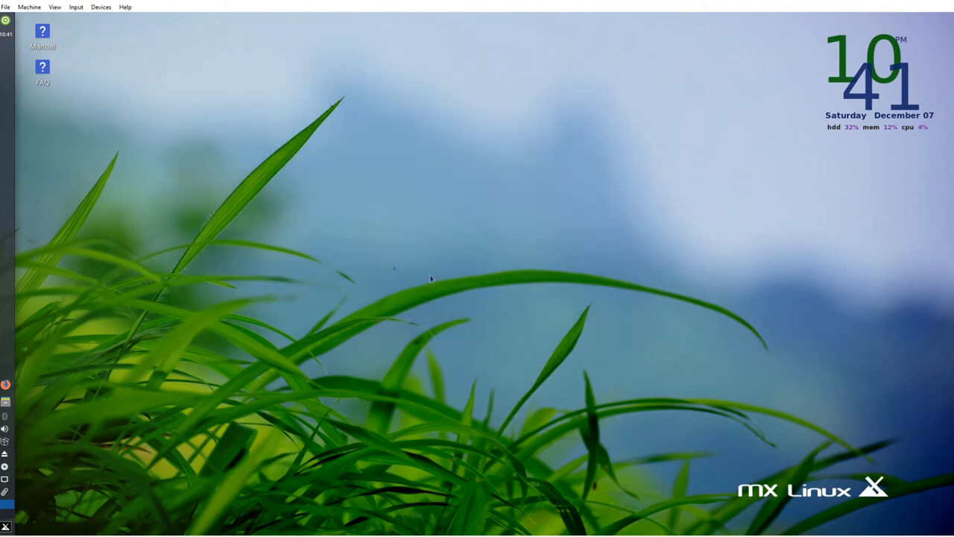
# - Add Chromium Web Browser from the Internet menu category to the desktop
pyautogui.click(6, 527)
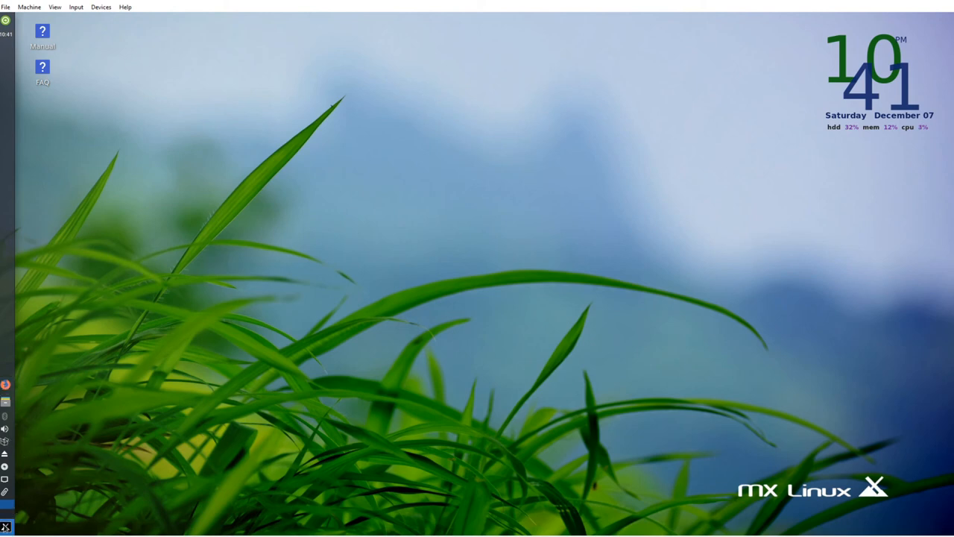
pyautogui.click(6, 528)
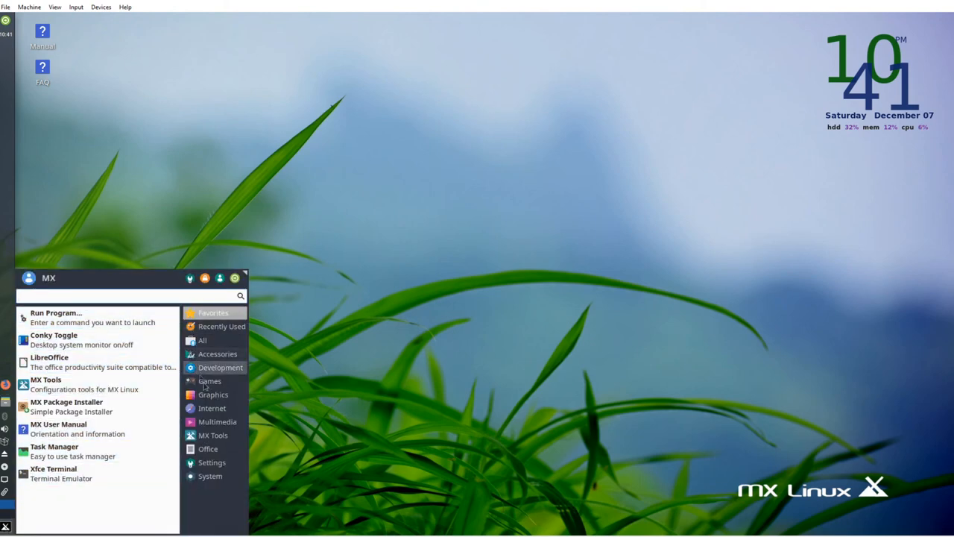
pyautogui.click(212, 408)
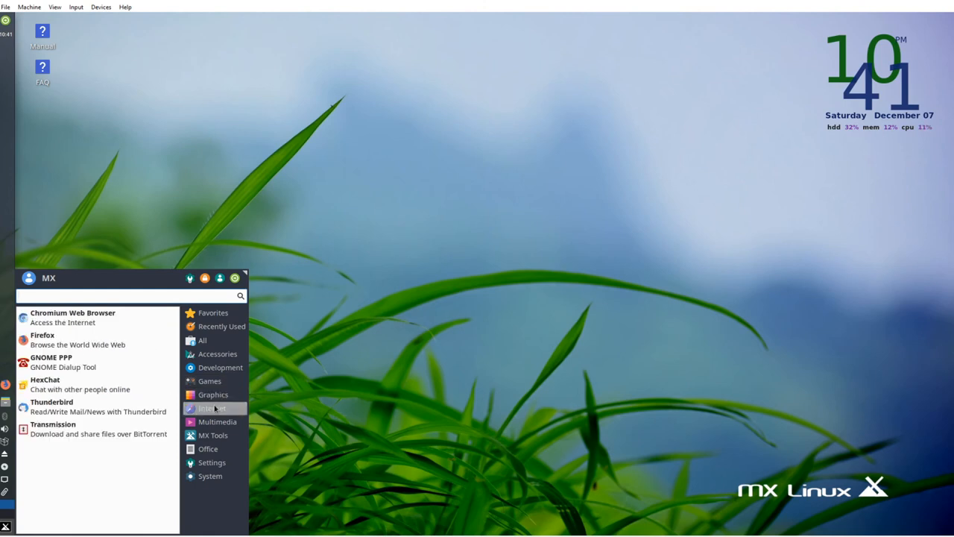
pyautogui.rightClick(73, 317)
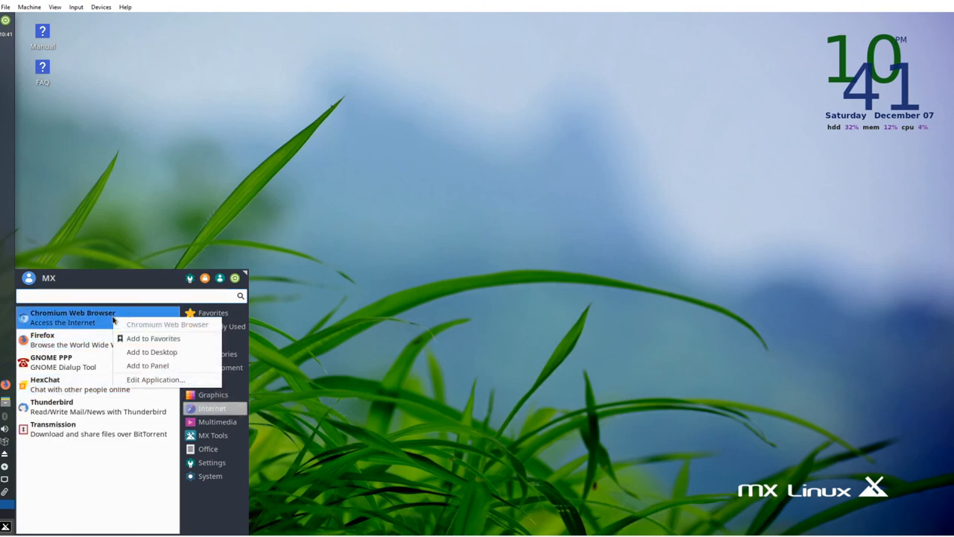
pyautogui.moveTo(89, 322)
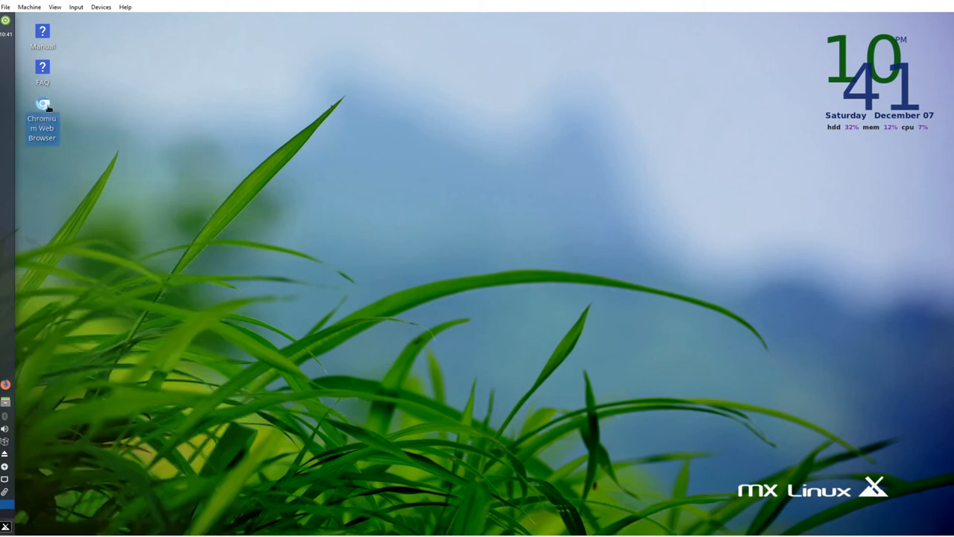
# - Launch the new Chromium launcher and mark it as trusted and executable
pyautogui.doubleClick(42, 108)
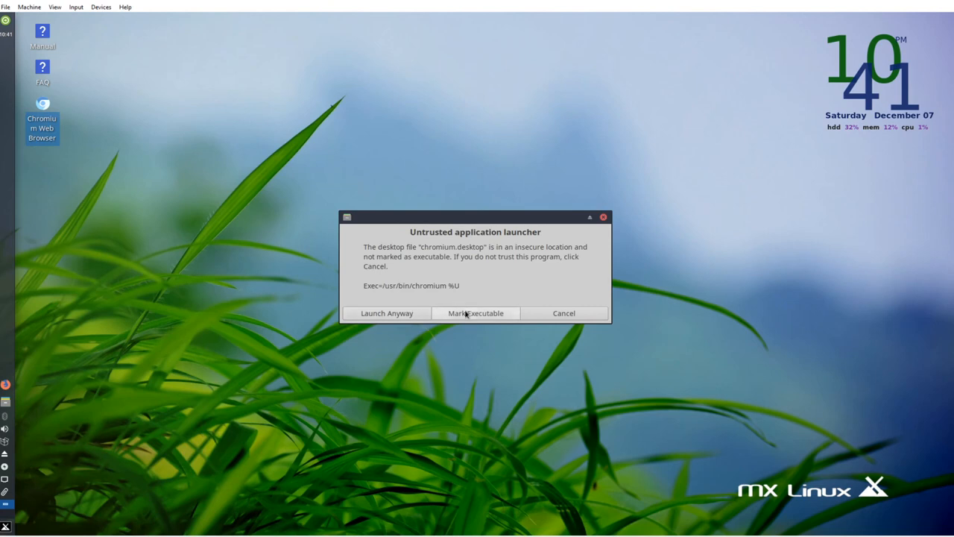
pyautogui.click(475, 313)
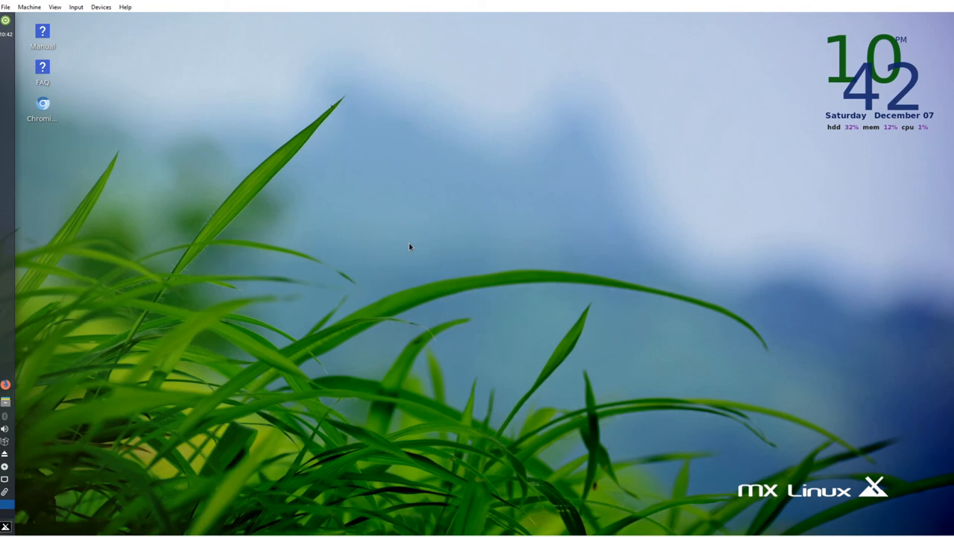
pyautogui.moveTo(549, 304)
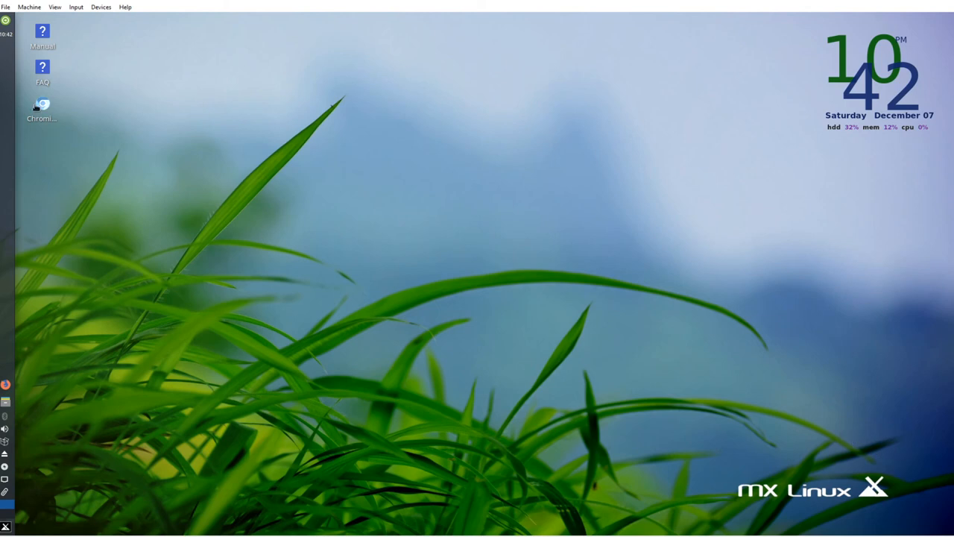
pyautogui.moveTo(42, 107)
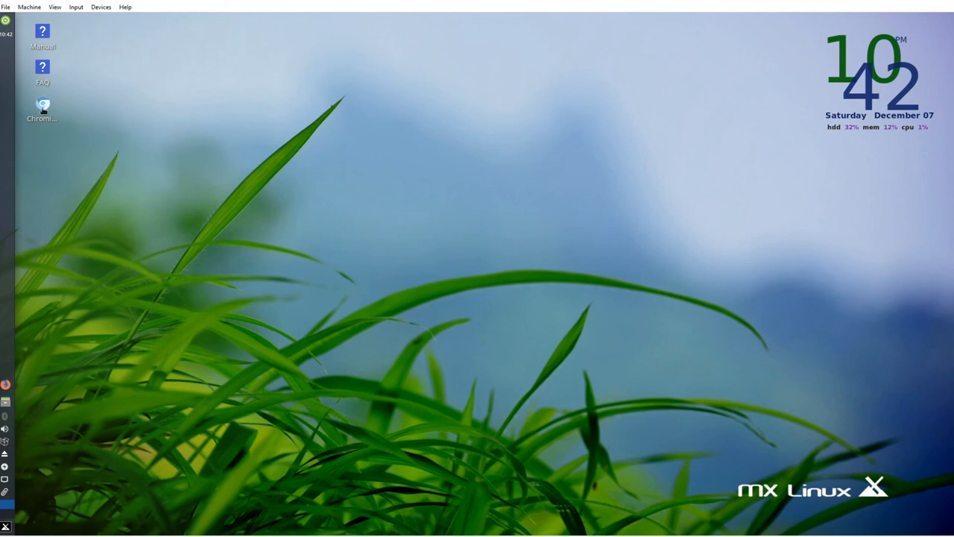
# - Launch Firefox from the desktop and maximise its window on the Welcome page
pyautogui.rightClick(41, 108)
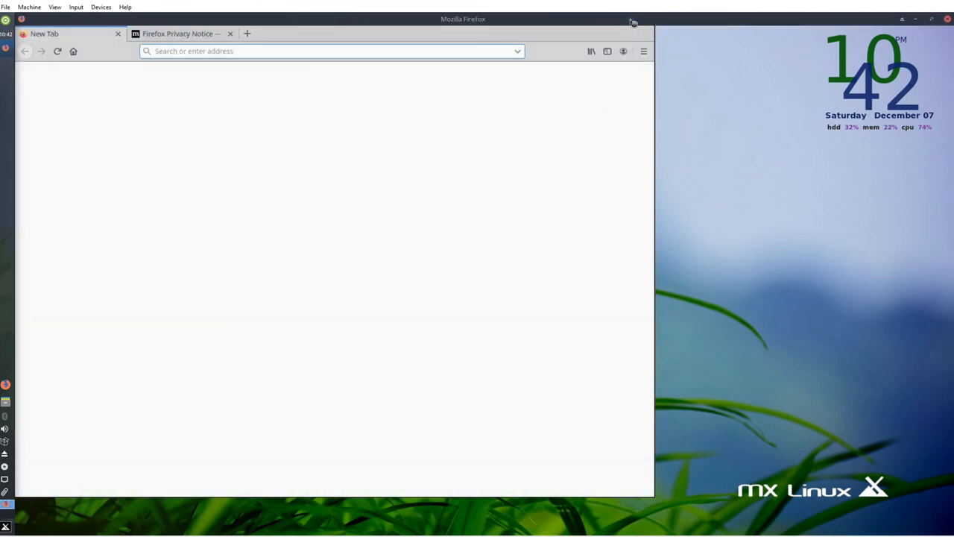
pyautogui.click(629, 17)
pyautogui.write('ww')
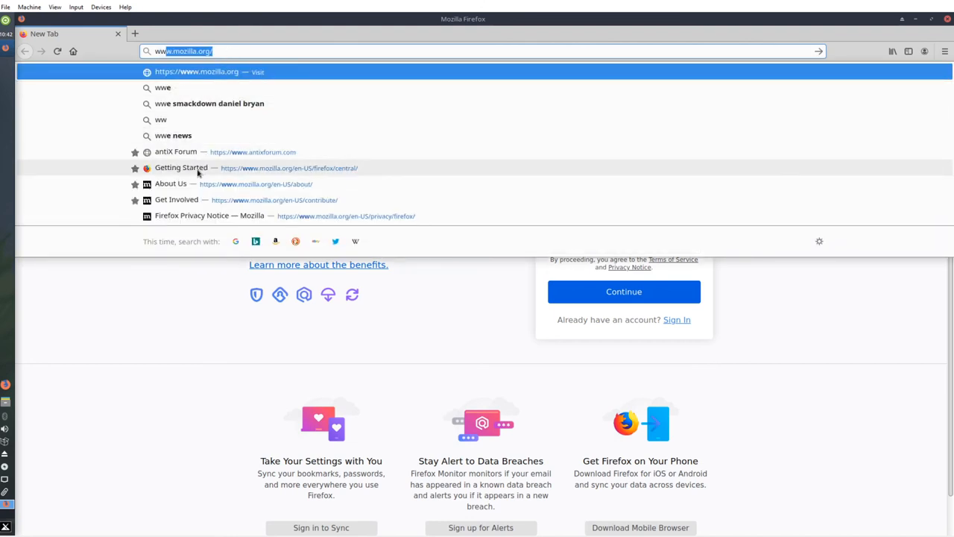
pyautogui.moveTo(193, 185)
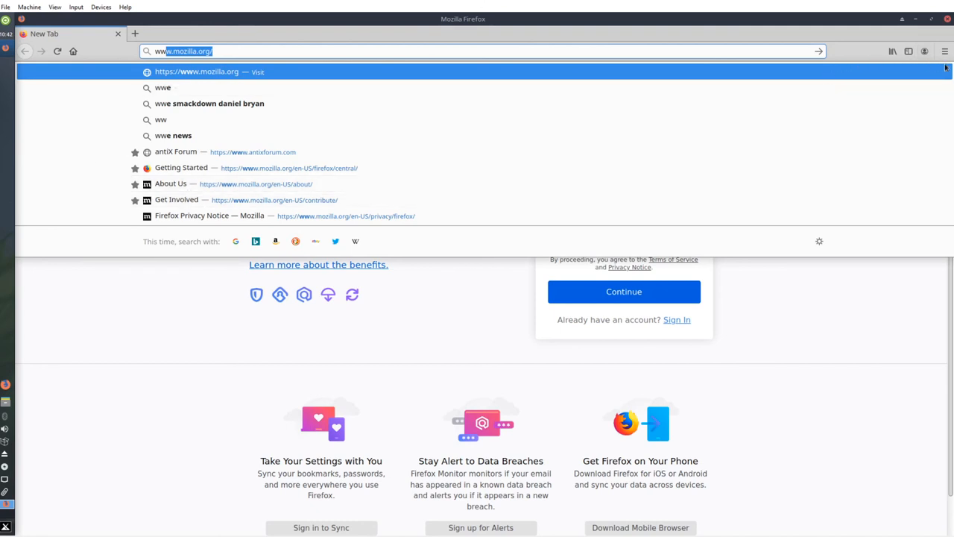
# - Browse Library > Bookmarks from the Firefox main menu
pyautogui.click(945, 50)
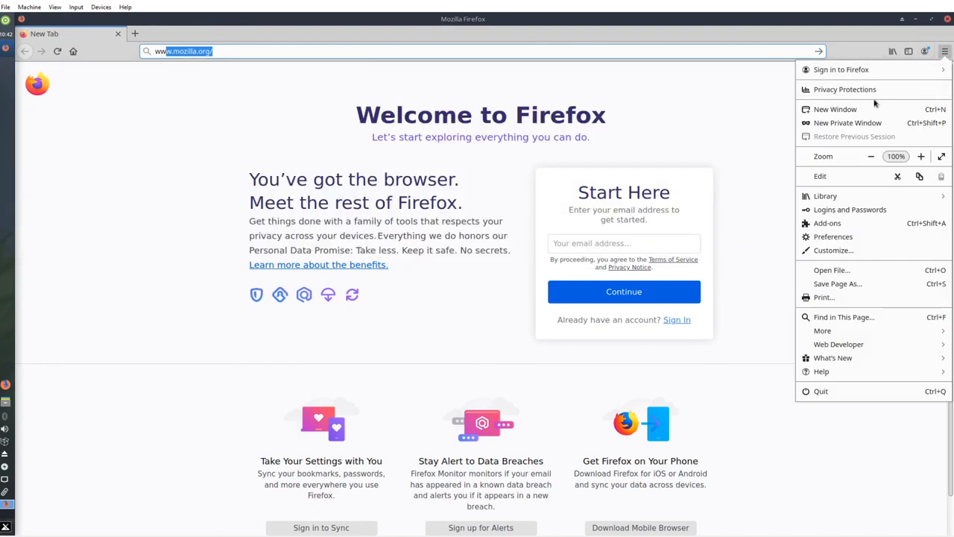
pyautogui.moveTo(856, 209)
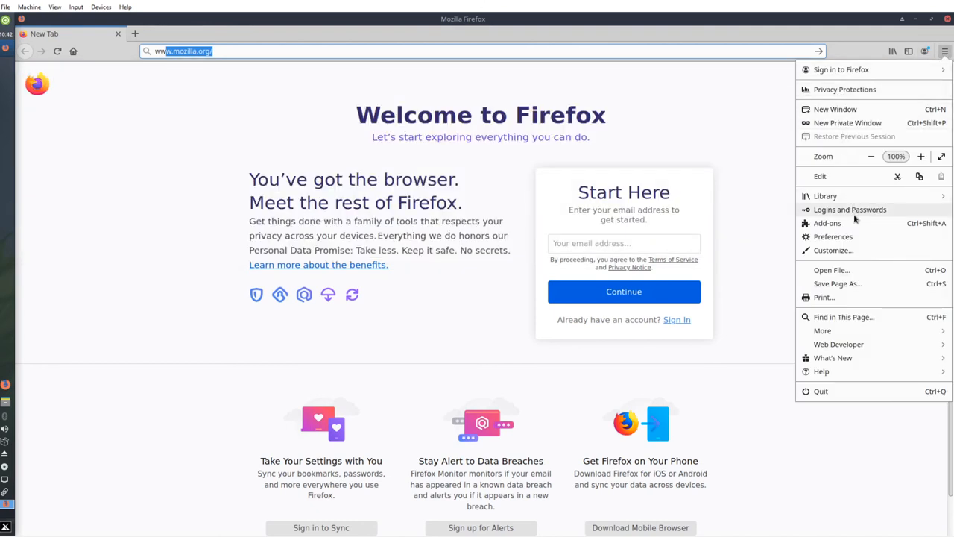
pyautogui.moveTo(826, 195)
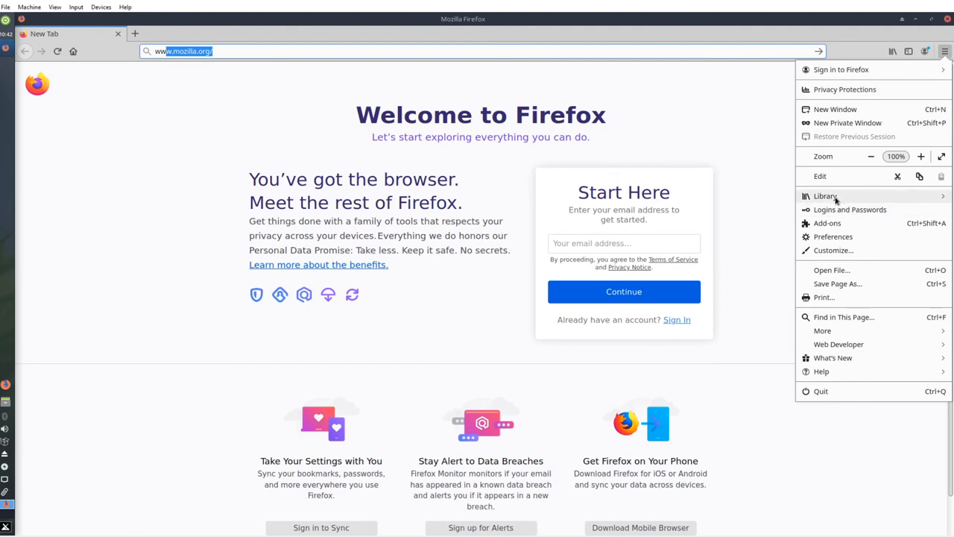
pyautogui.click(826, 196)
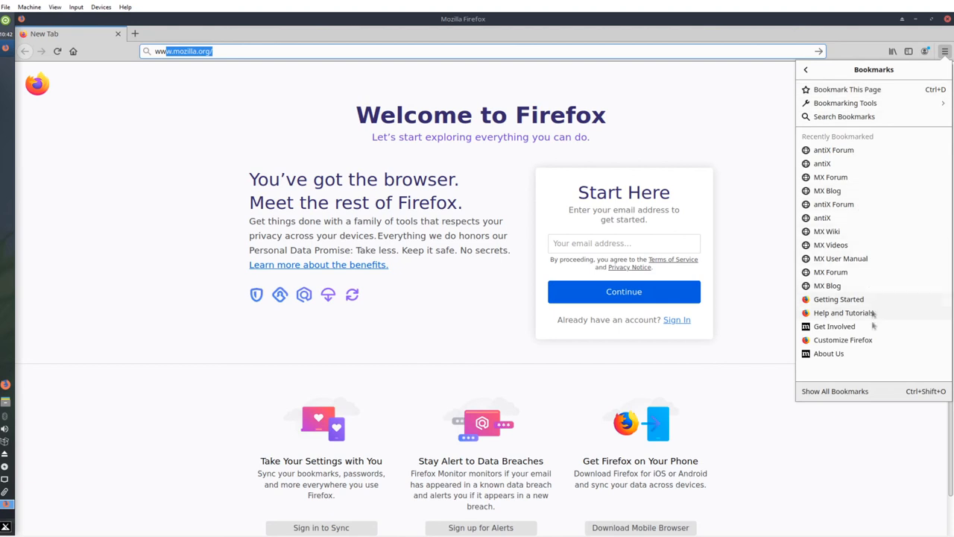
pyautogui.moveTo(865, 176)
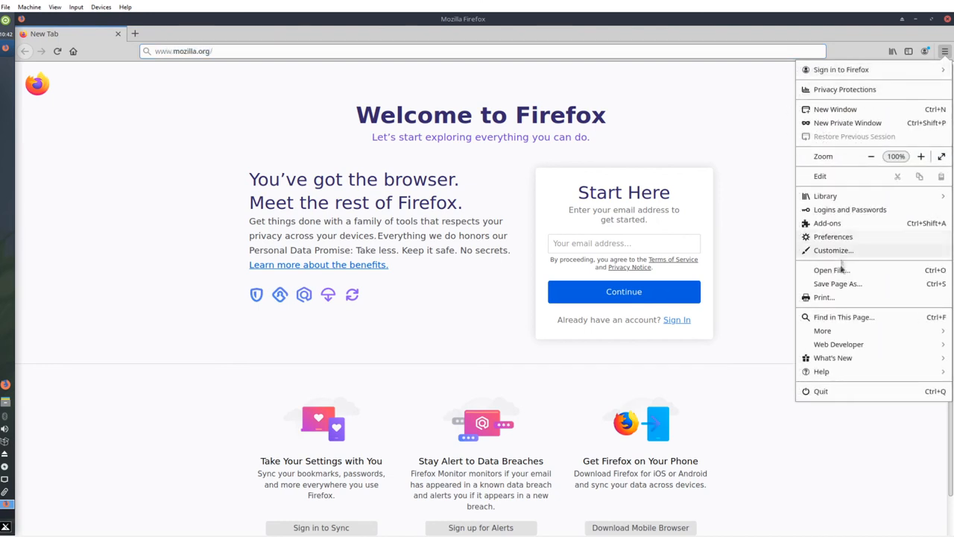
pyautogui.click(947, 6)
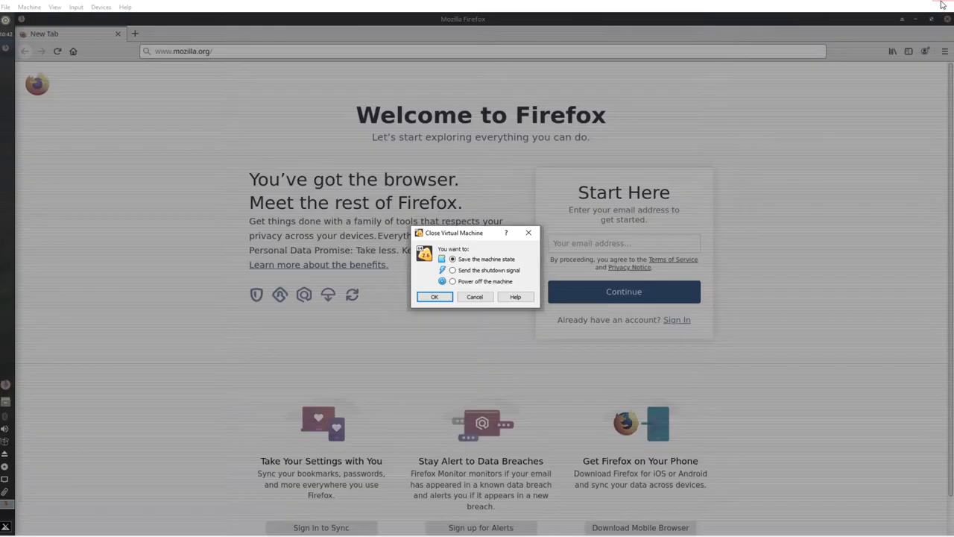